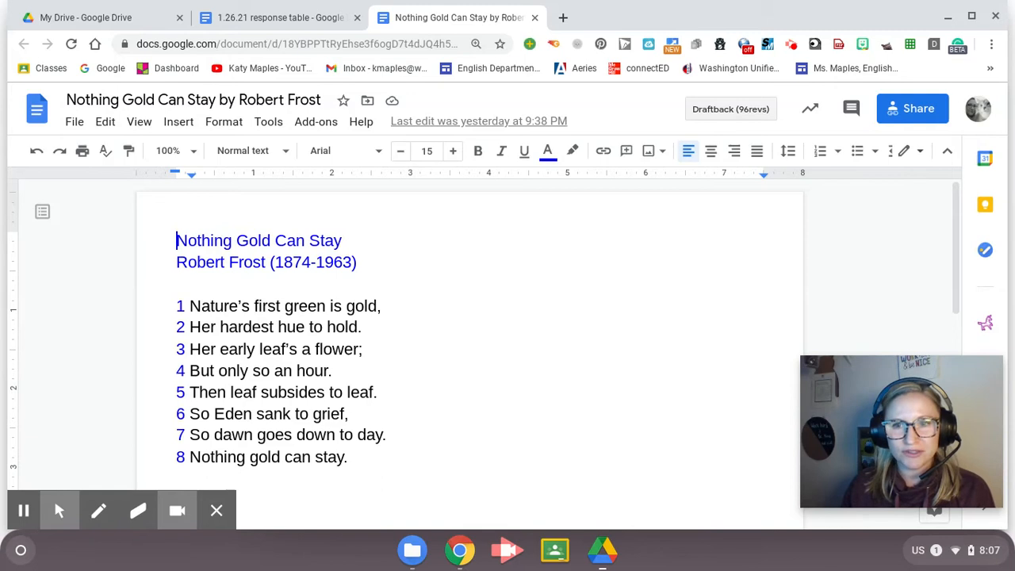
mouse_move(462, 388)
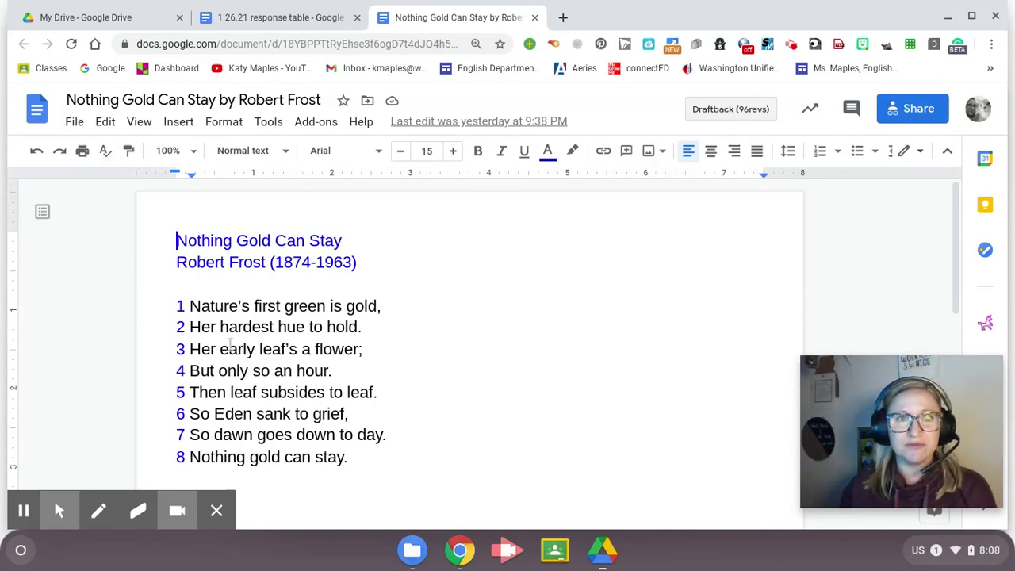
Switch to the 1.26.21 response table and read down to the Attitude (Tone) practice steps
left_click(274, 17)
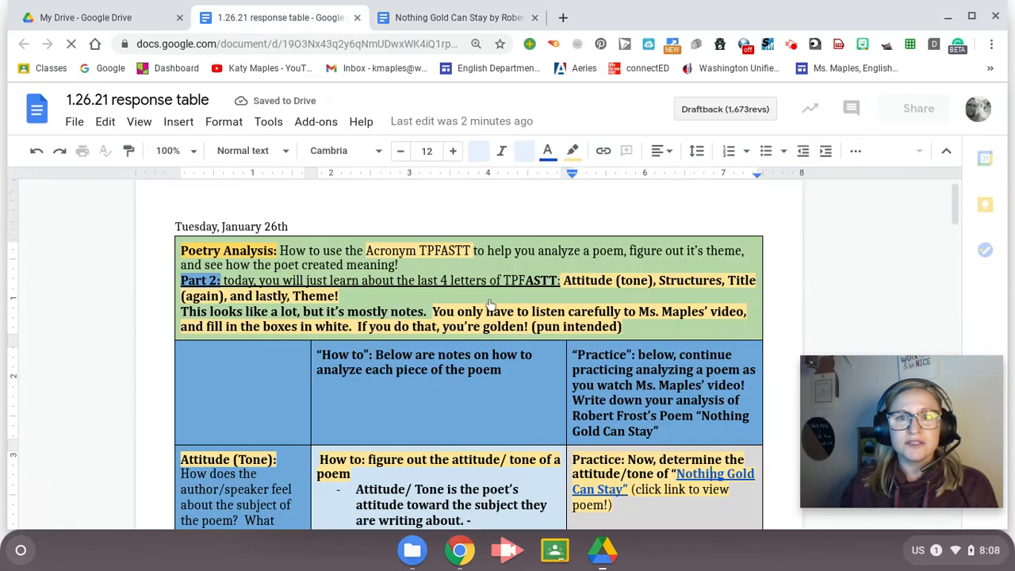
mouse_move(538, 289)
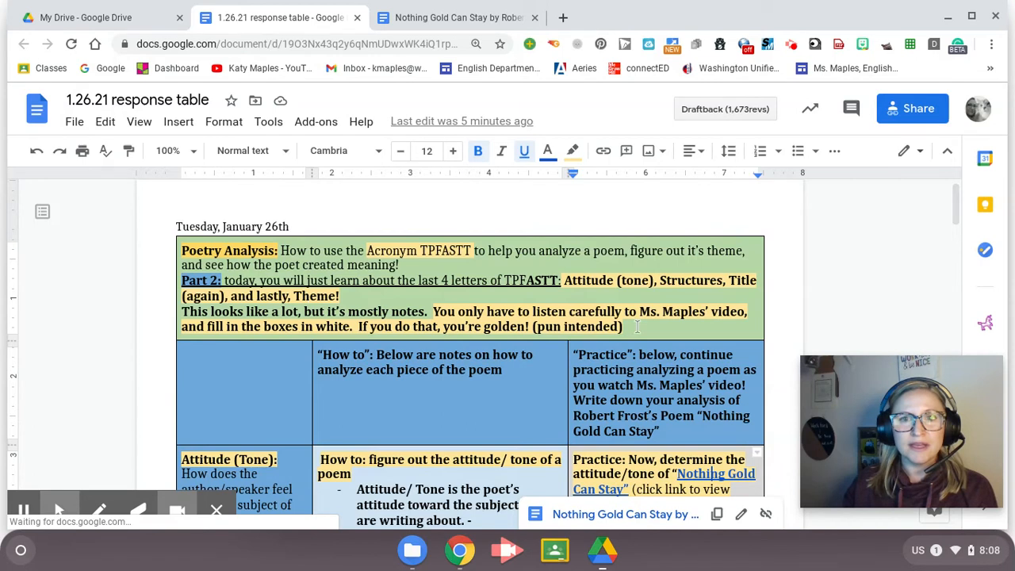
mouse_move(451, 395)
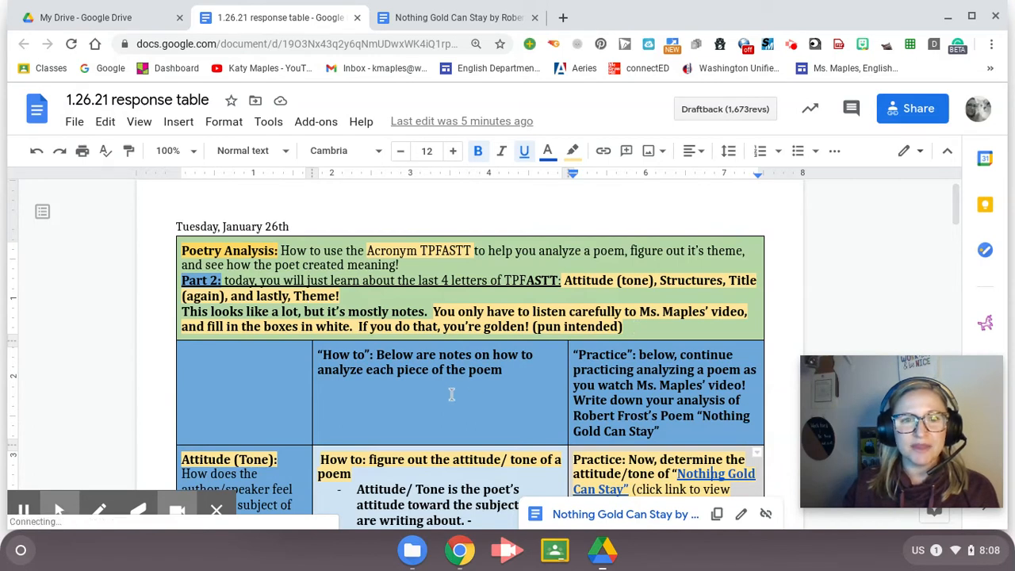
scroll("down", 3)
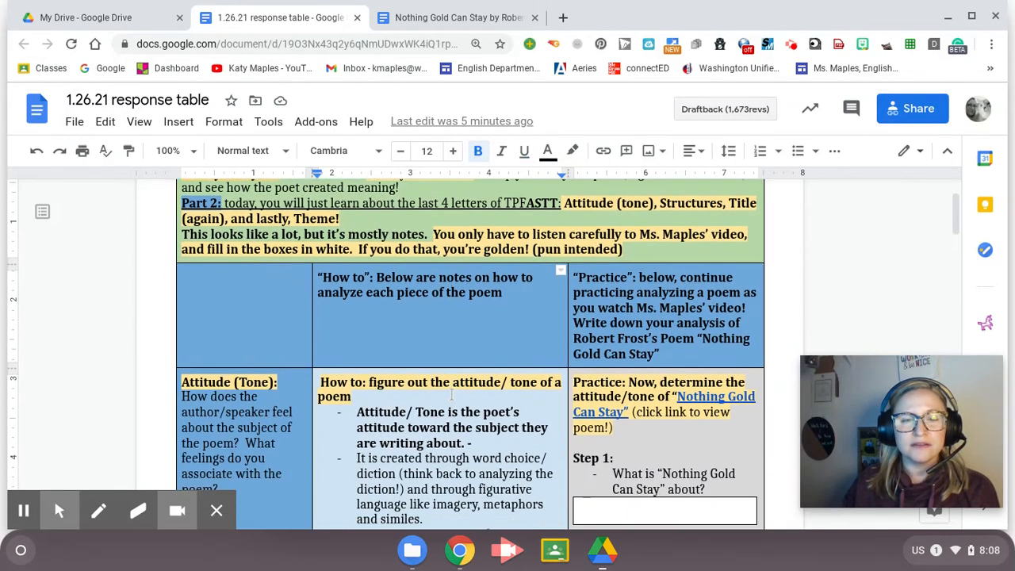
scroll("down", 3)
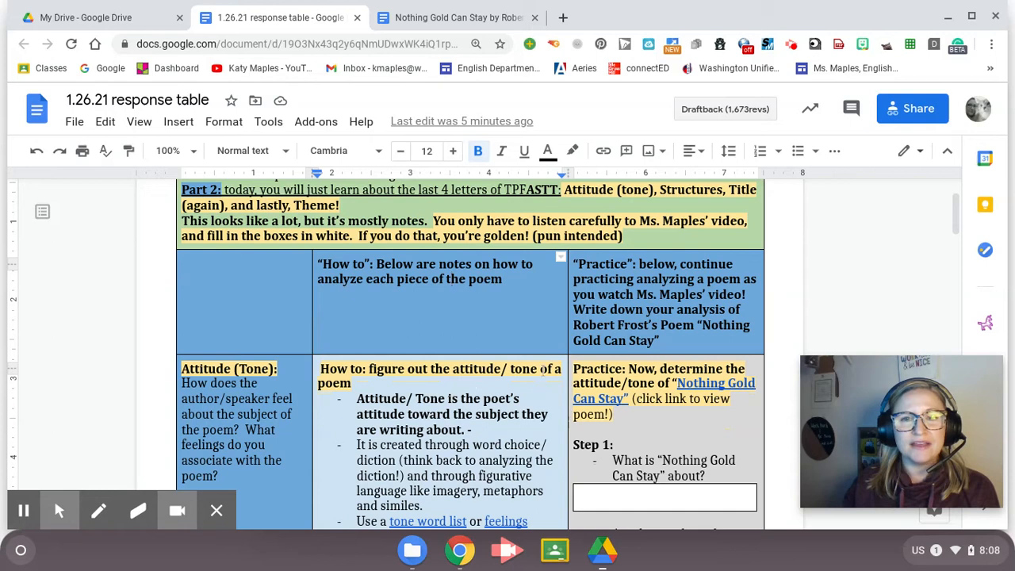
scroll("down", 3)
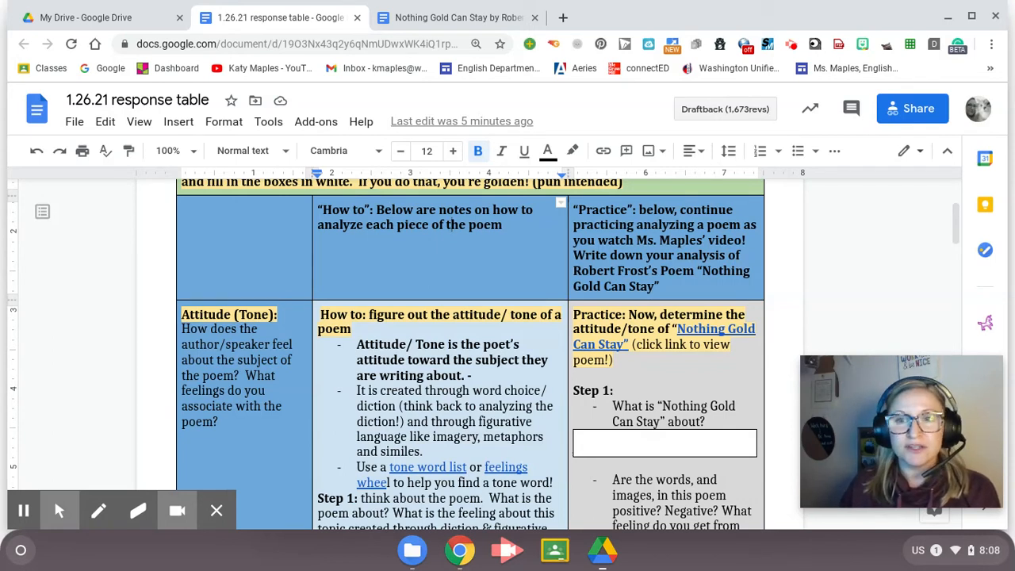
scroll("down", 3)
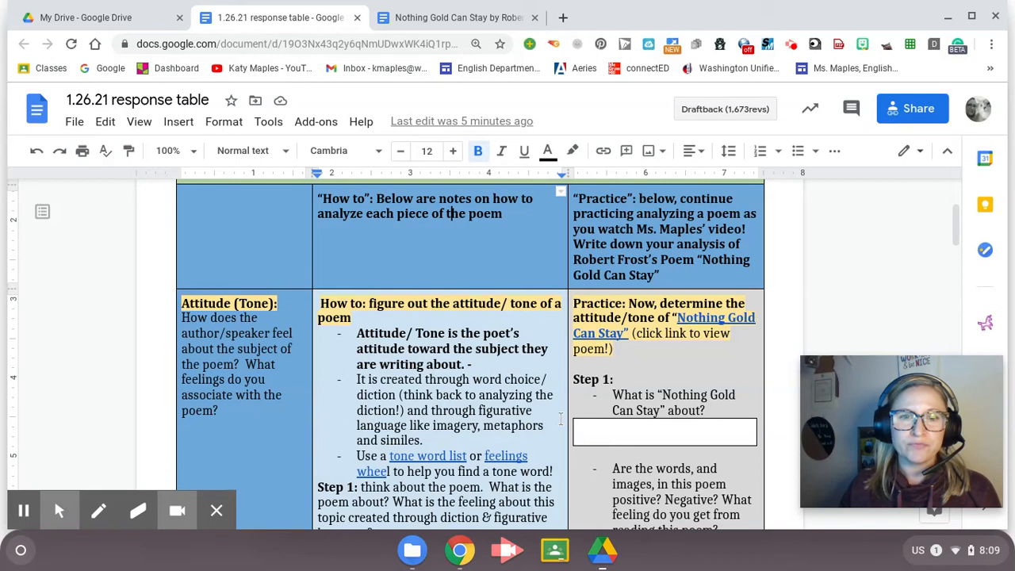
scroll("down", 3)
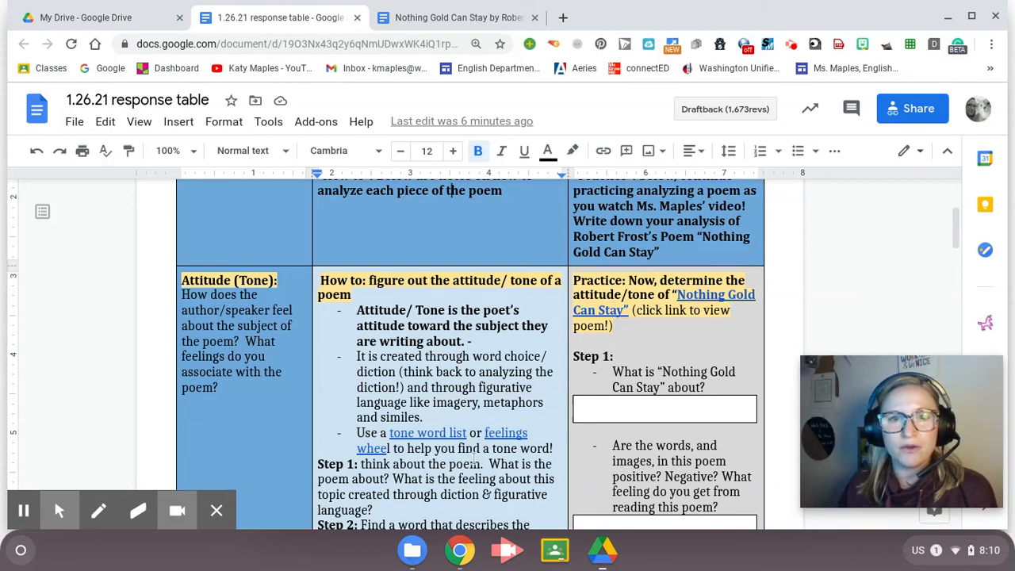
scroll("down", 3)
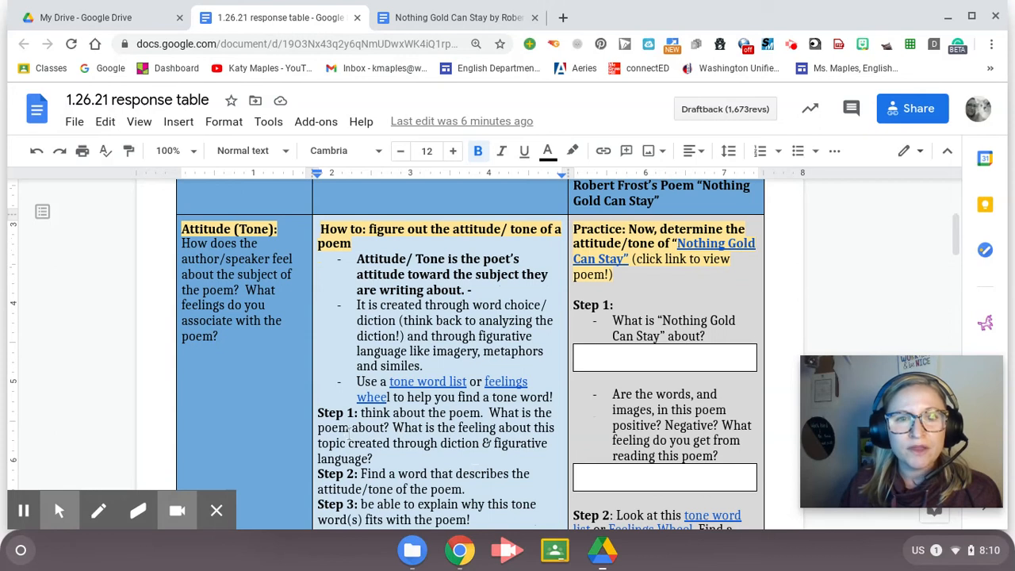
scroll("down", 3)
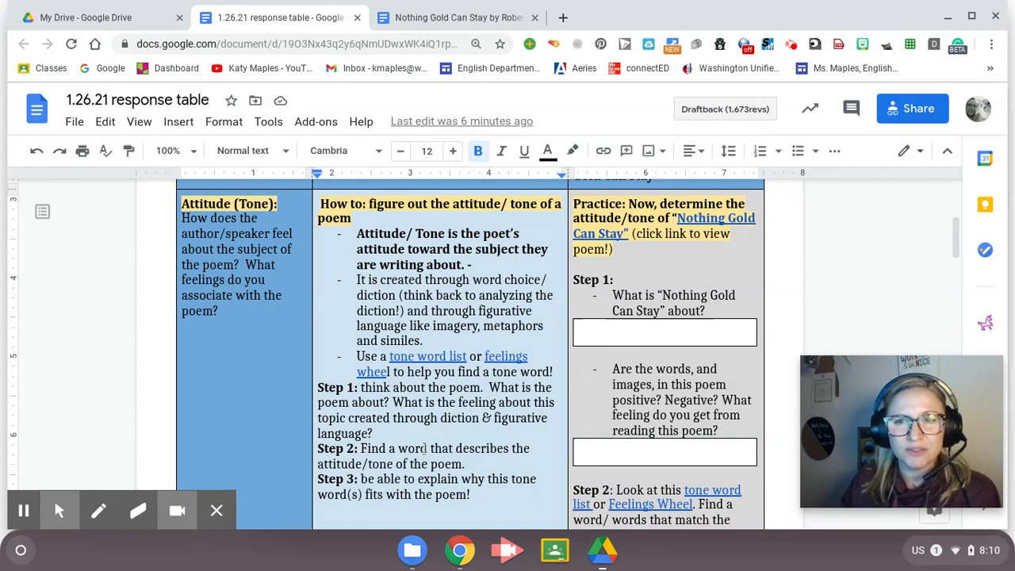
scroll("down", 3)
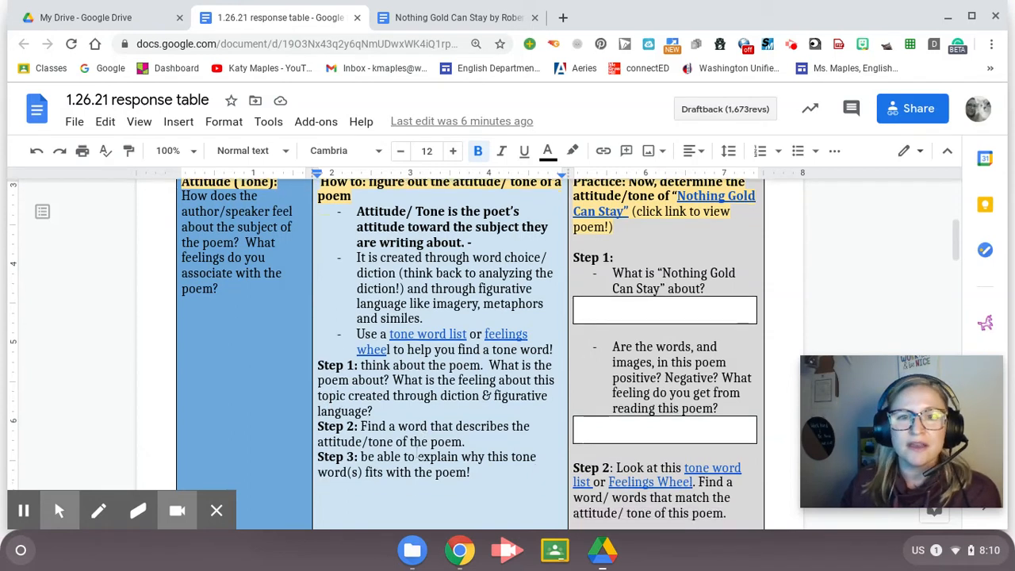
scroll("down", 3)
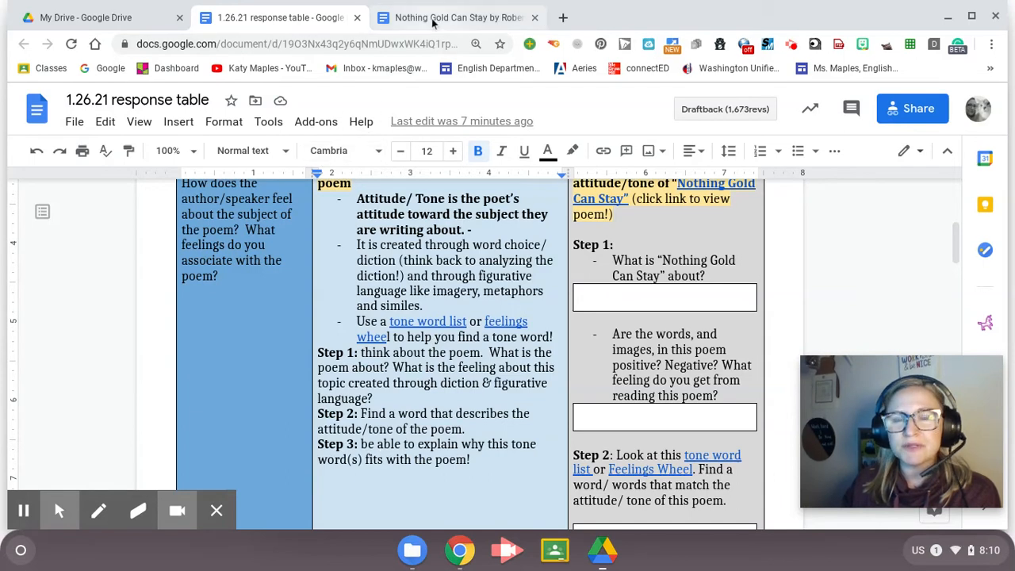
left_click(455, 18)
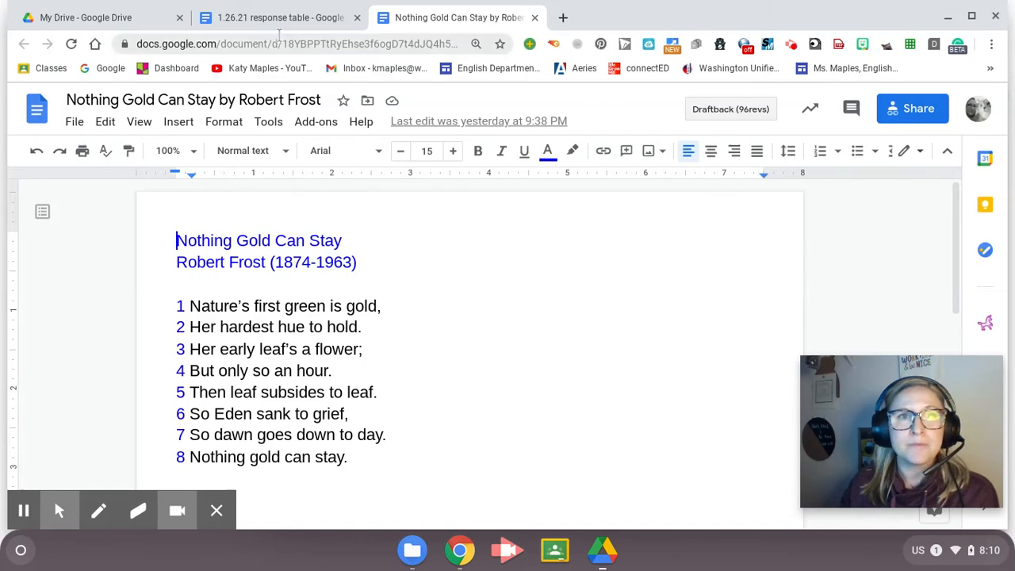
left_click(270, 17)
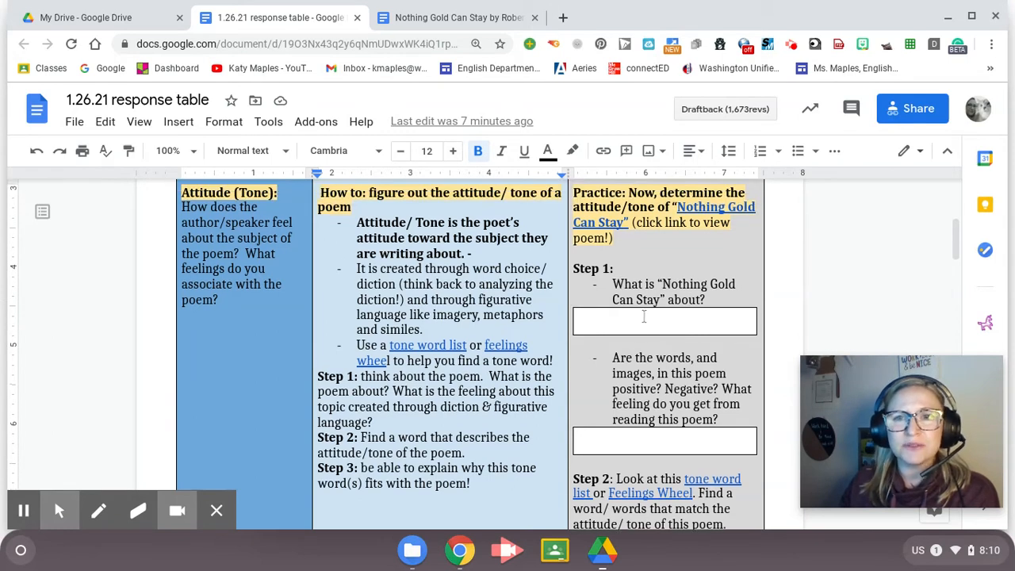
Write in Step 1 that 'gold' things don't last forever and fade away
left_click(644, 322)
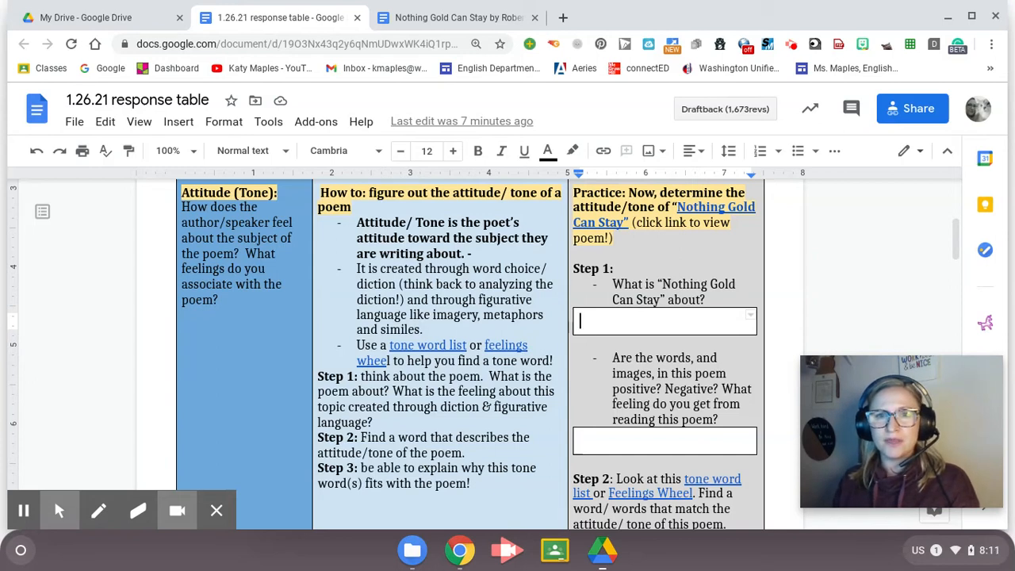
type("The poem is about")
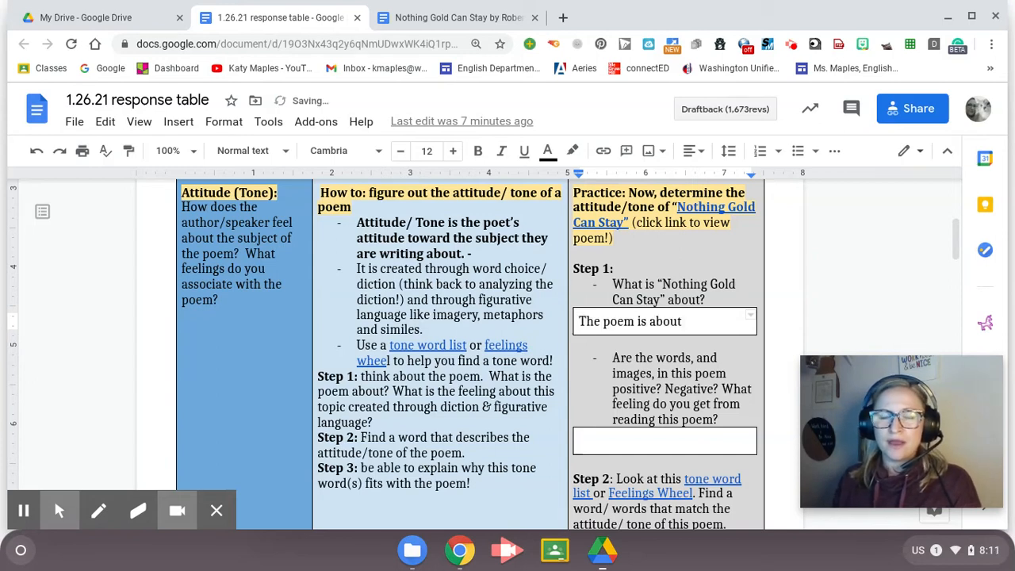
type("how beautiful, young,")
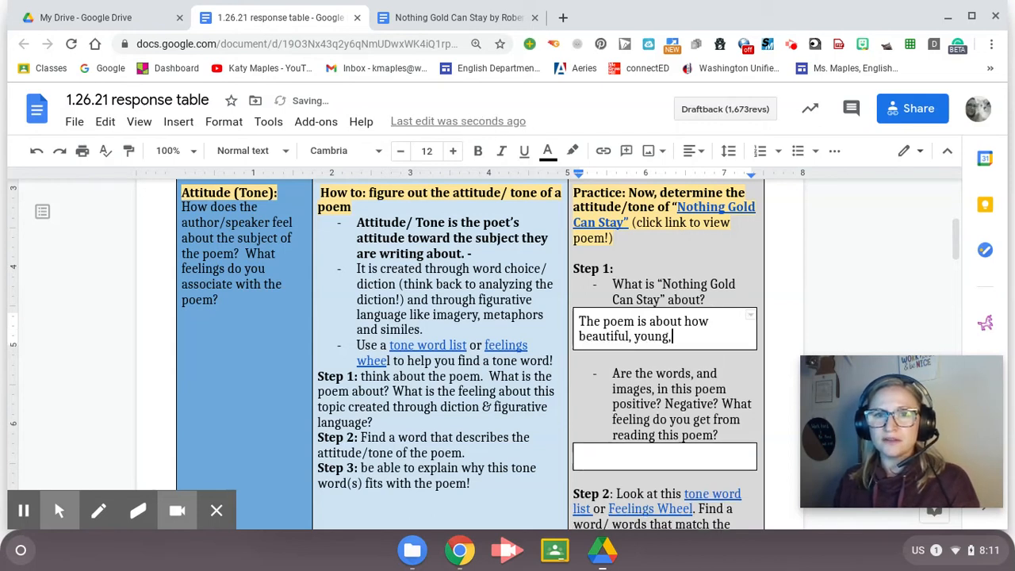
type("\"golden”")
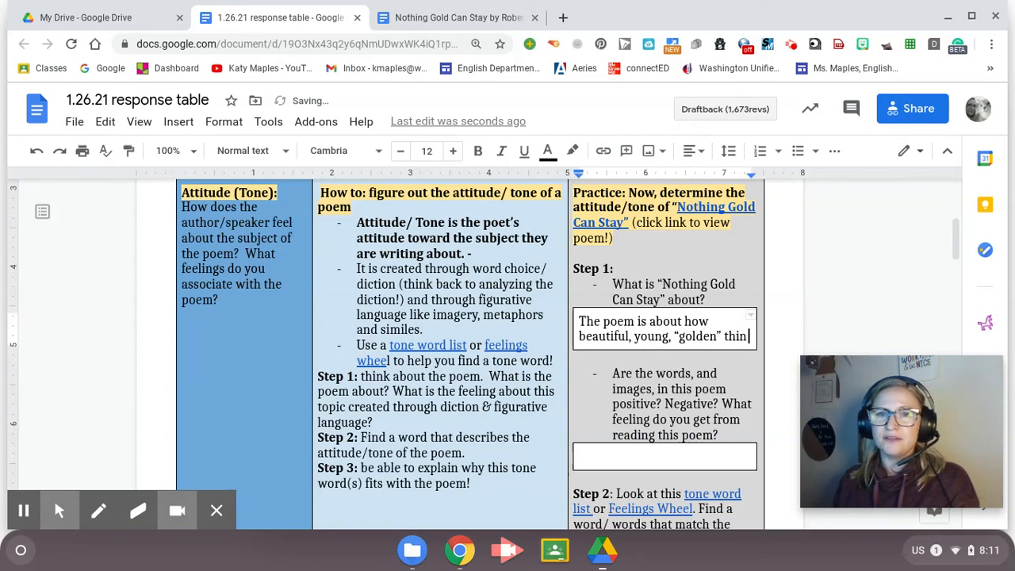
type("things don't")
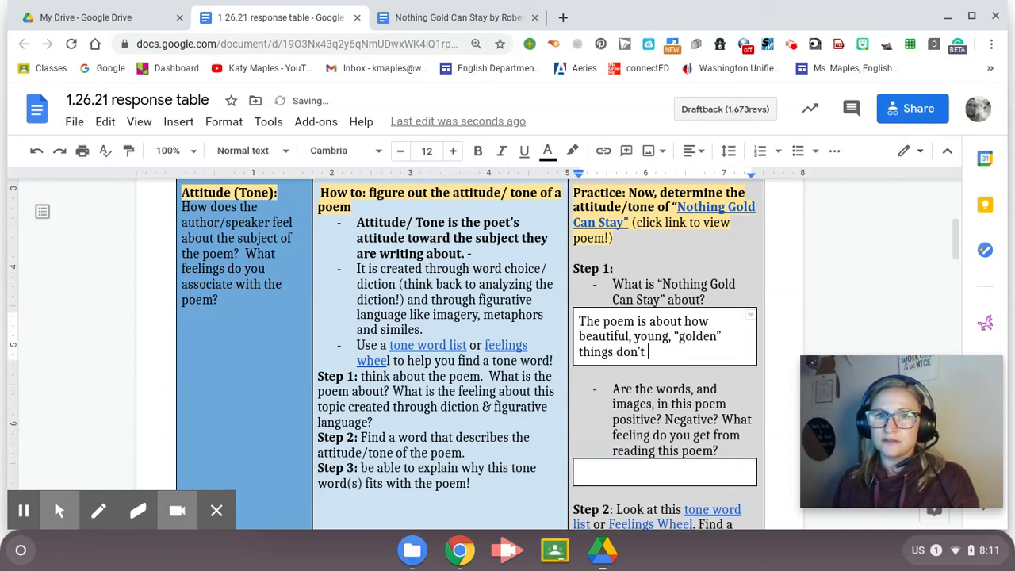
type("last fore")
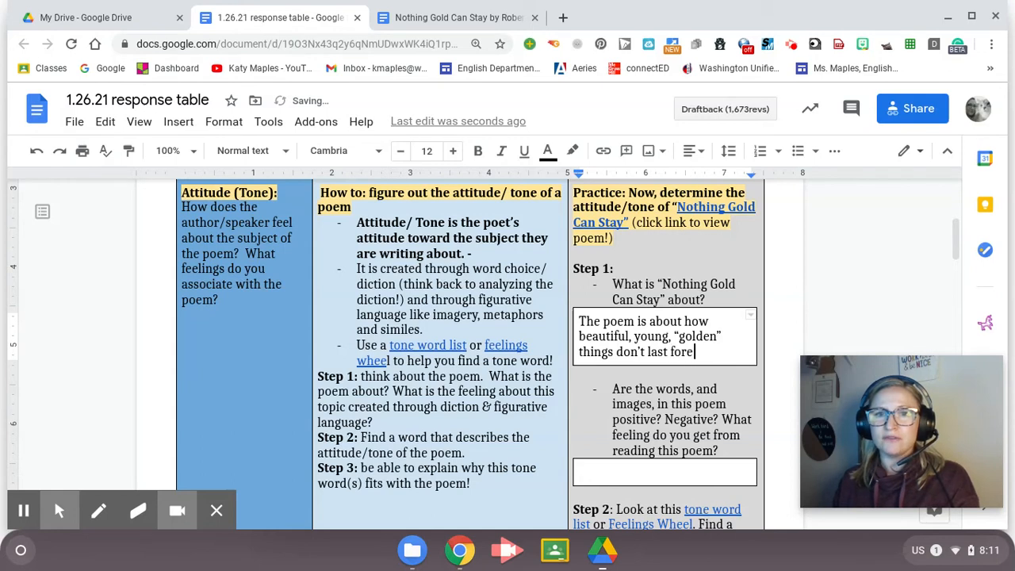
type("ver. They fade")
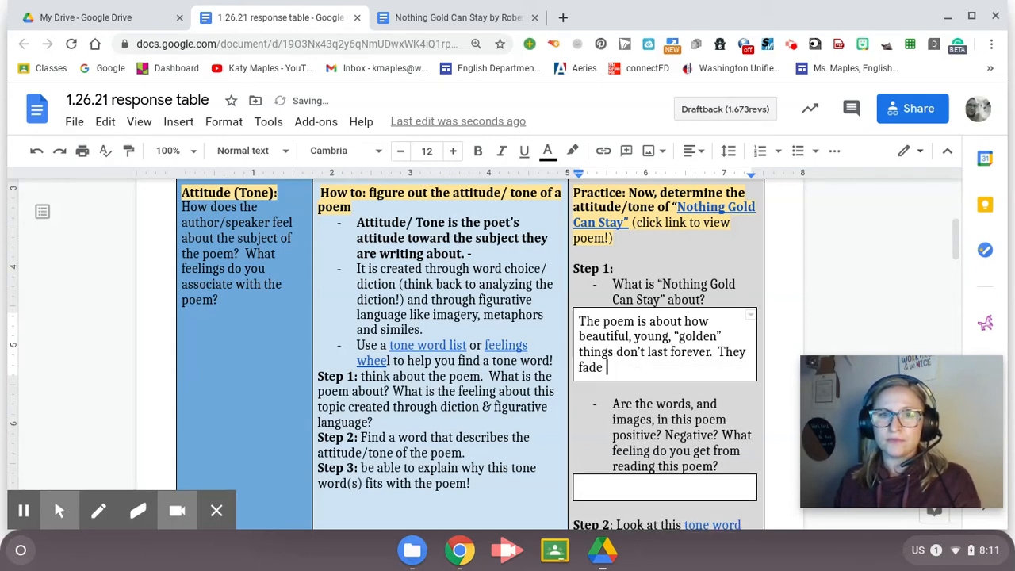
type("away.")
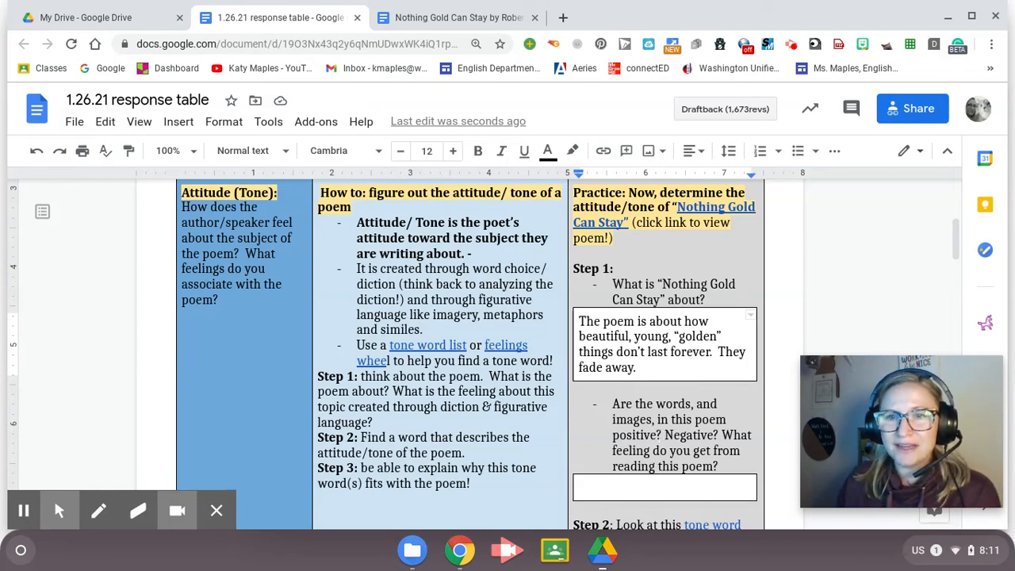
Switch back to the Nothing Gold Can Stay poem tab to reread it
left_click(460, 17)
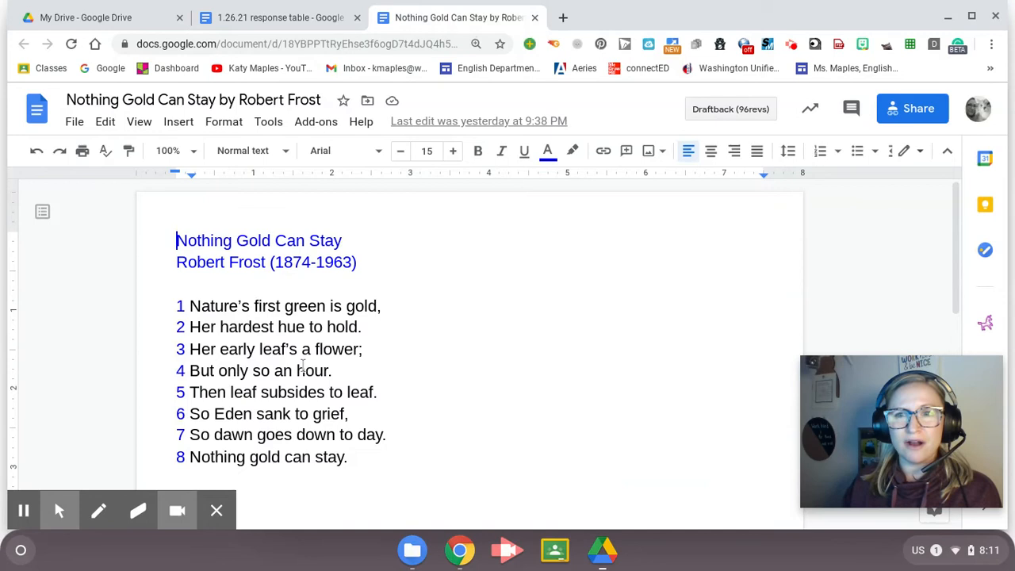
mouse_move(285, 385)
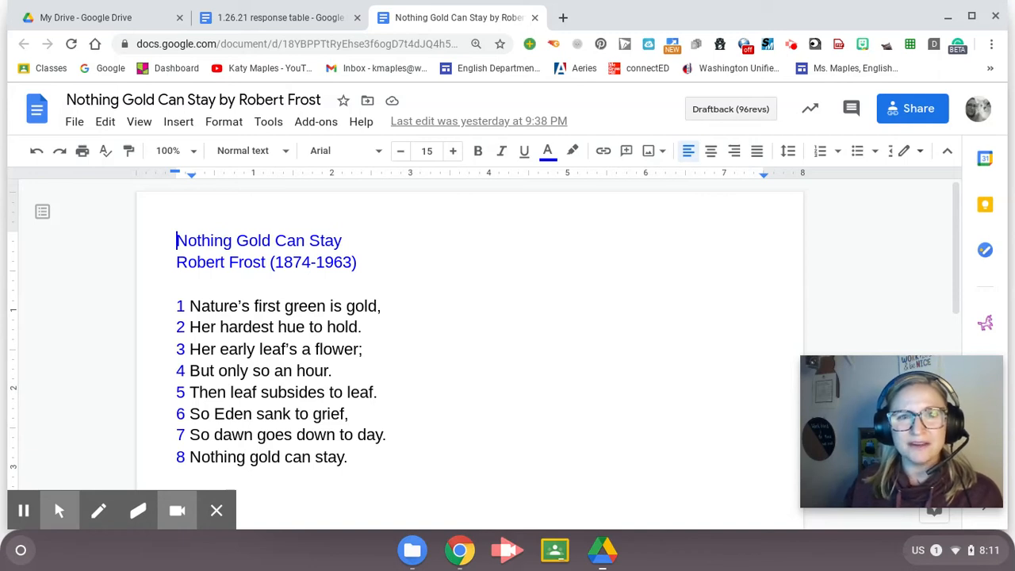
mouse_move(301, 286)
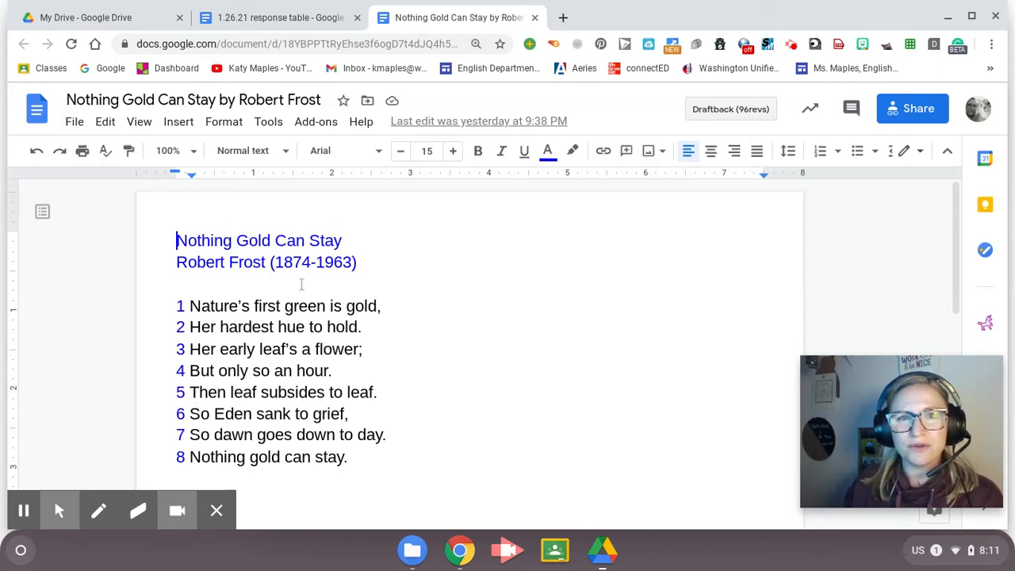
mouse_move(450, 350)
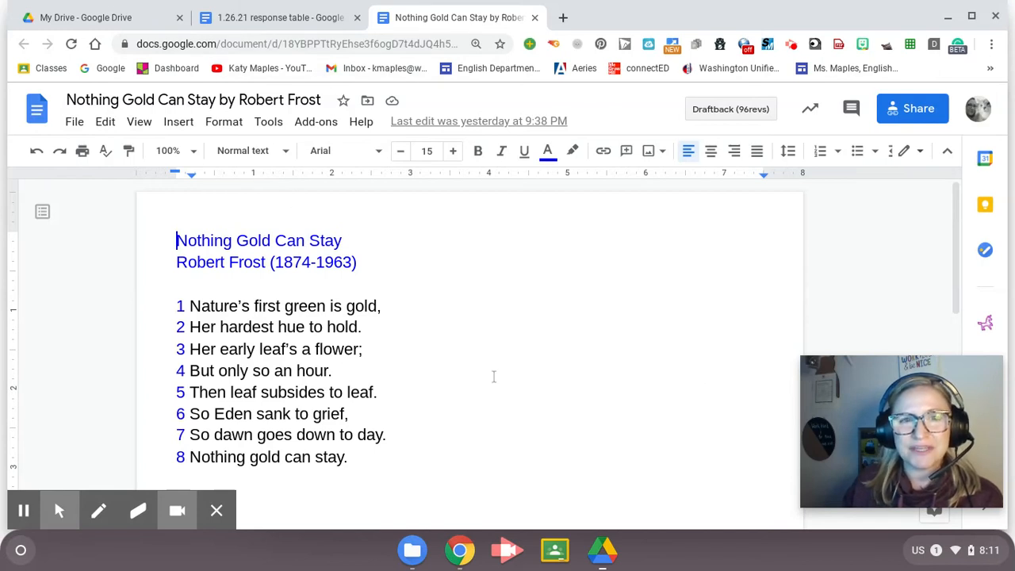
mouse_move(492, 378)
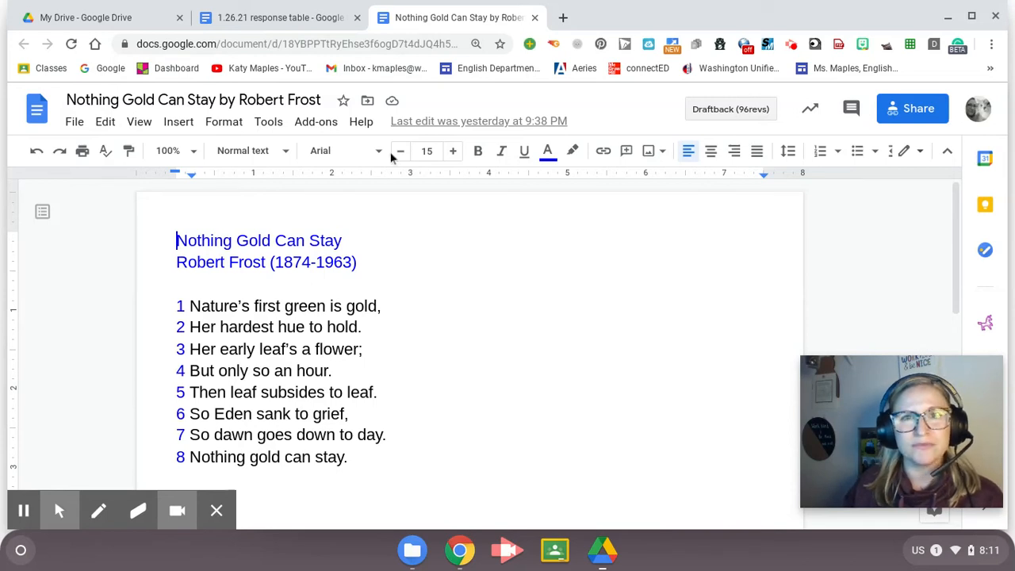
mouse_move(274, 17)
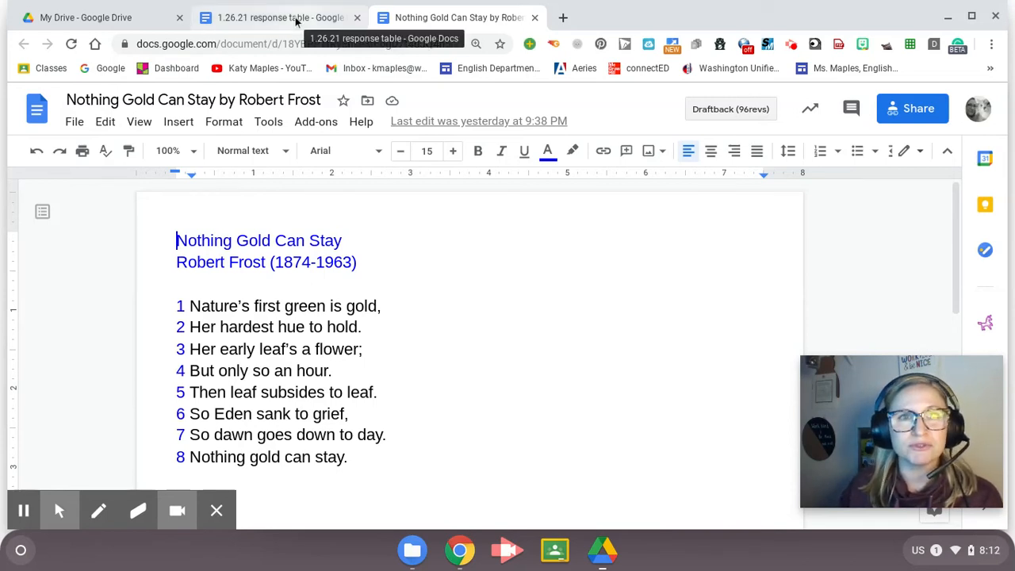
Return to the 1.26.21 response table document
left_click(274, 18)
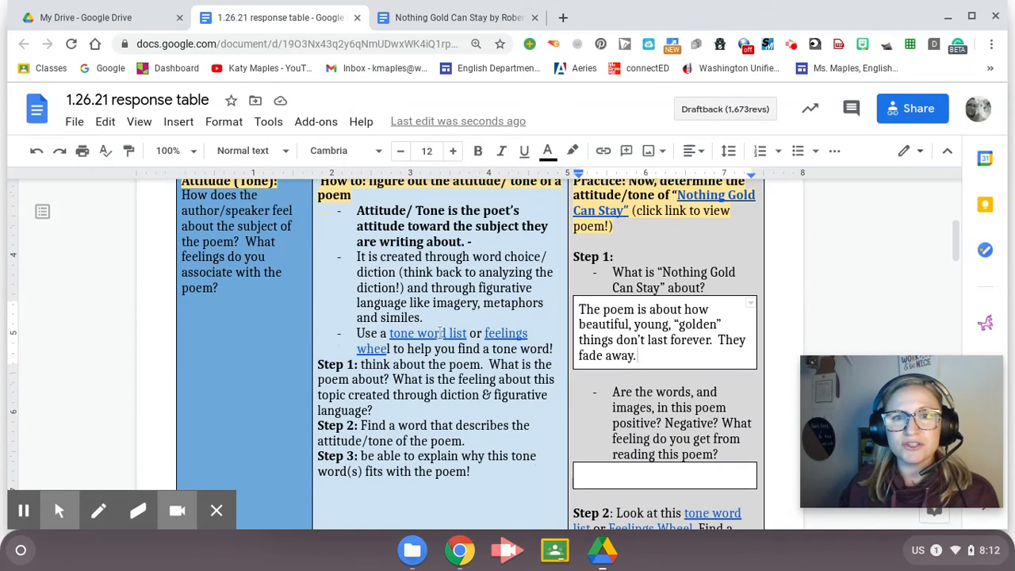
mouse_move(428, 333)
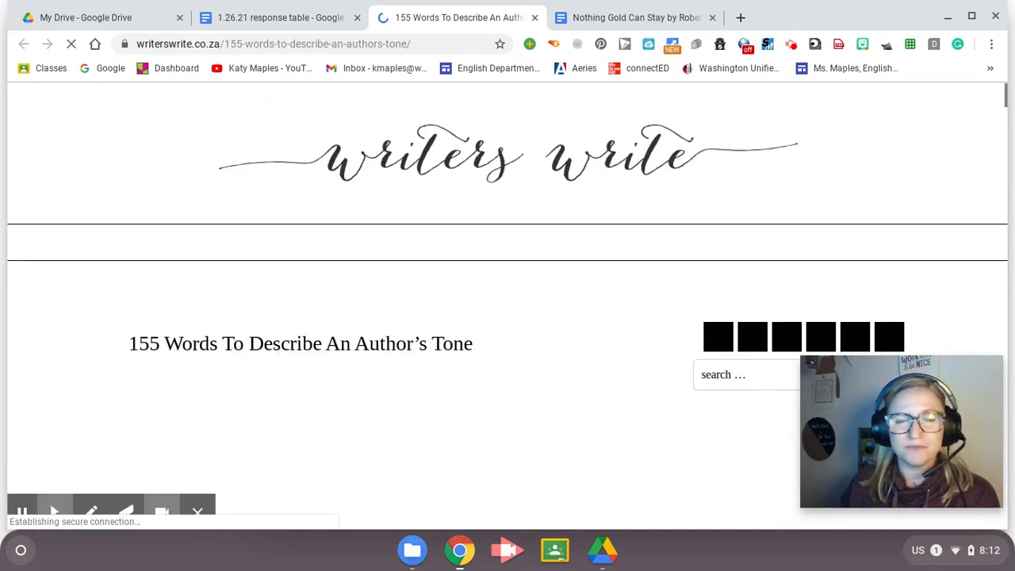
scroll("down", 3)
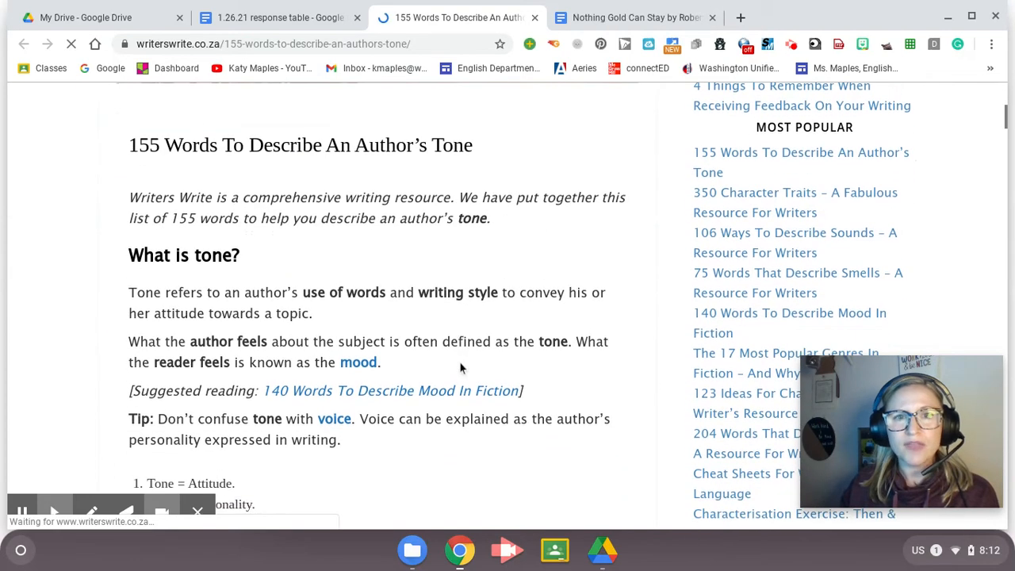
scroll("down", 3)
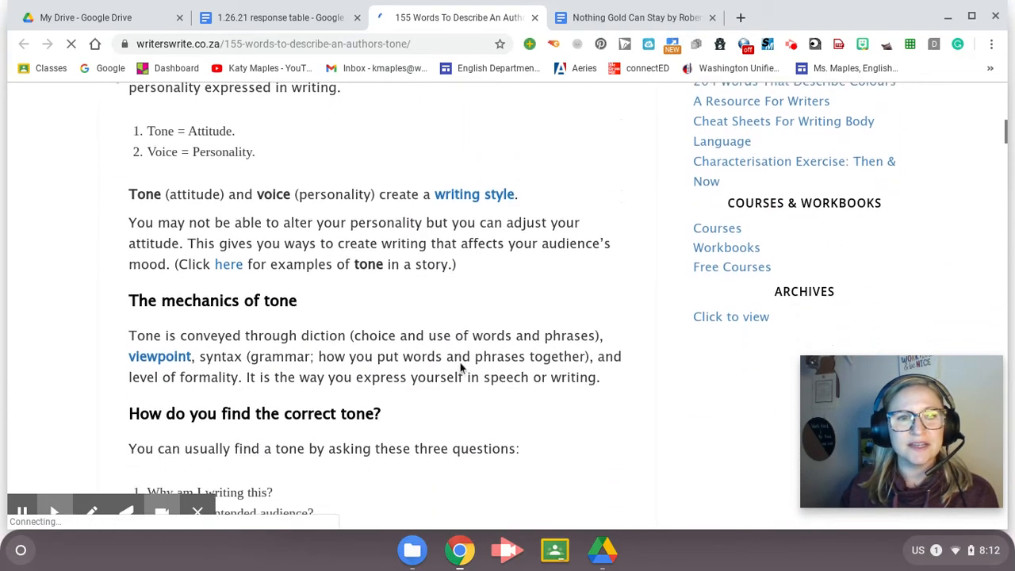
scroll("down", 3)
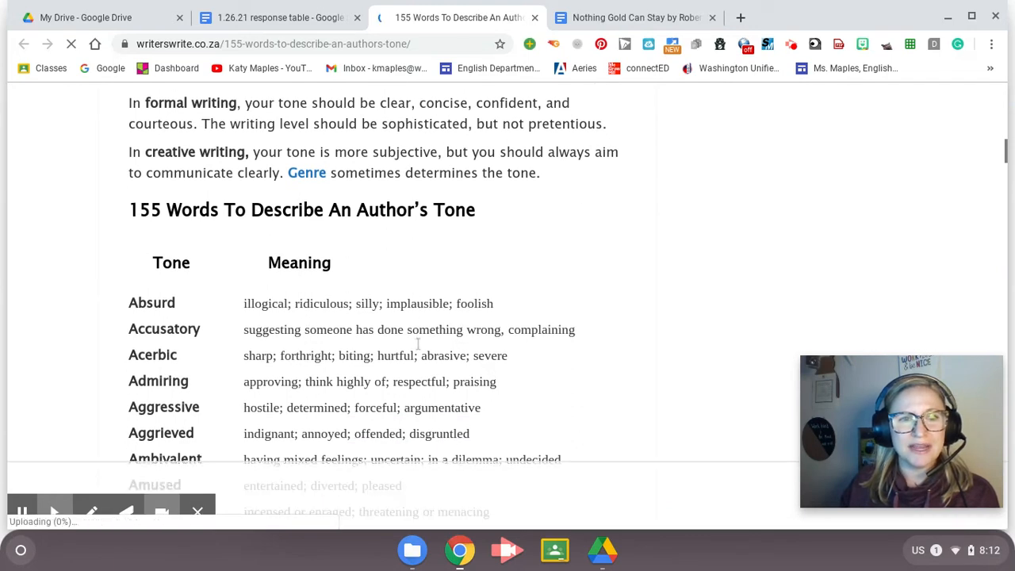
scroll("down", 3)
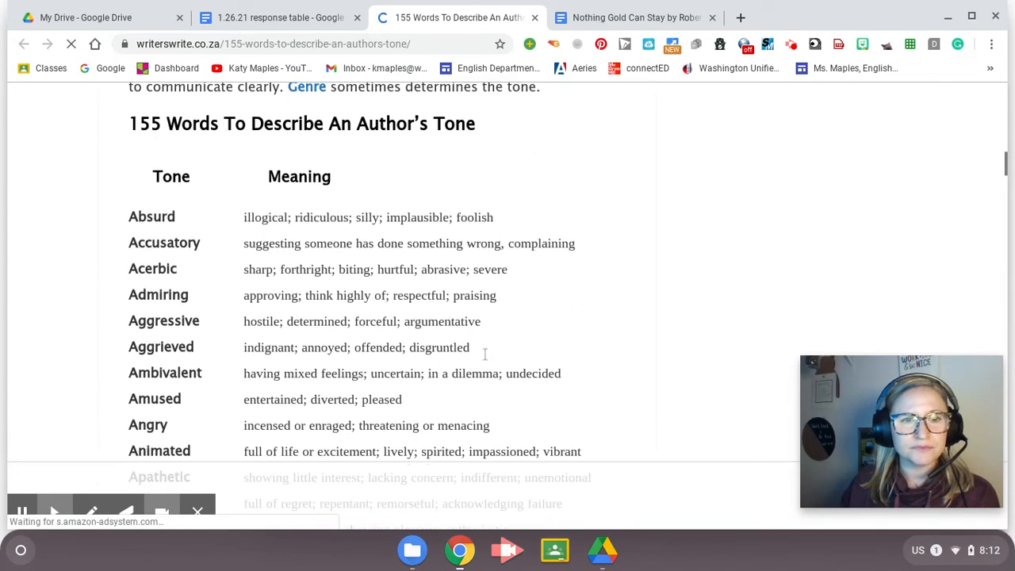
scroll("down", 3)
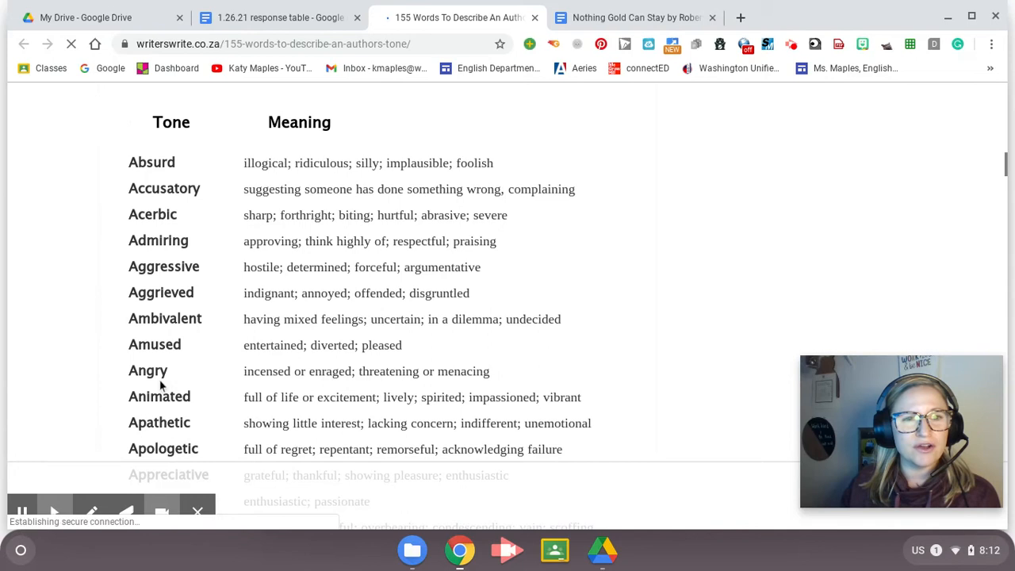
scroll("down", 3)
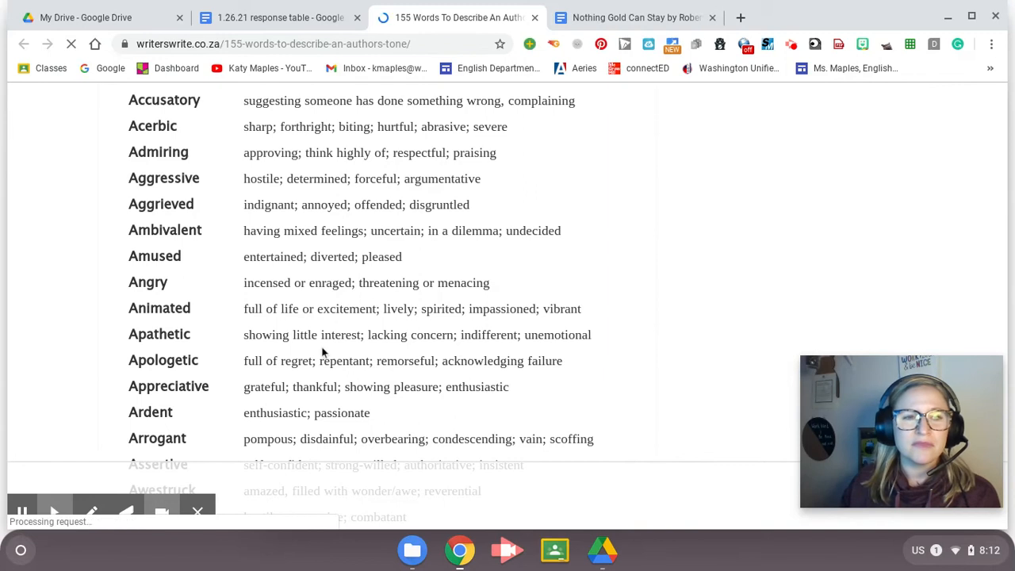
scroll("down", 3)
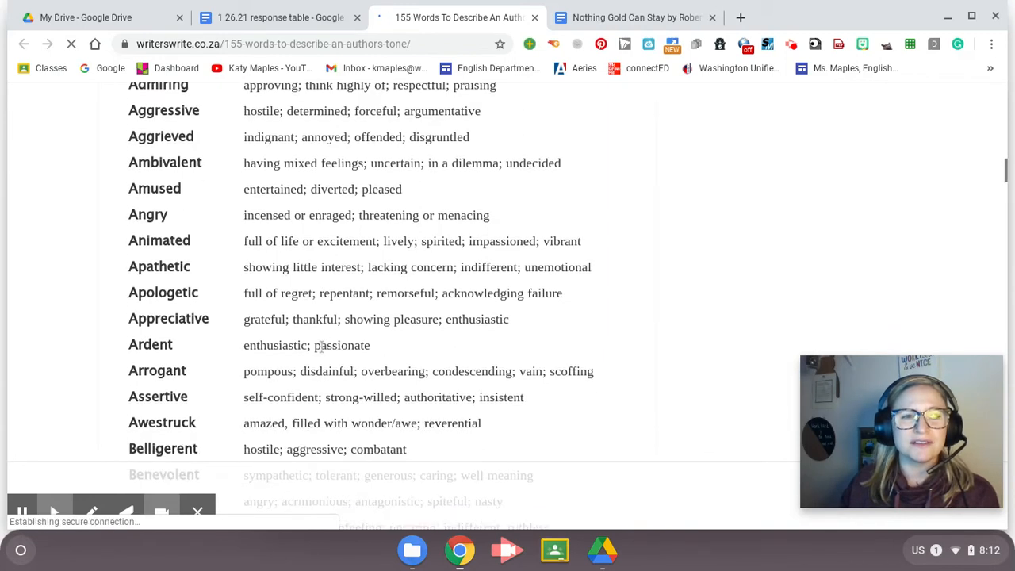
scroll("down", 3)
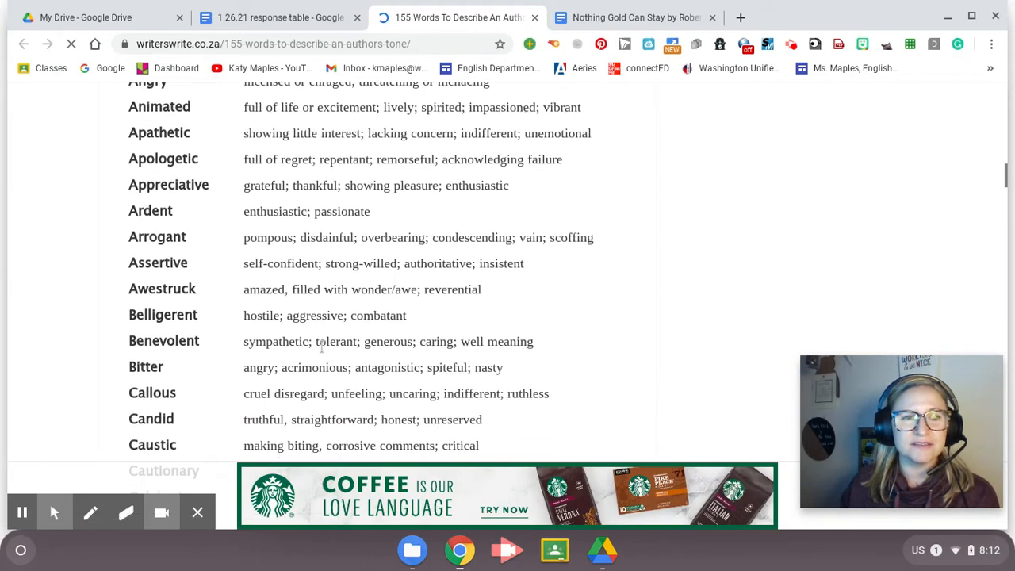
scroll("down", 3)
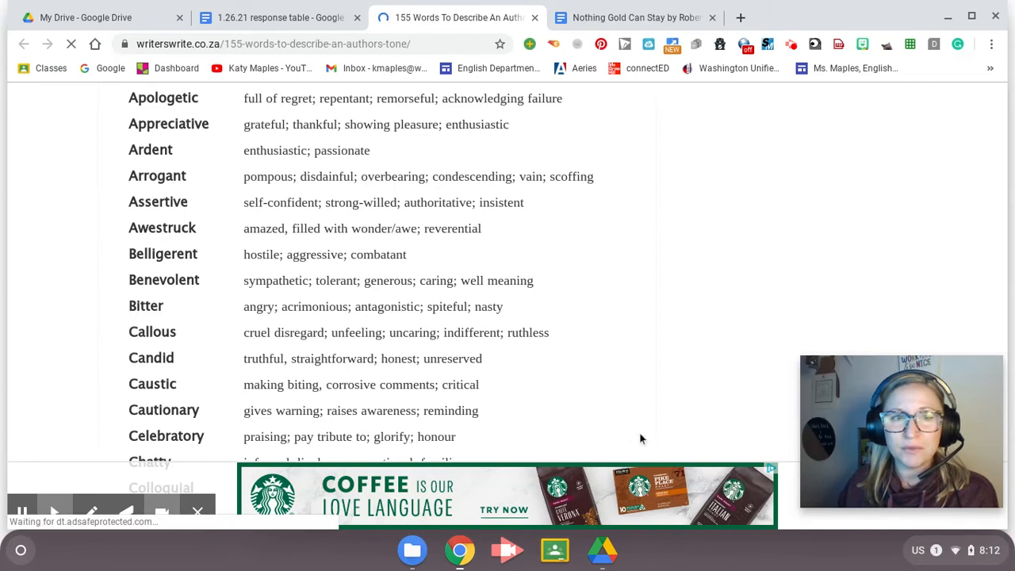
scroll("down", 3)
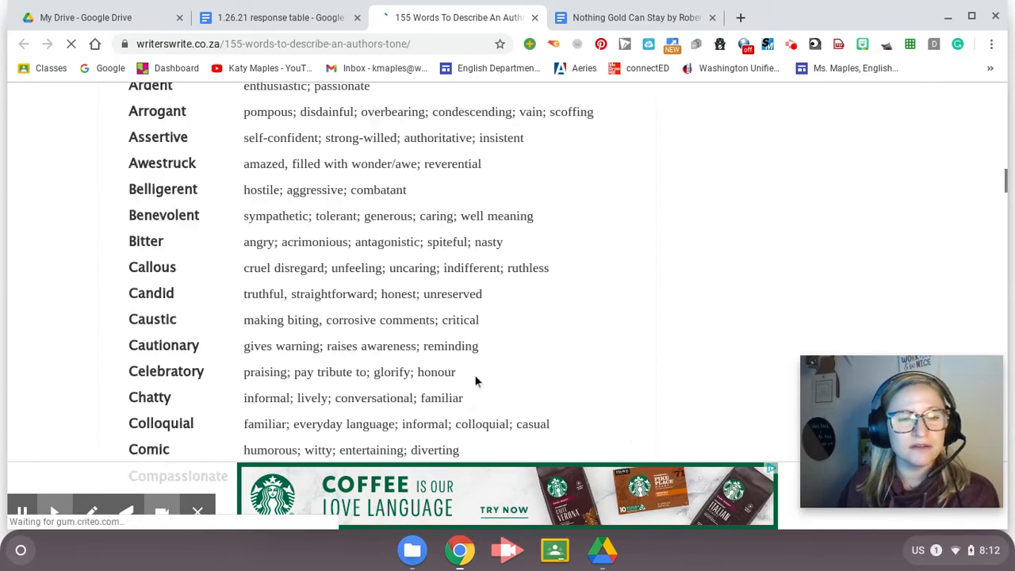
scroll("down", 3)
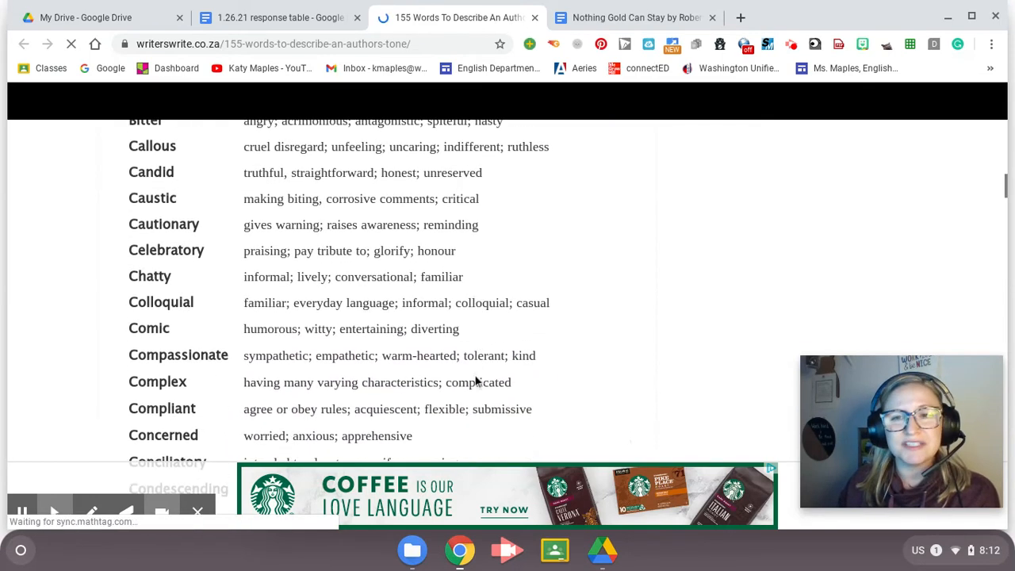
scroll("down", 3)
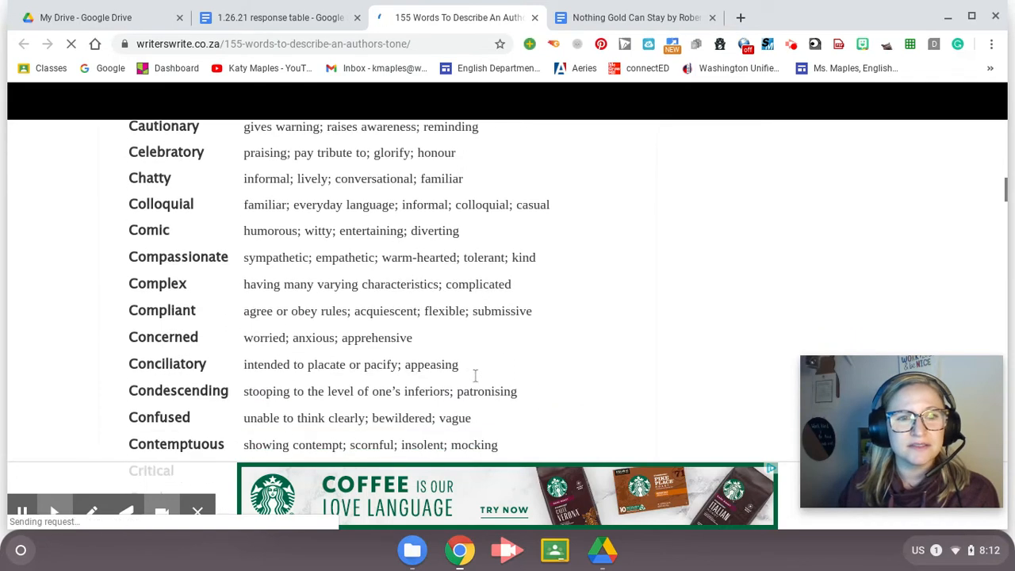
scroll("down", 3)
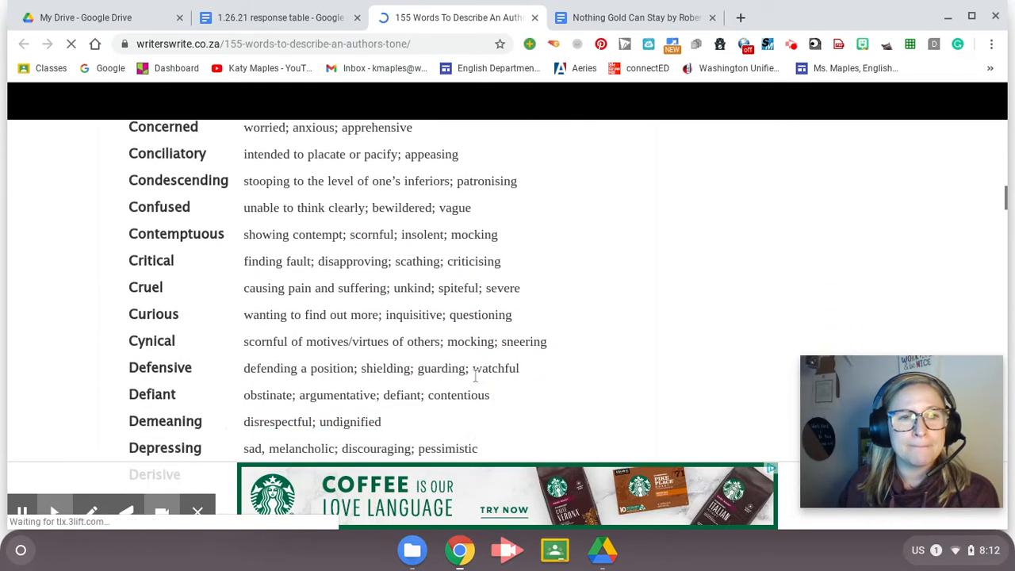
scroll("down", 3)
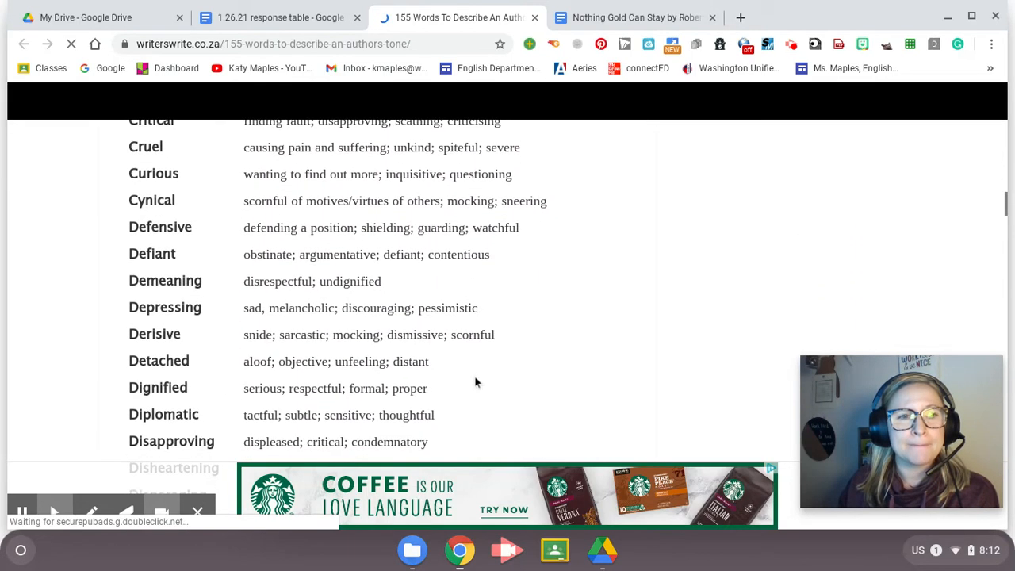
scroll("down", 3)
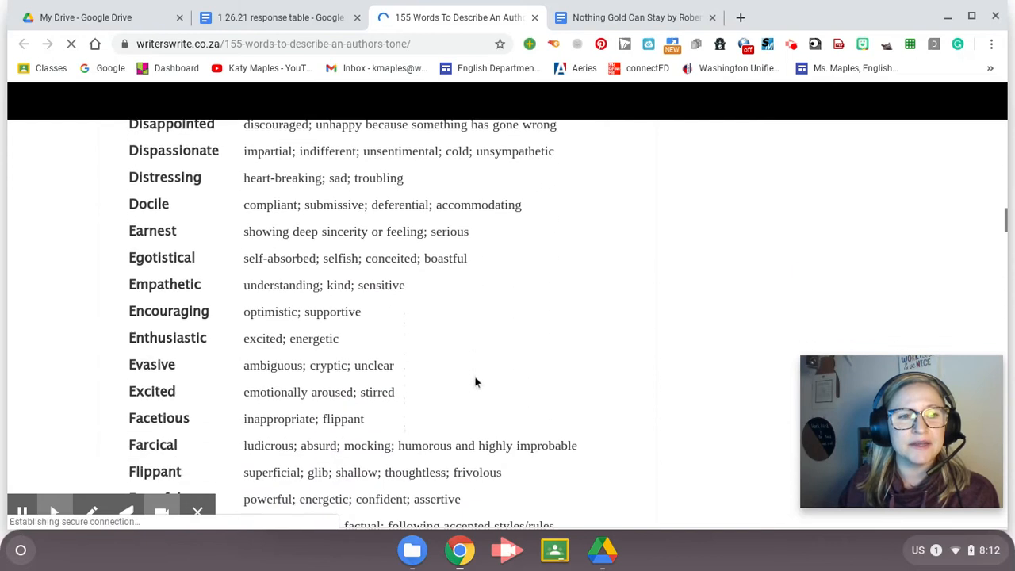
scroll("down", 3)
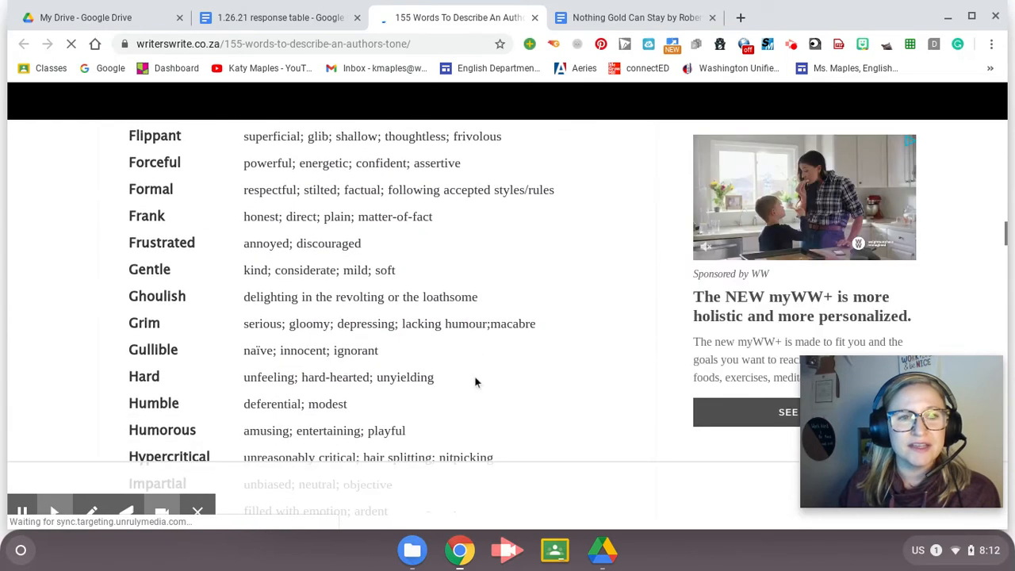
scroll("down", 3)
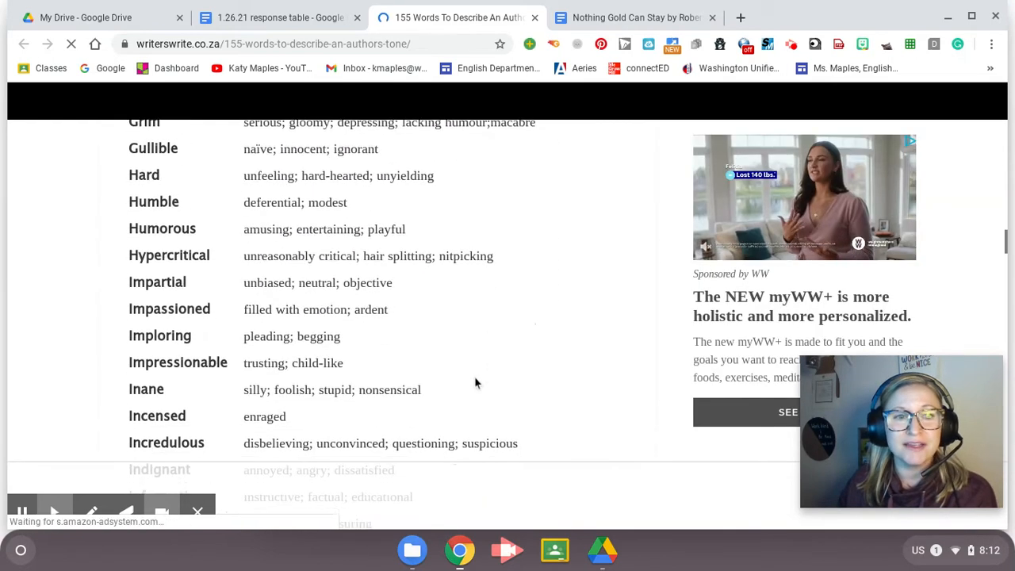
scroll("down", 3)
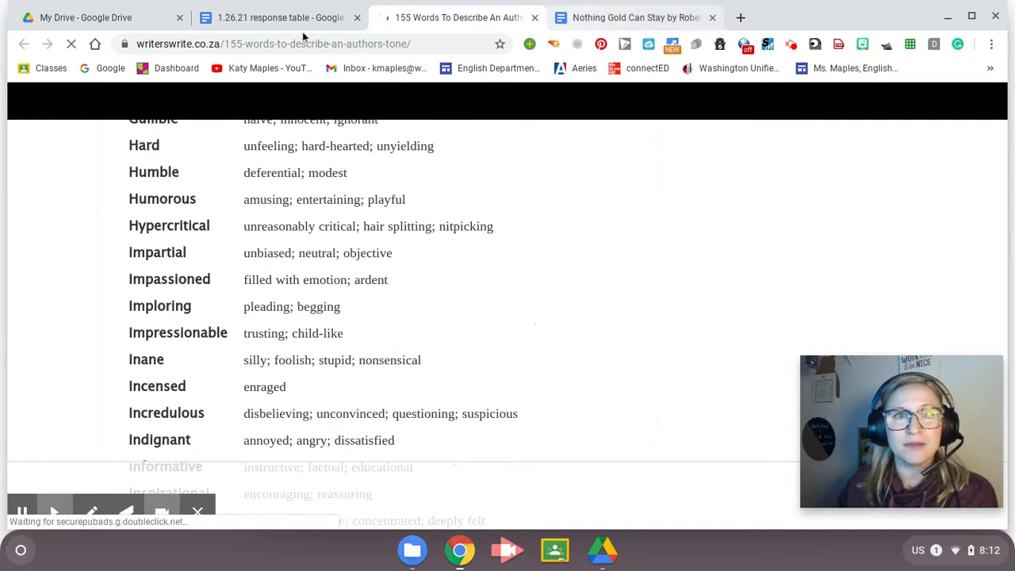
Answer the positive/negative question: mostly negative, but more straightforward than sad
left_click(270, 18)
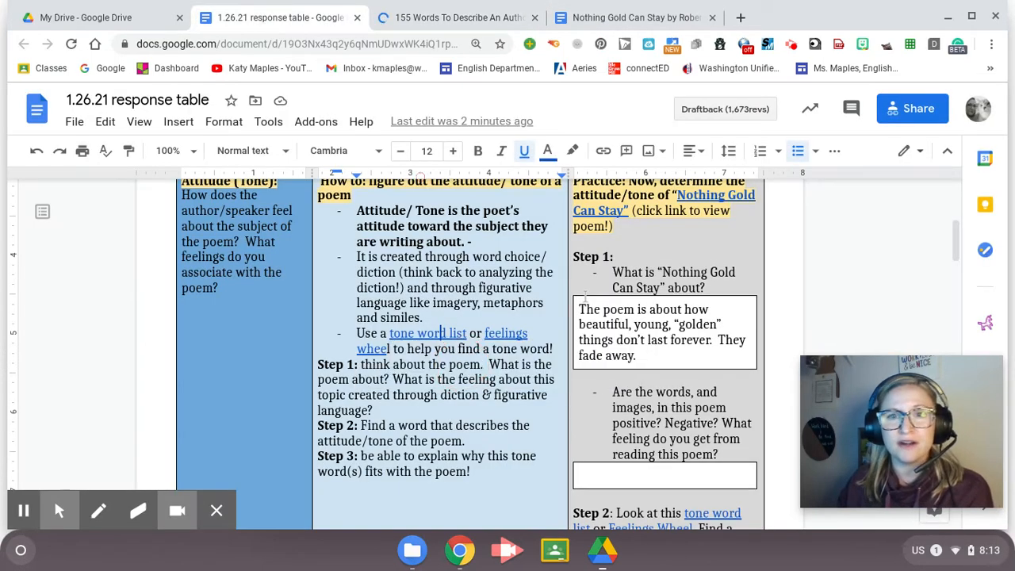
left_click(653, 475)
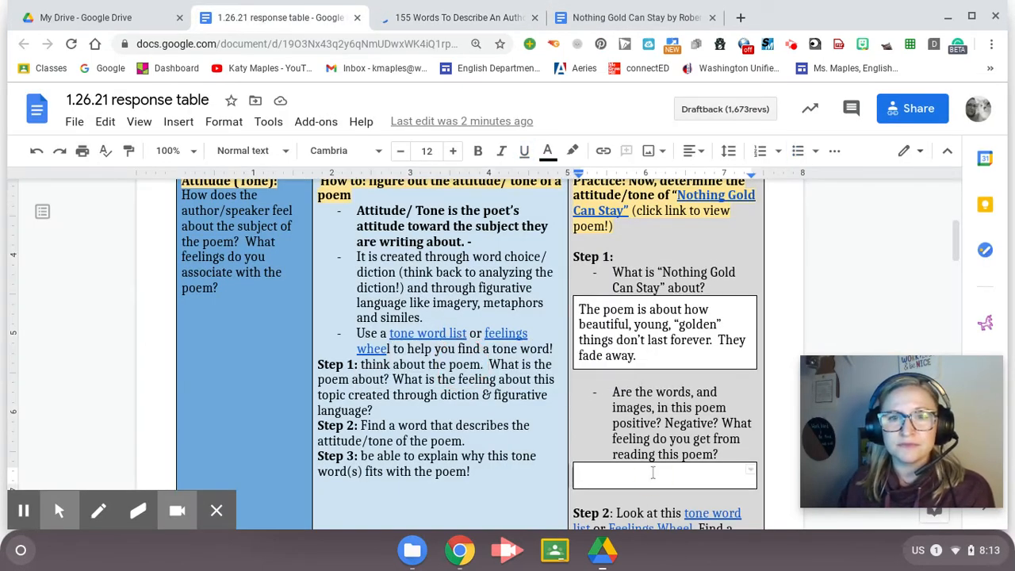
scroll("down", 3)
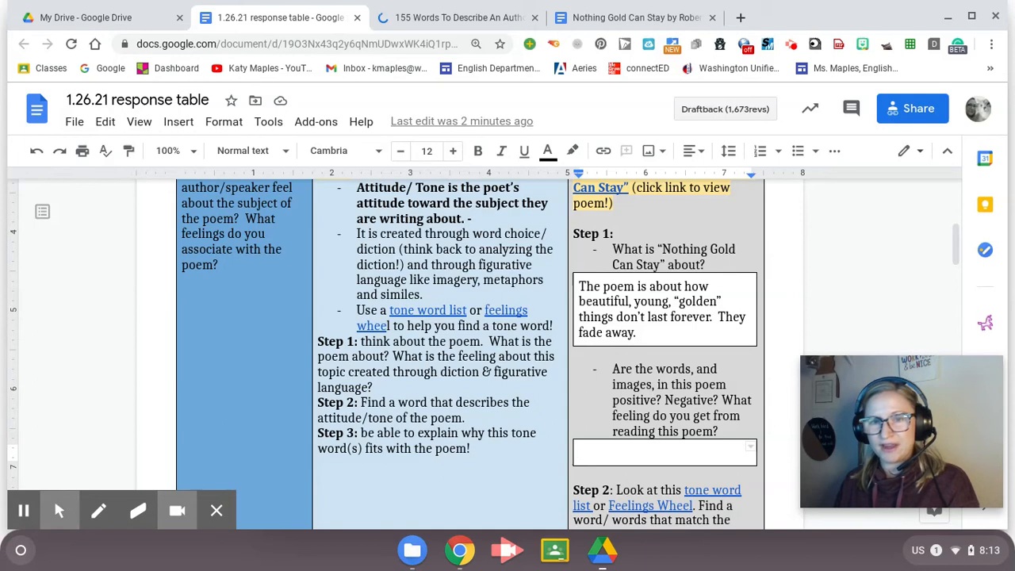
left_click(656, 452)
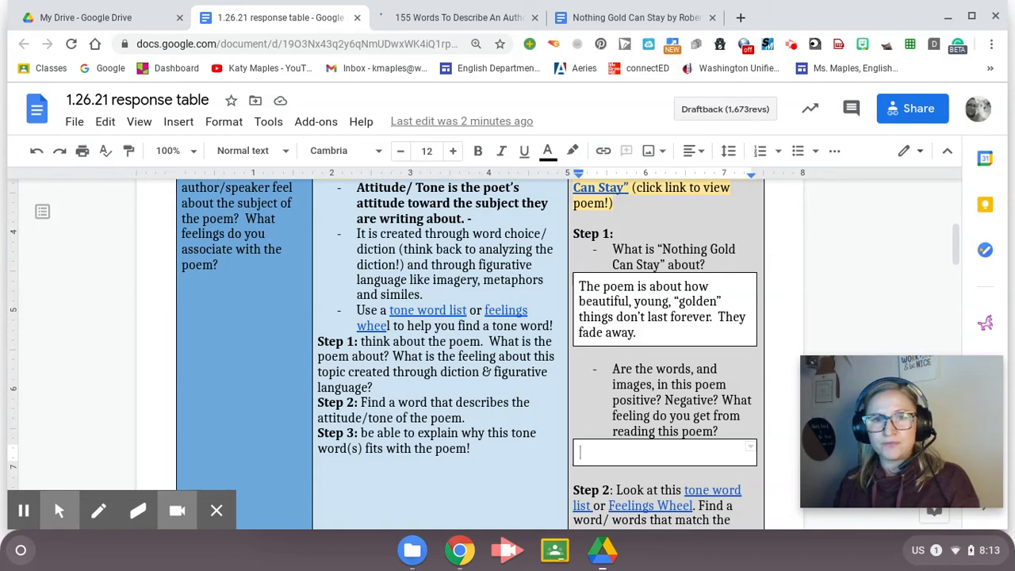
type("Mostly")
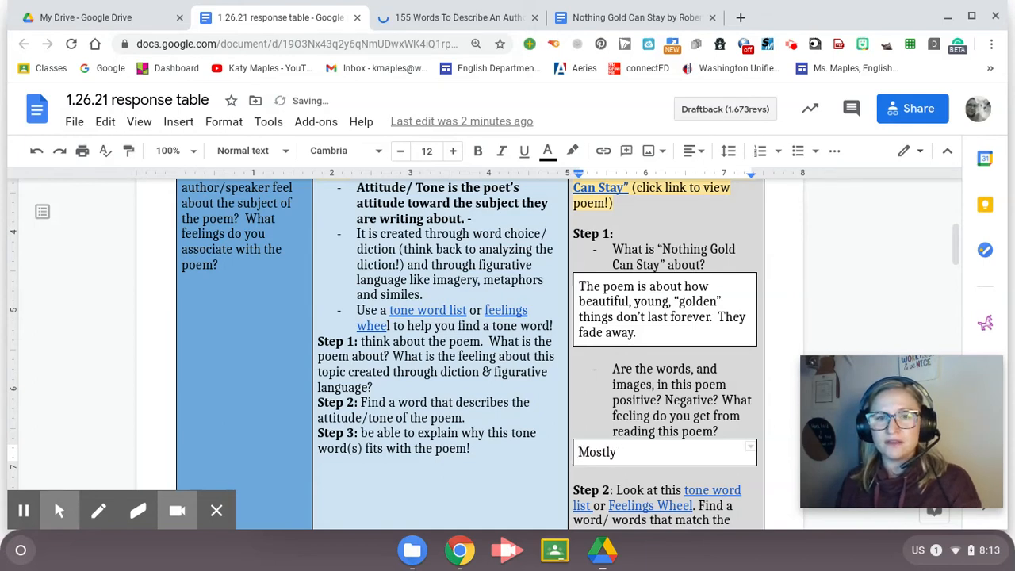
left_click(620, 452)
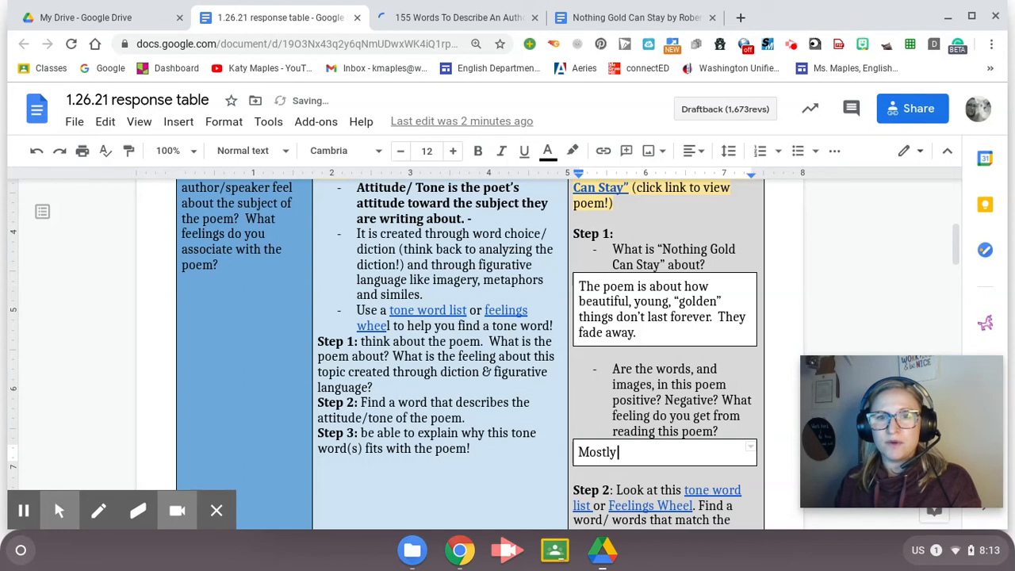
type("this poem is negat")
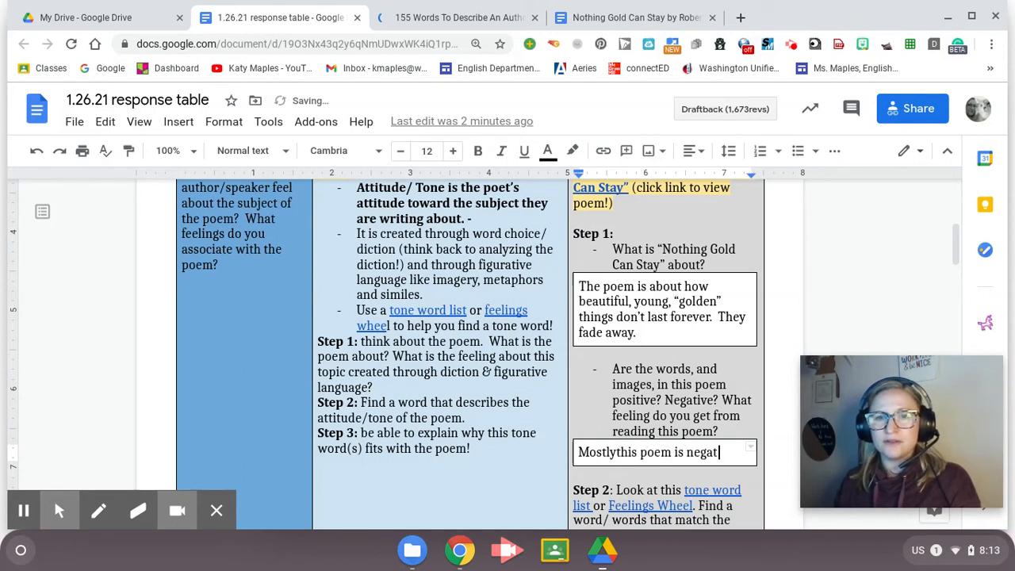
type("ive bea")
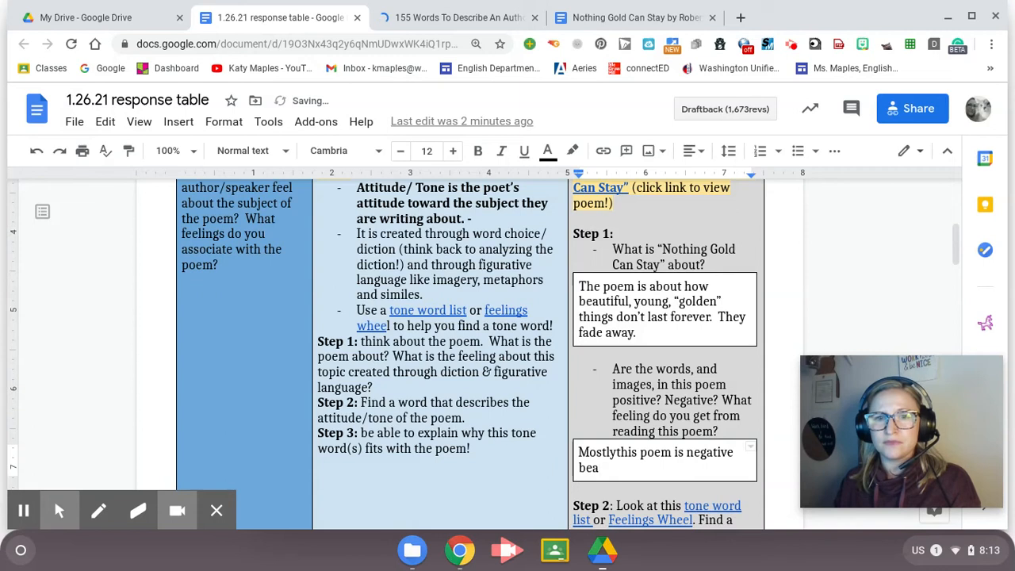
type("because all of the beautiful things are described as going away,")
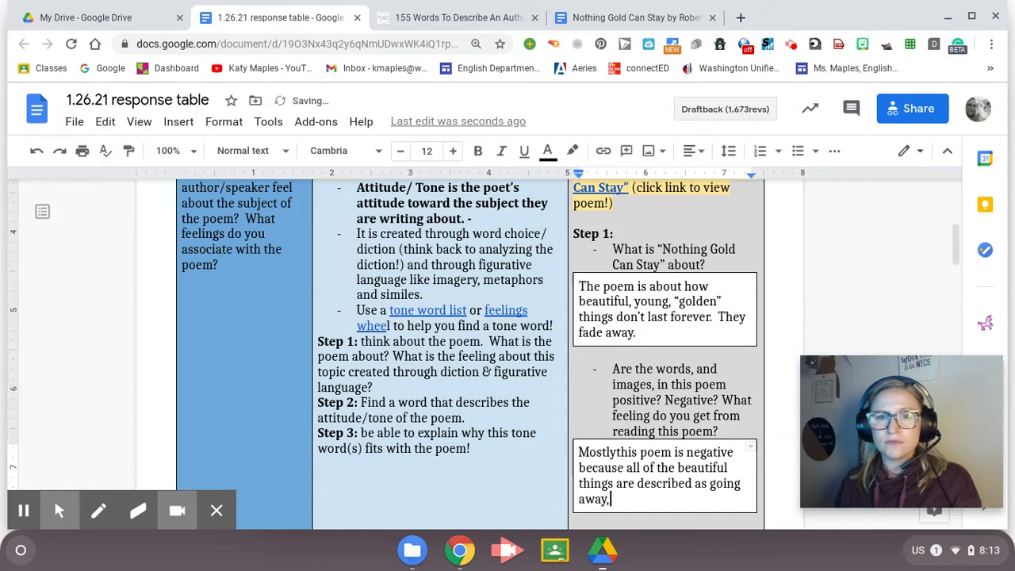
type("but the poem is more straigh")
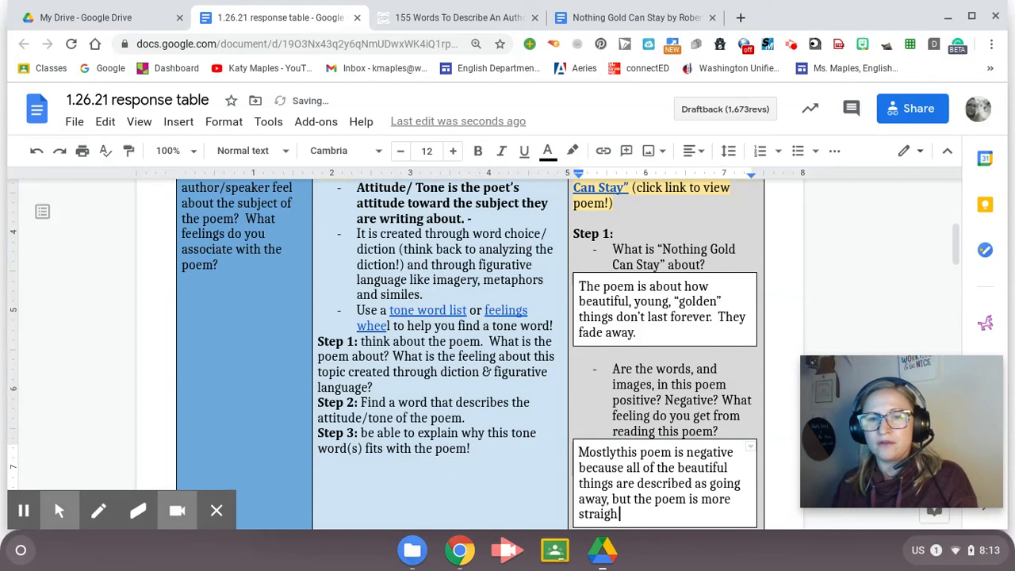
type("tforward about it, then sad.")
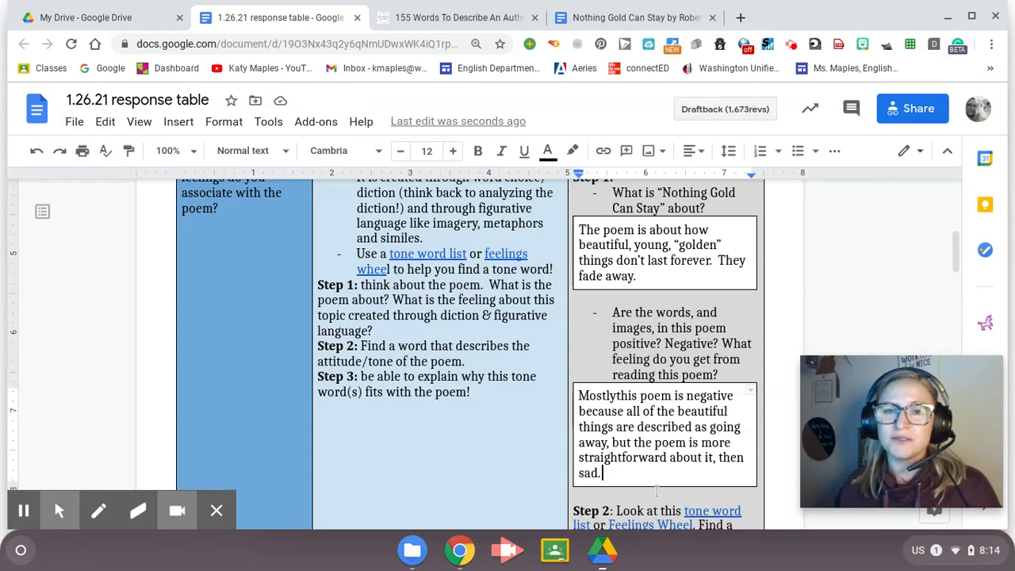
Enter 'Candid' as the Step 2 tone word
scroll("down", 3)
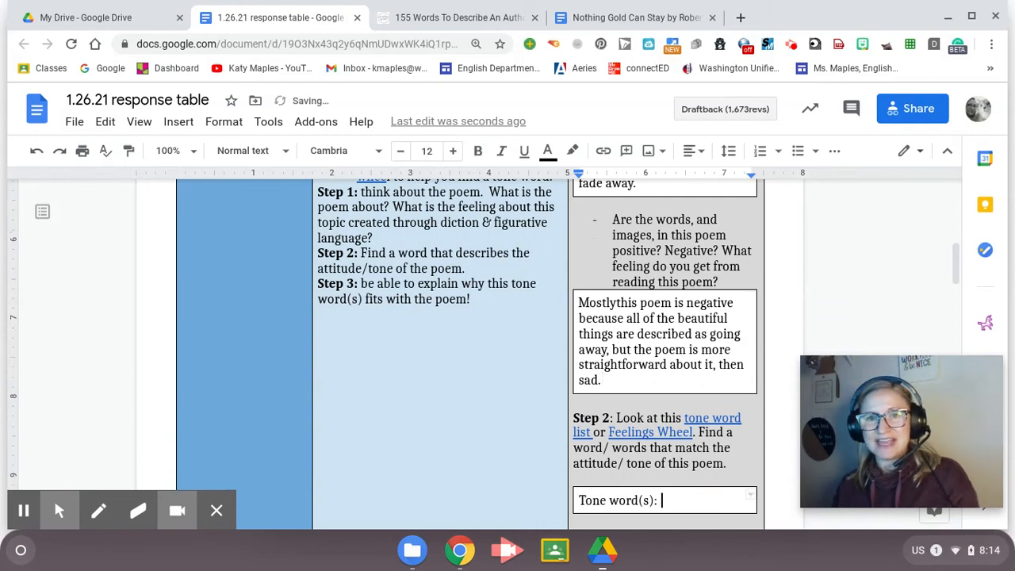
type("Car")
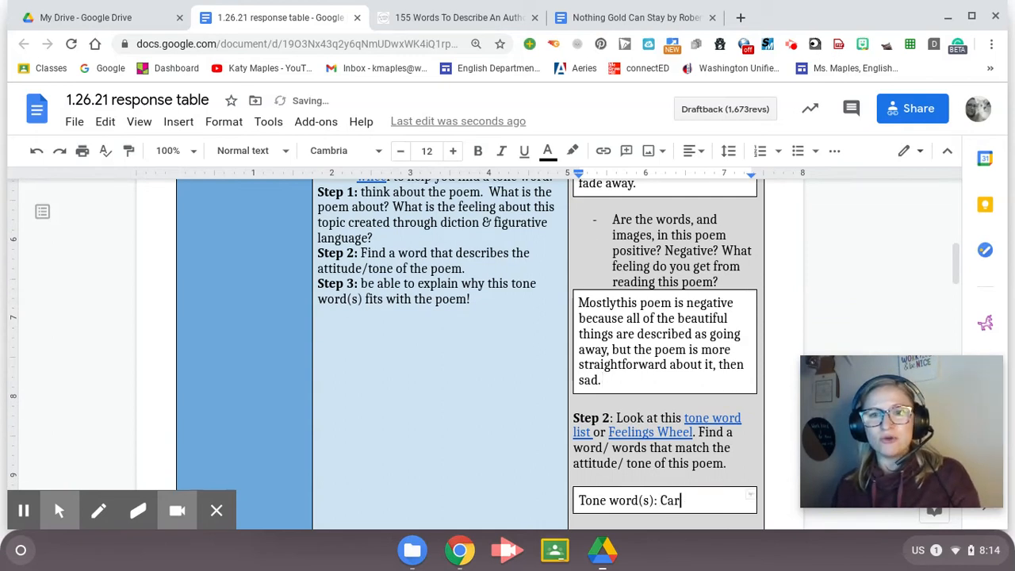
type("ndid")
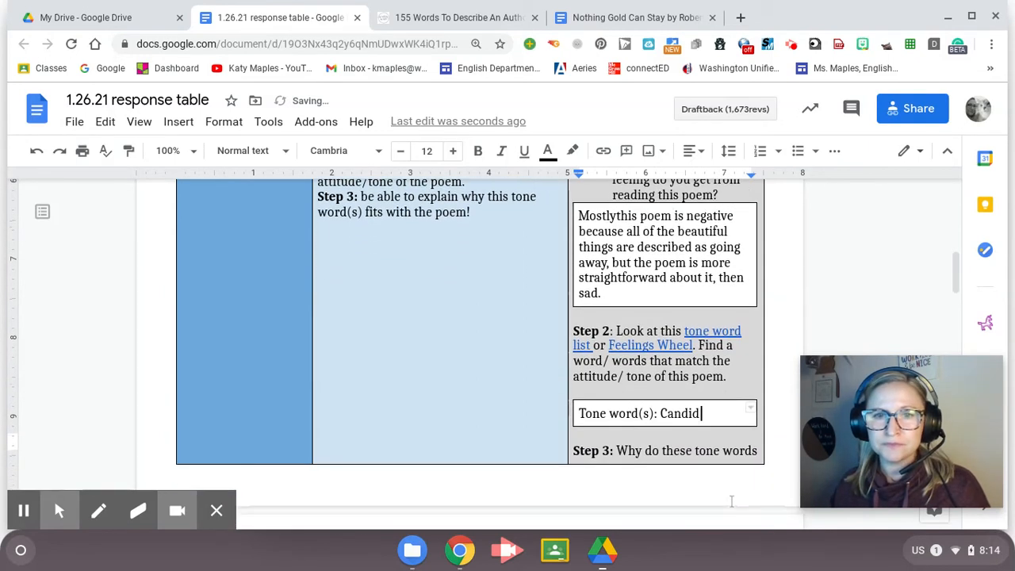
Explain in Step 3 that the poem is straightforward and honest about a sad fact of life
scroll("down", 3)
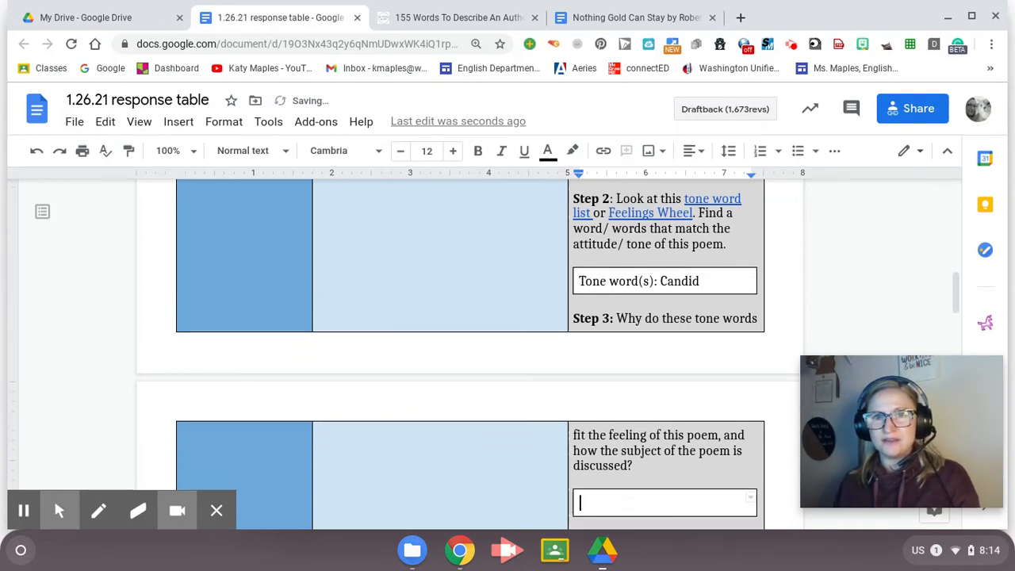
type("R")
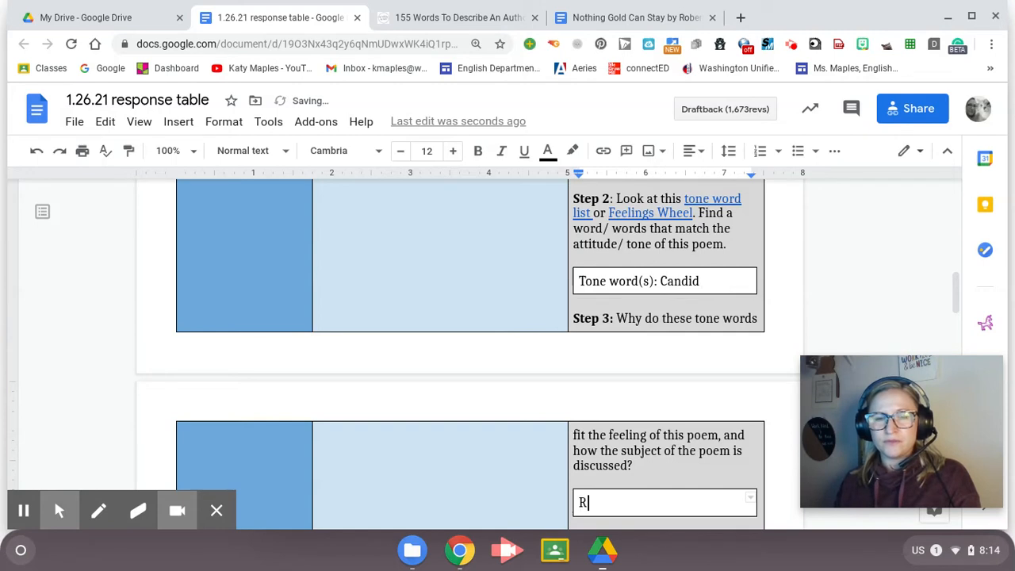
type("This poem is s")
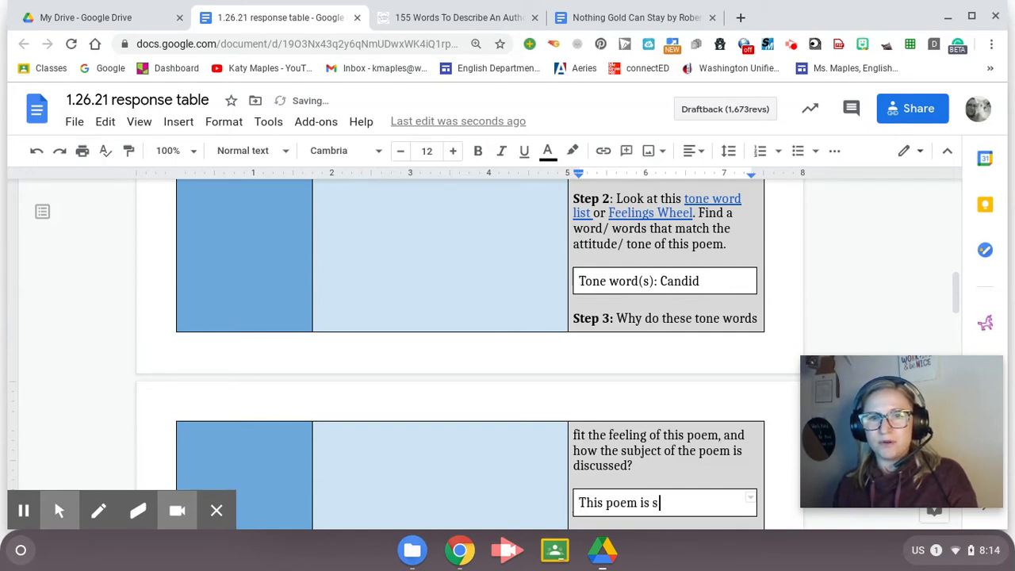
type("traightf")
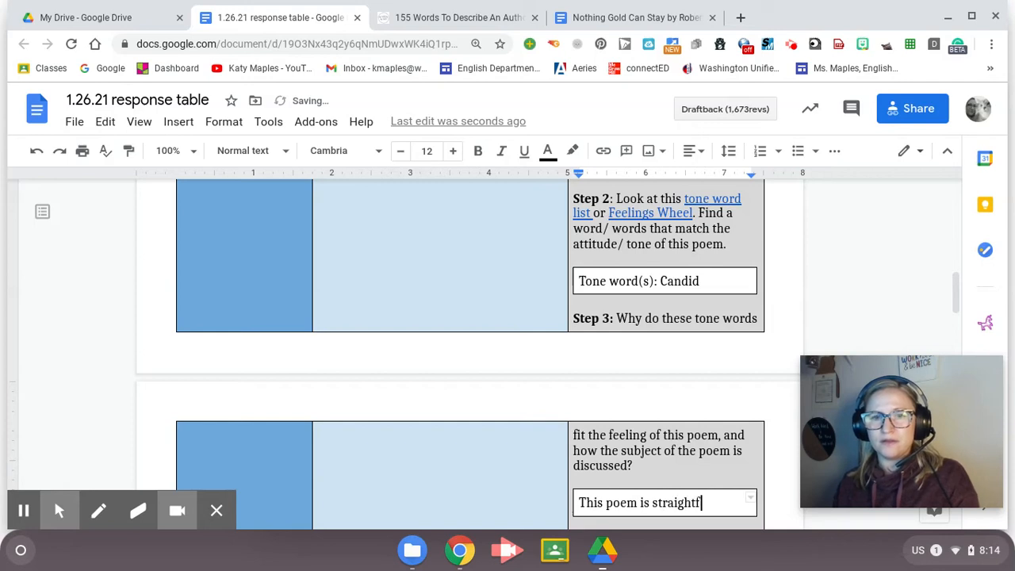
type("orward")
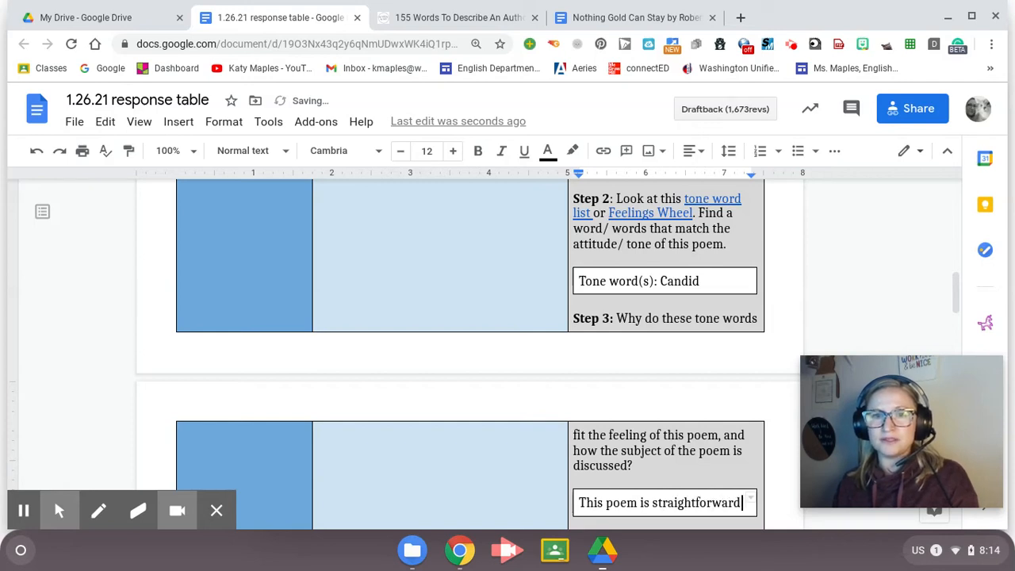
type("and honest about")
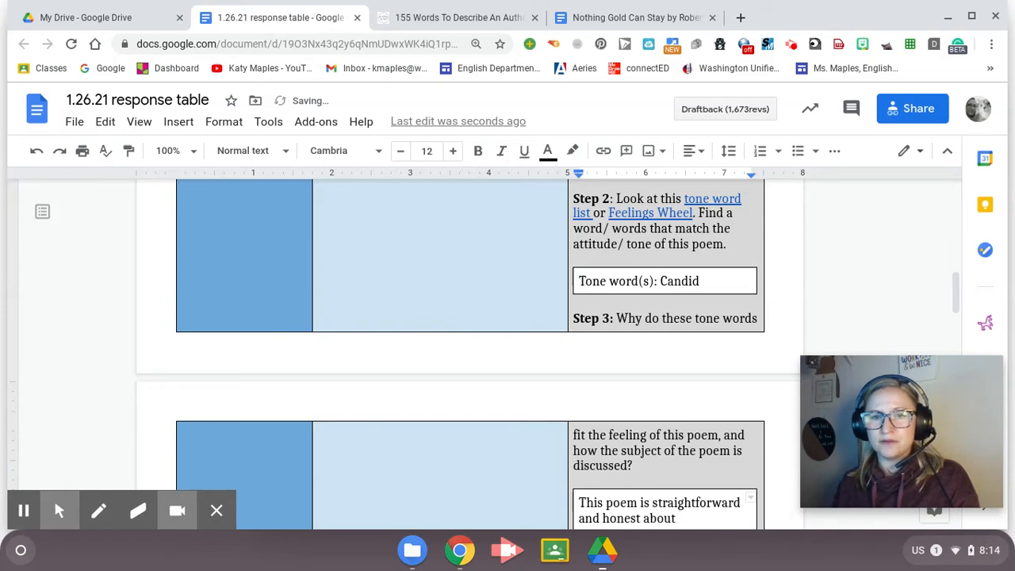
type("a fact of life. While the topic")
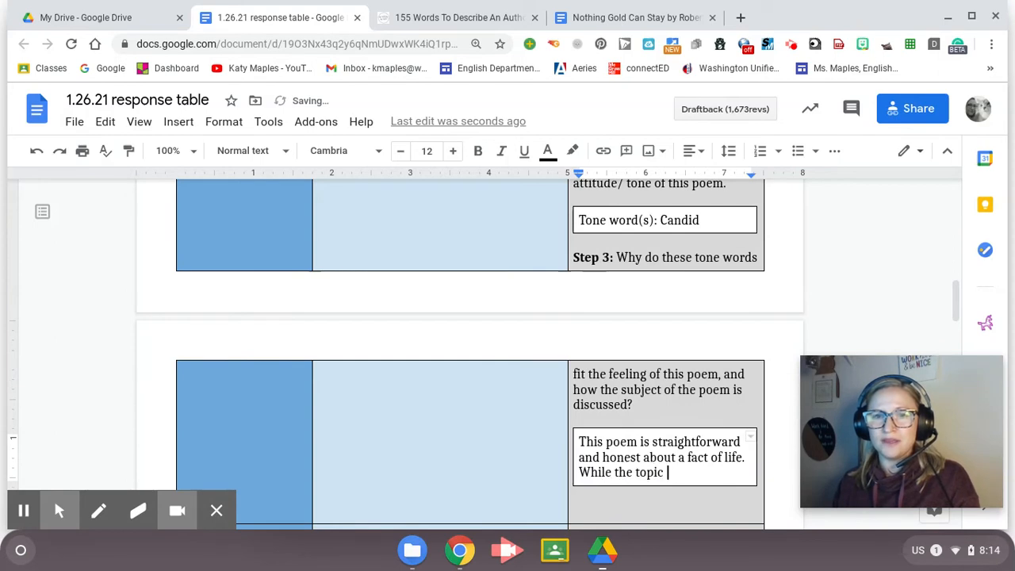
type("is sad, the po")
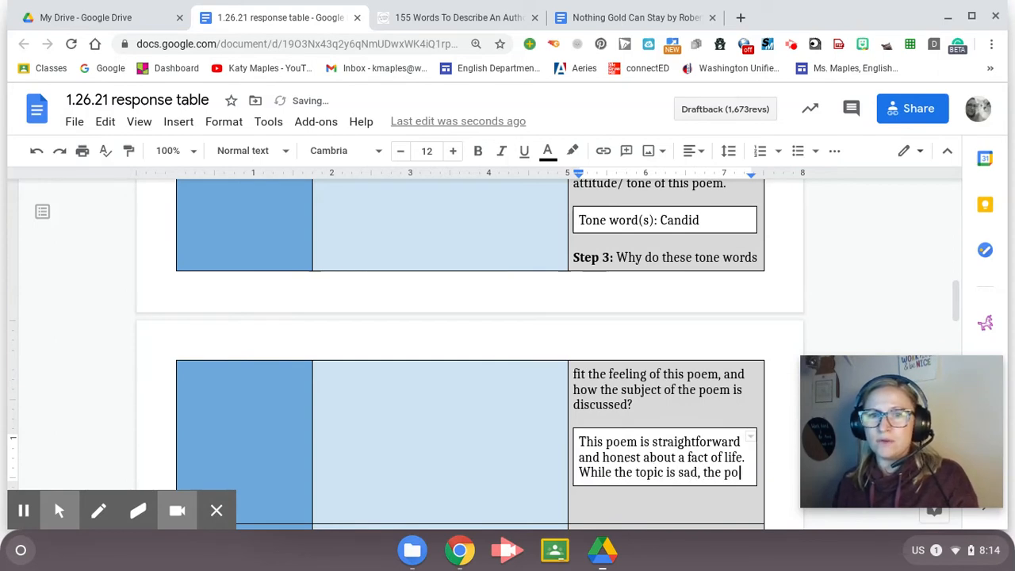
type("poem is di")
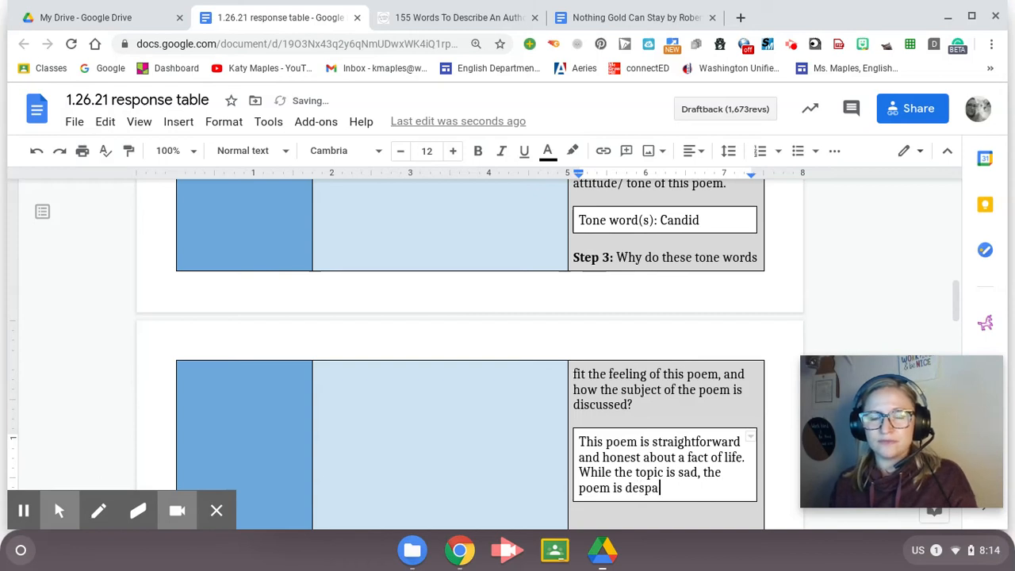
type("ring.")
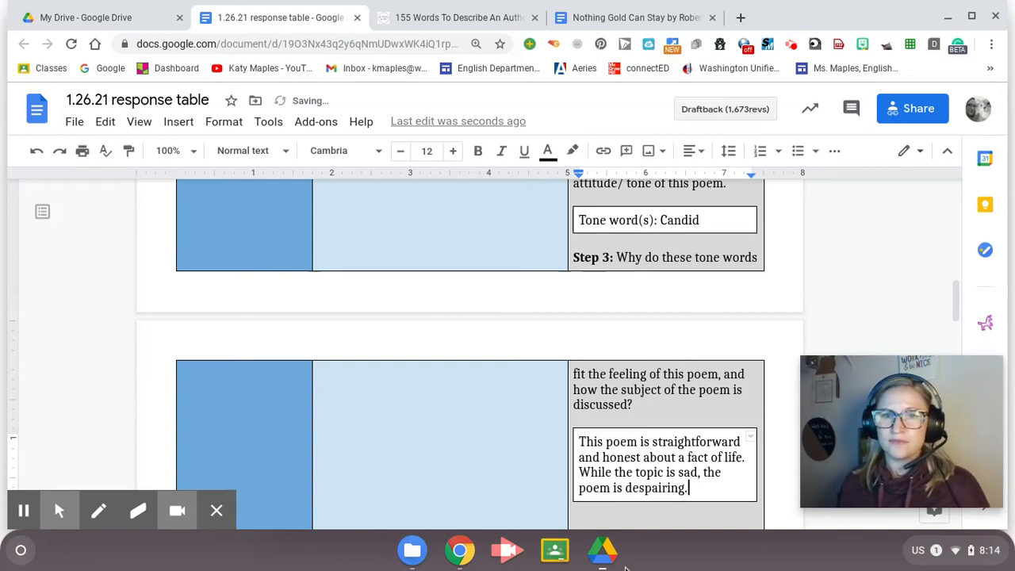
mouse_move(489, 525)
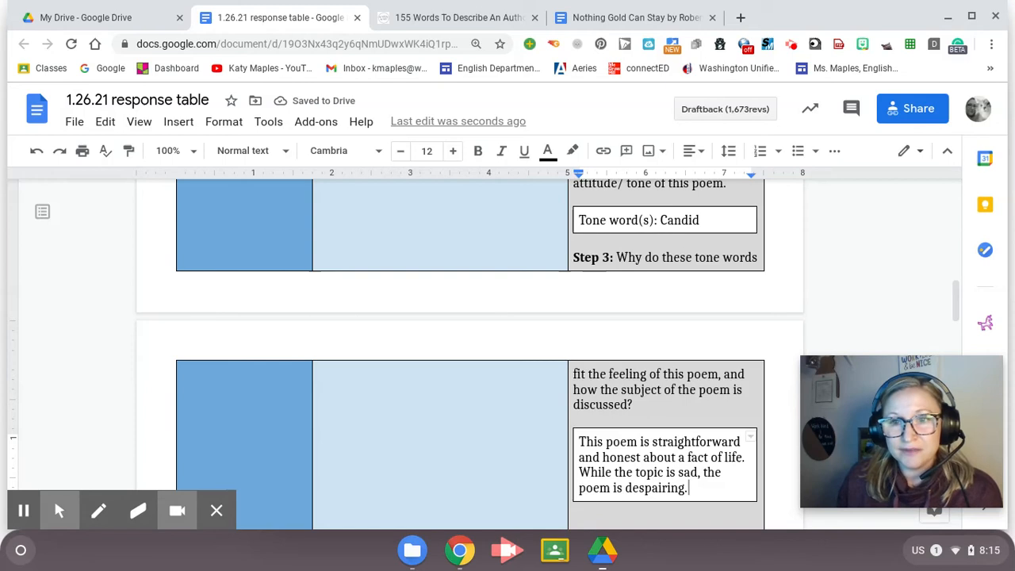
scroll("down", 3)
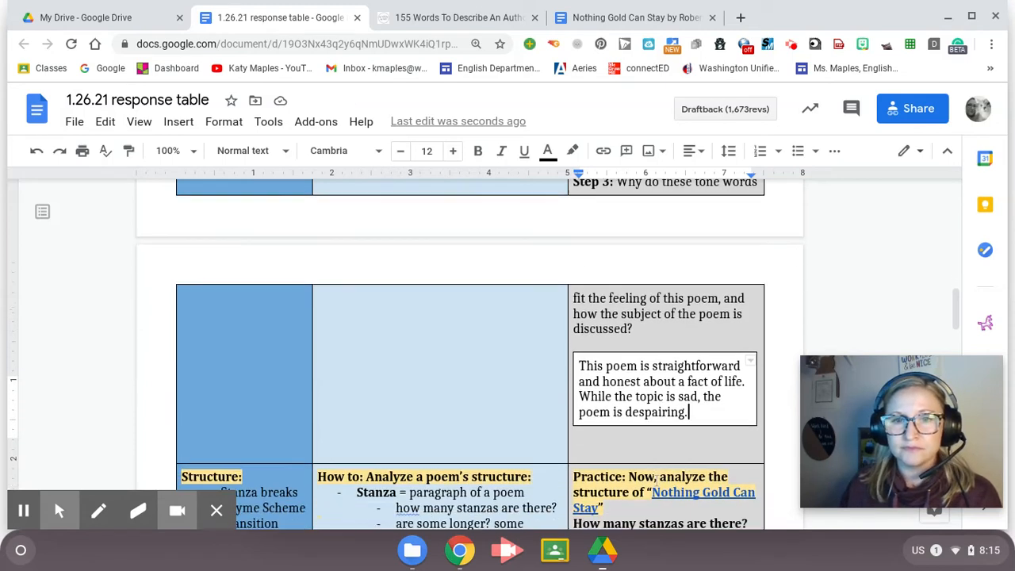
scroll("down", 3)
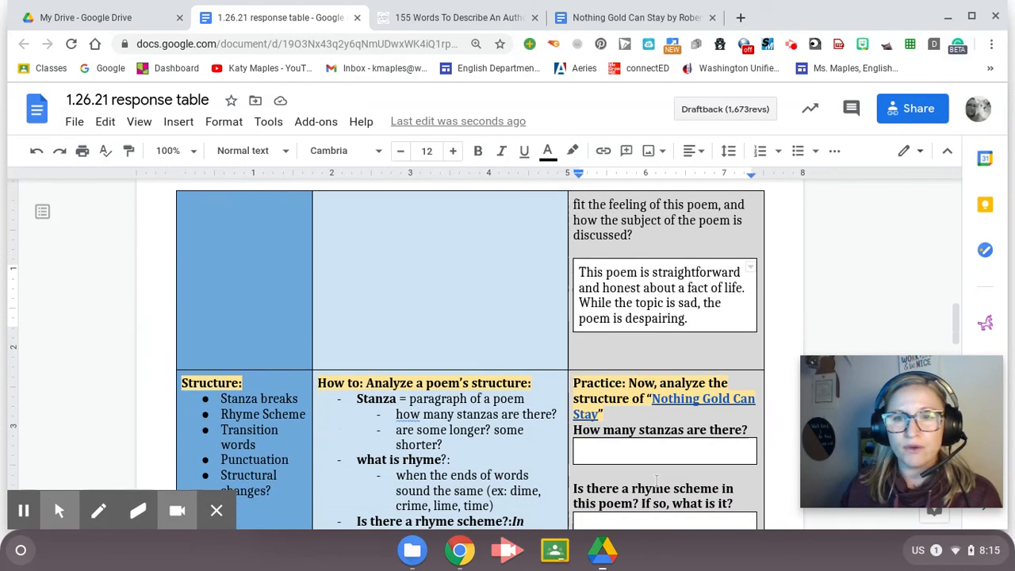
scroll("down", 3)
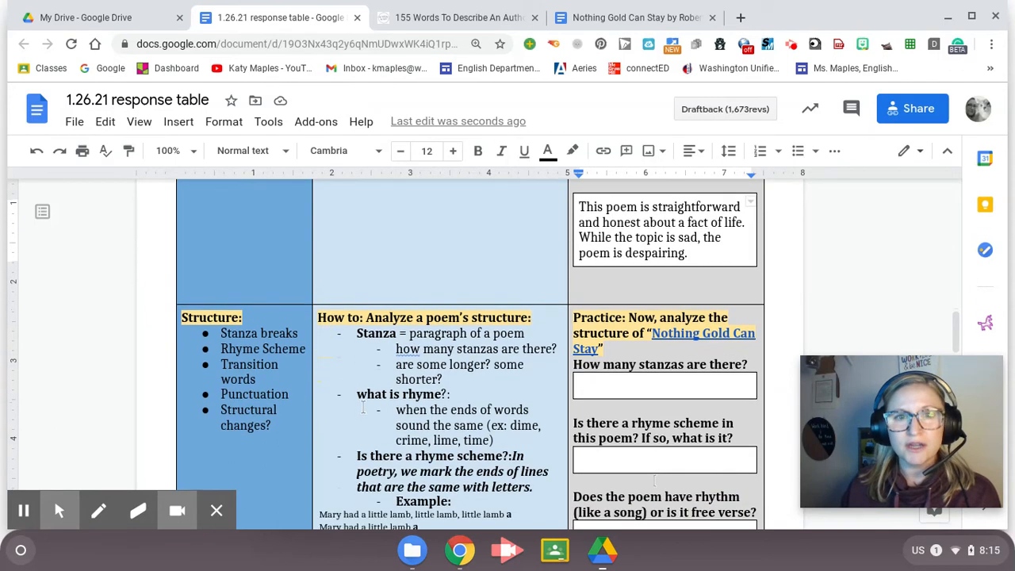
scroll("down", 3)
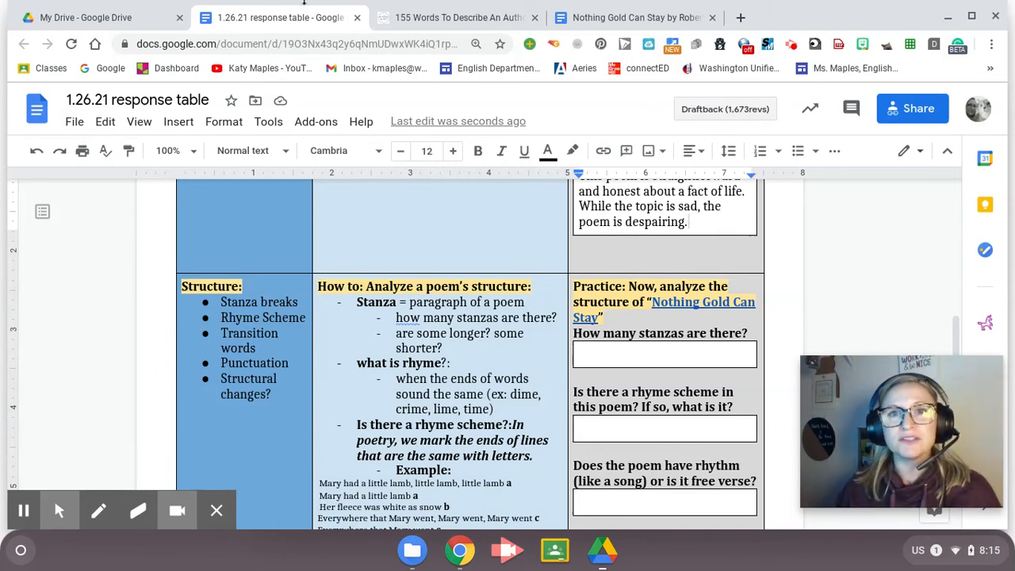
left_click(635, 18)
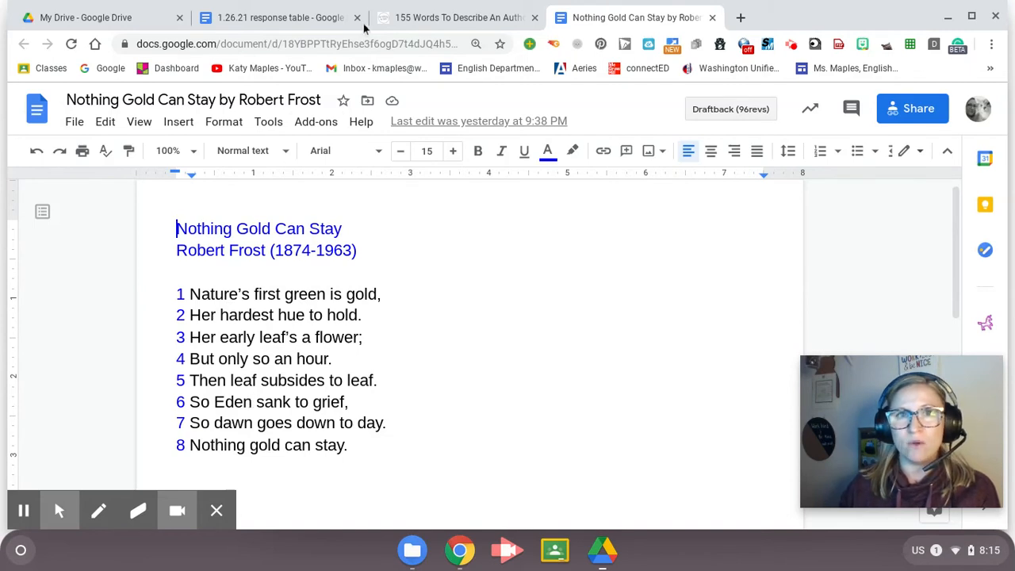
left_click(269, 17)
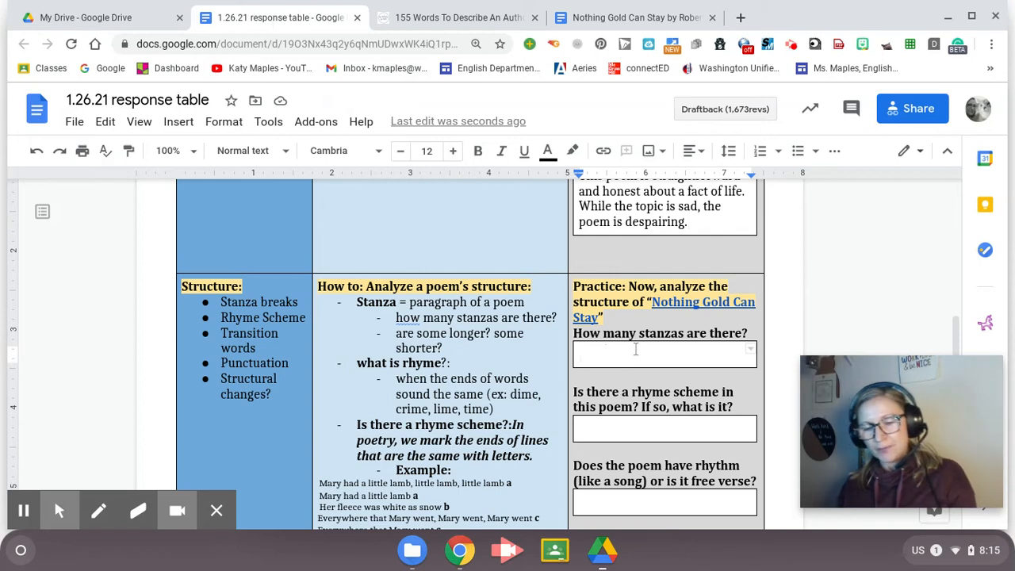
Answer the stanza question with '1 stanza'
type("1 stanza")
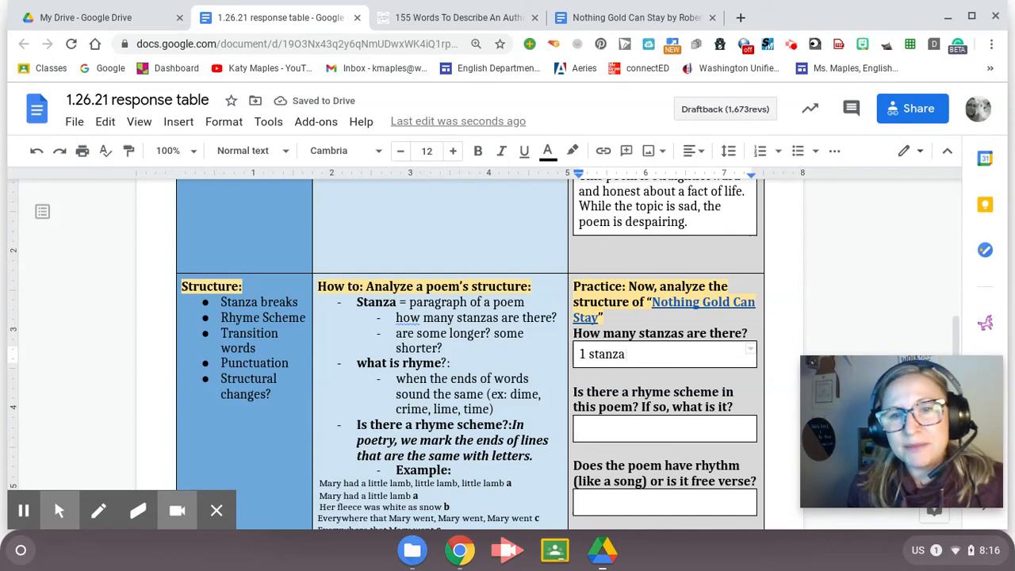
left_click(657, 354)
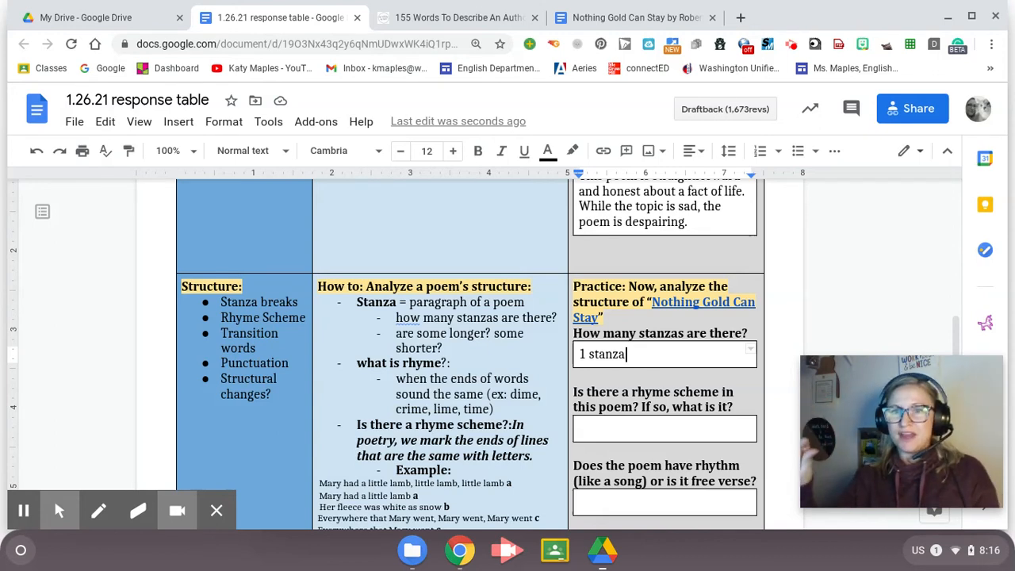
scroll("down", 3)
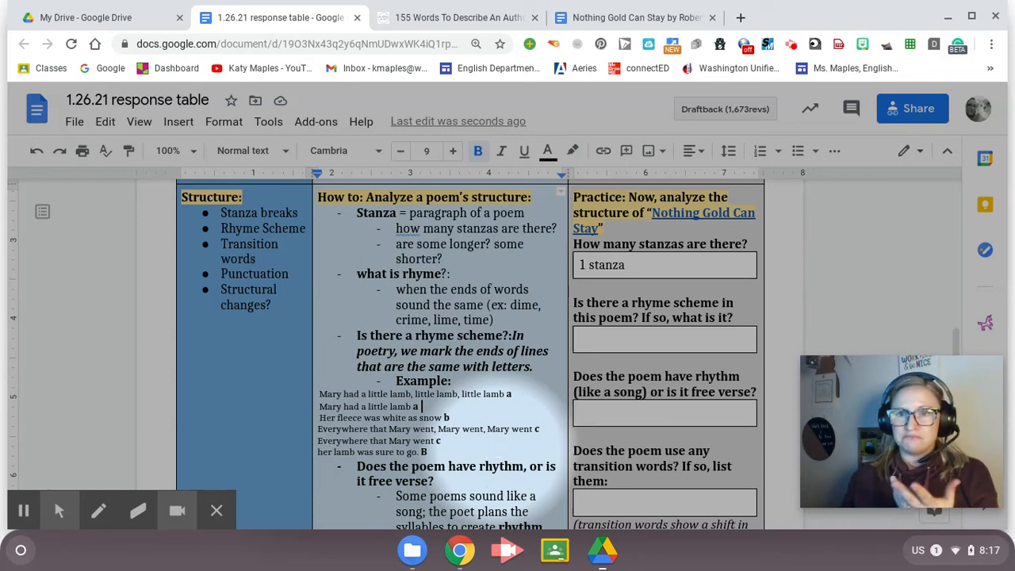
mouse_move(613, 18)
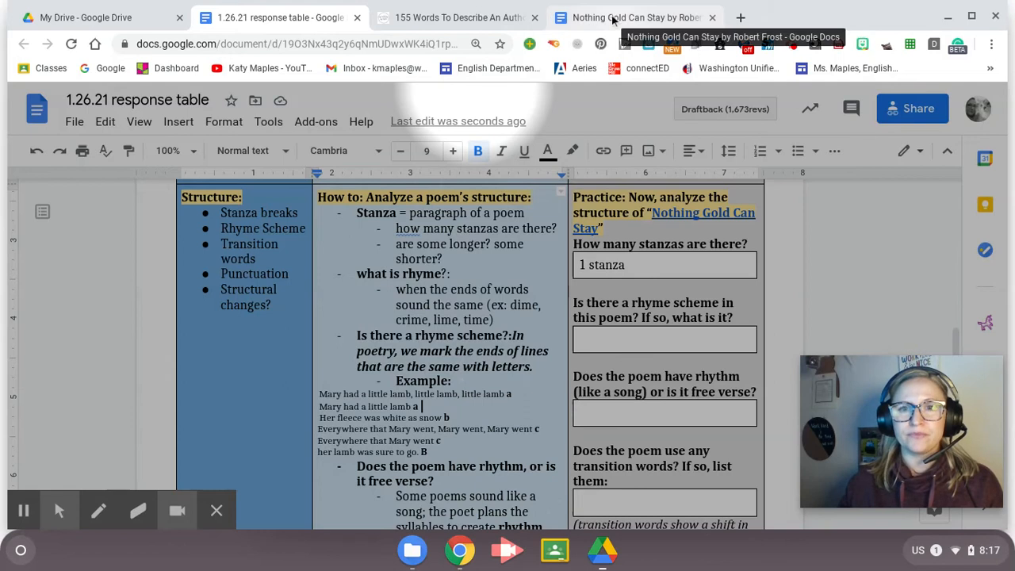
Letter the poem's lines for rhyme: a, a, b, b, c, c, d, d
left_click(635, 18)
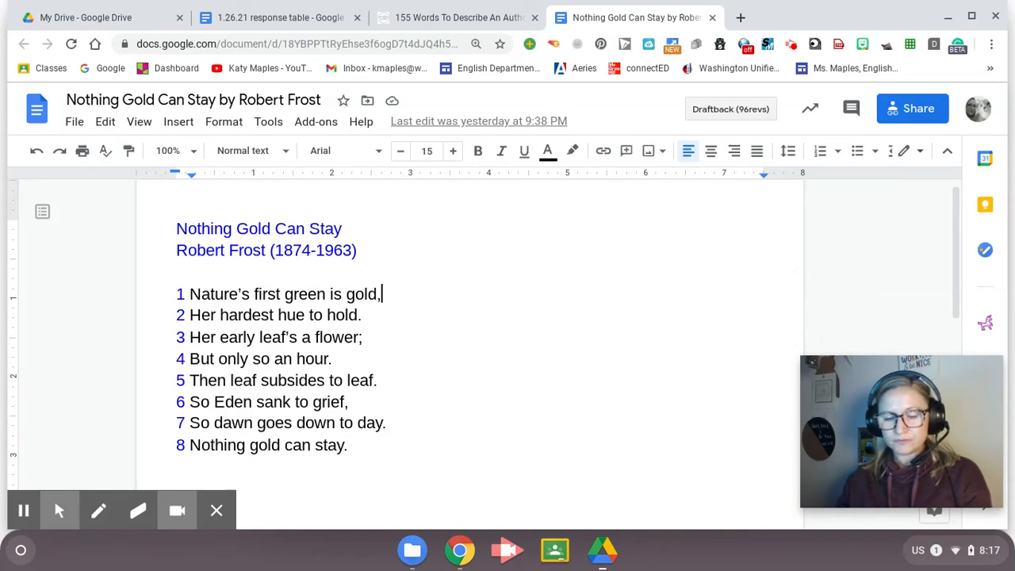
type("a")
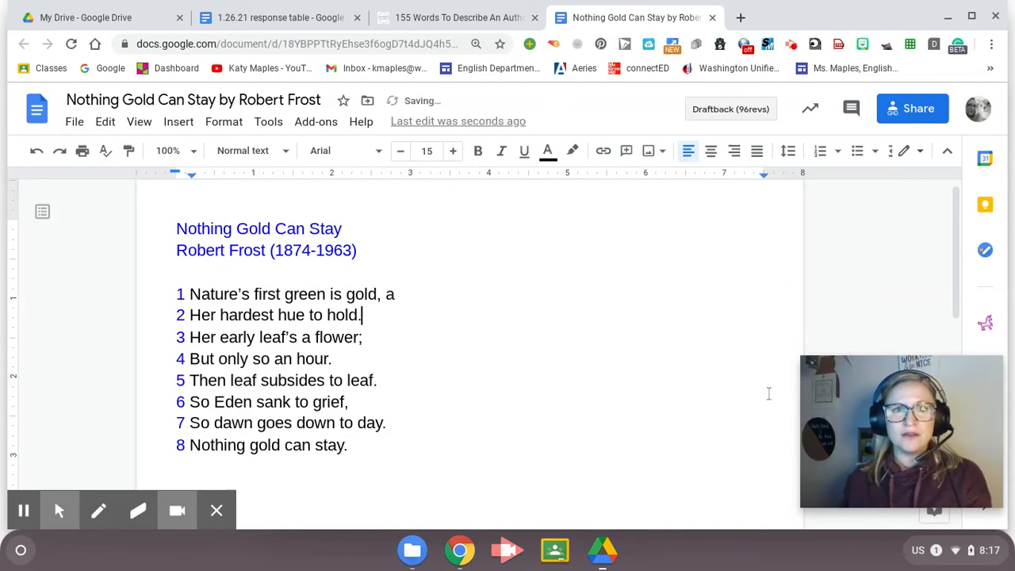
type("\" \"")
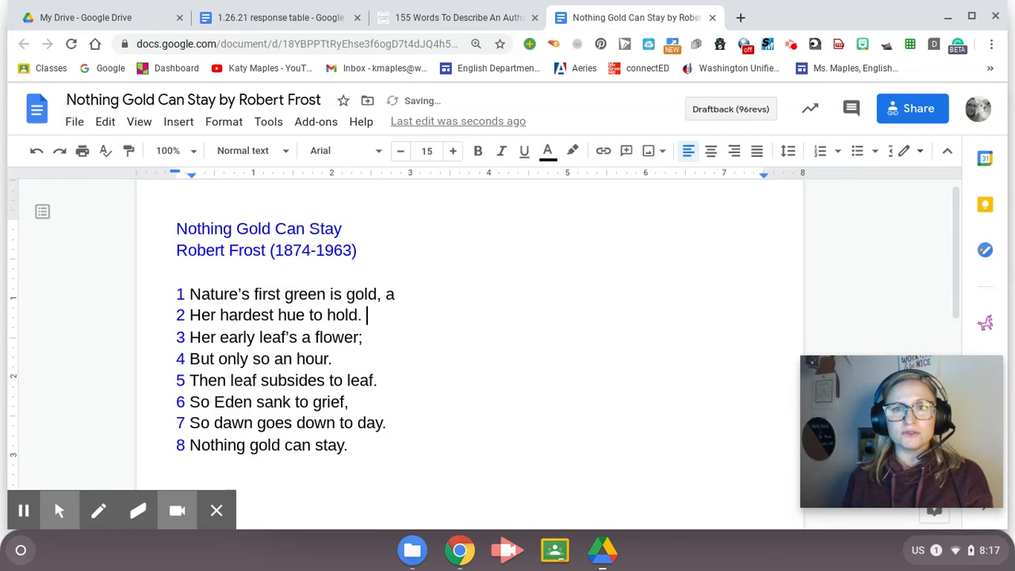
type("a")
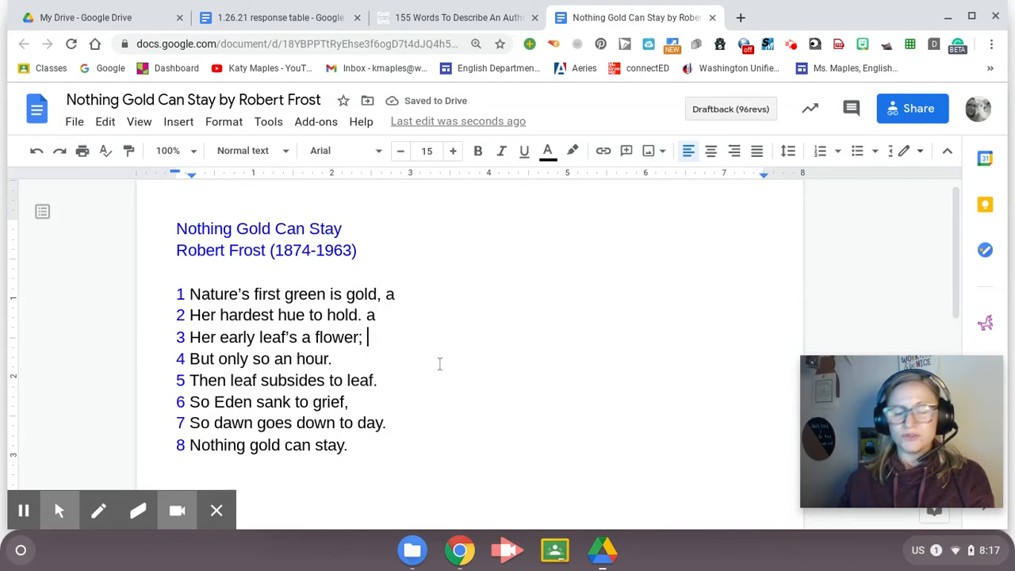
type("b")
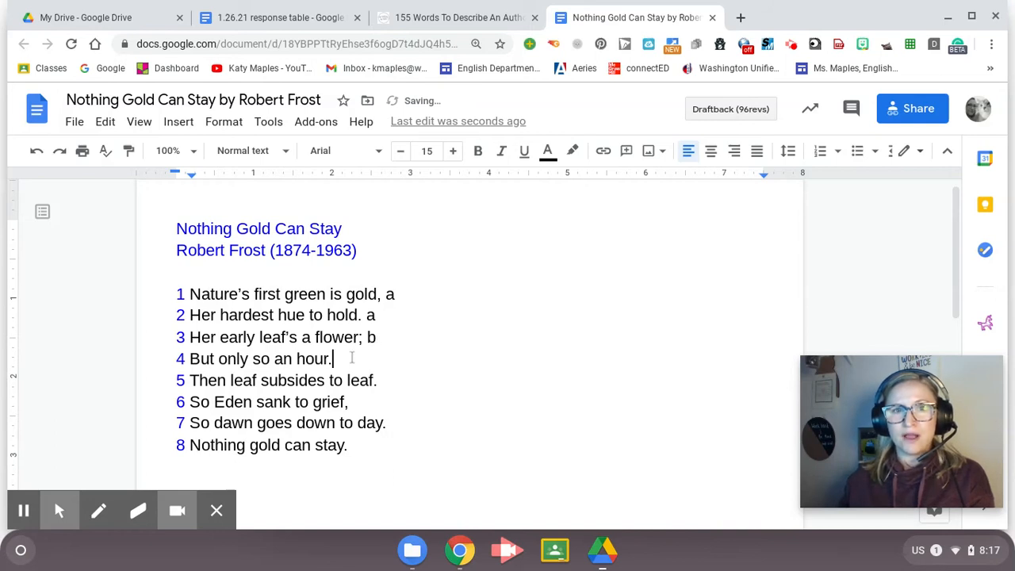
type("b")
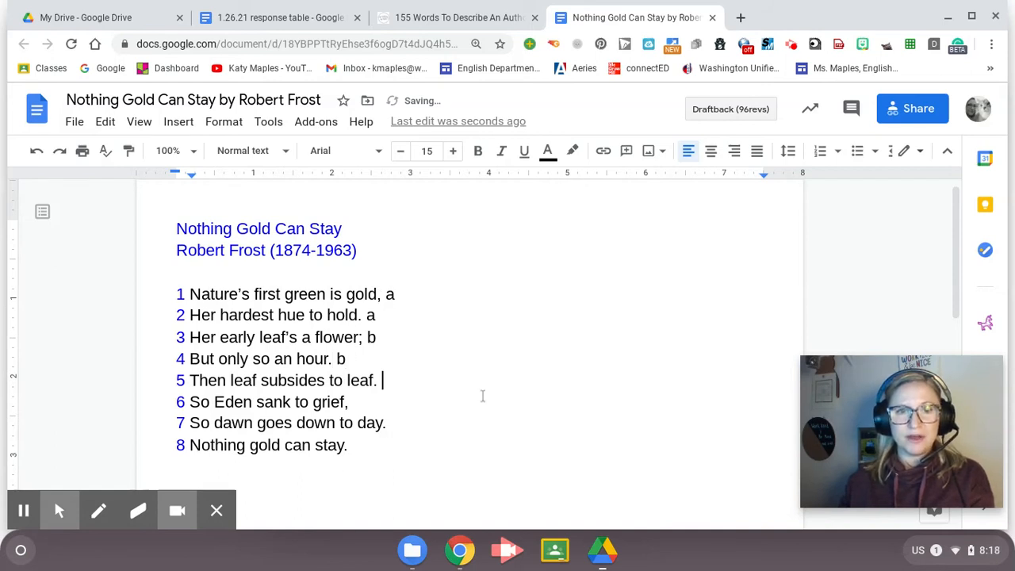
type("c")
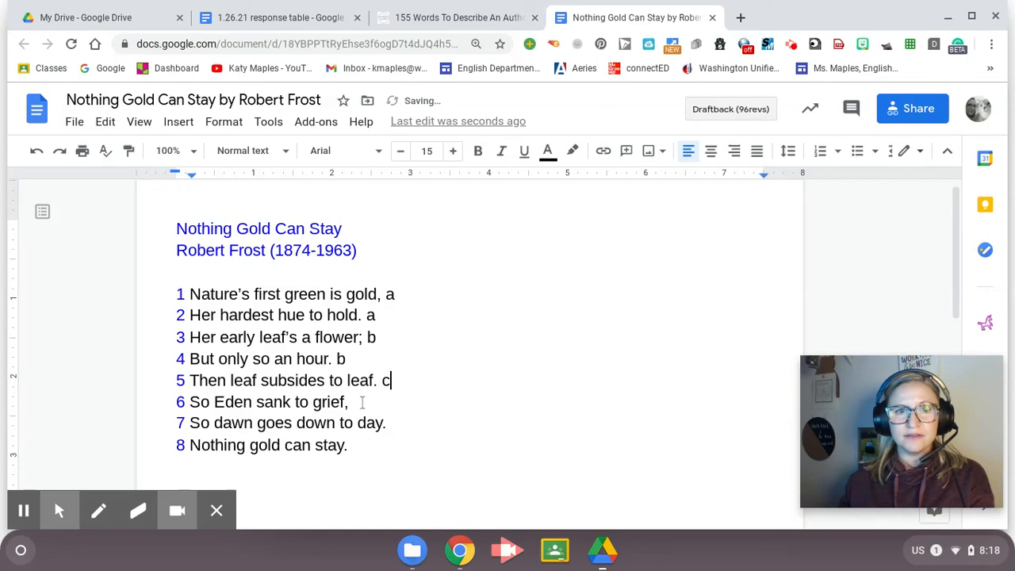
type("c")
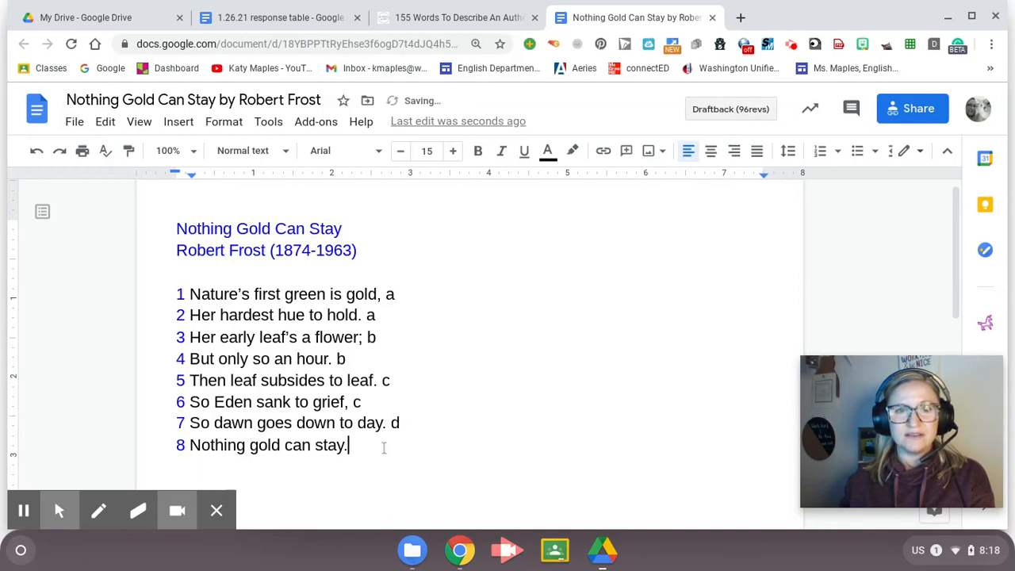
type("d")
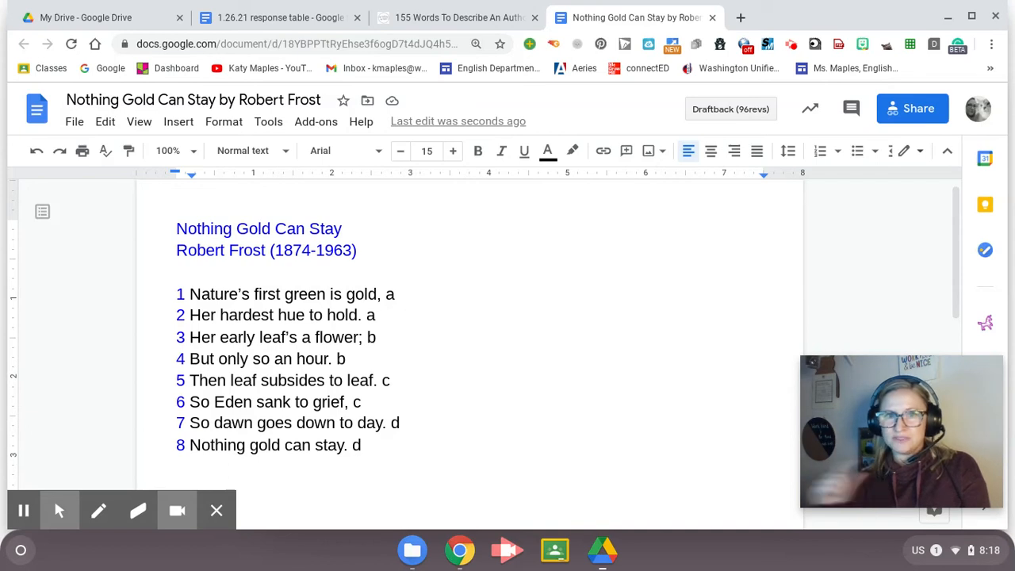
Enter 'aabbccdd' as the rhyme scheme answer, checking it against the lettered poem
left_click(270, 17)
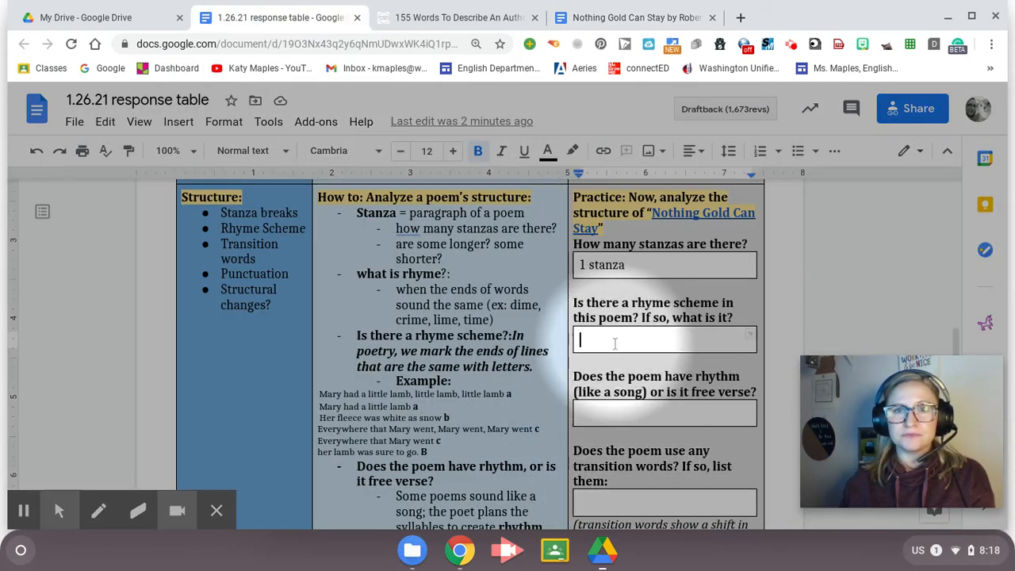
type("a")
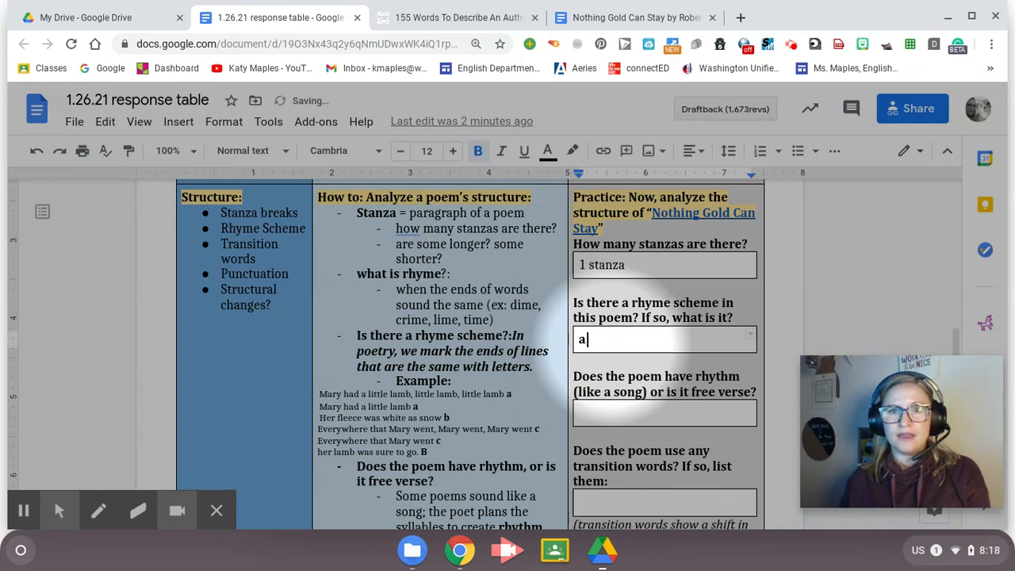
type("ab")
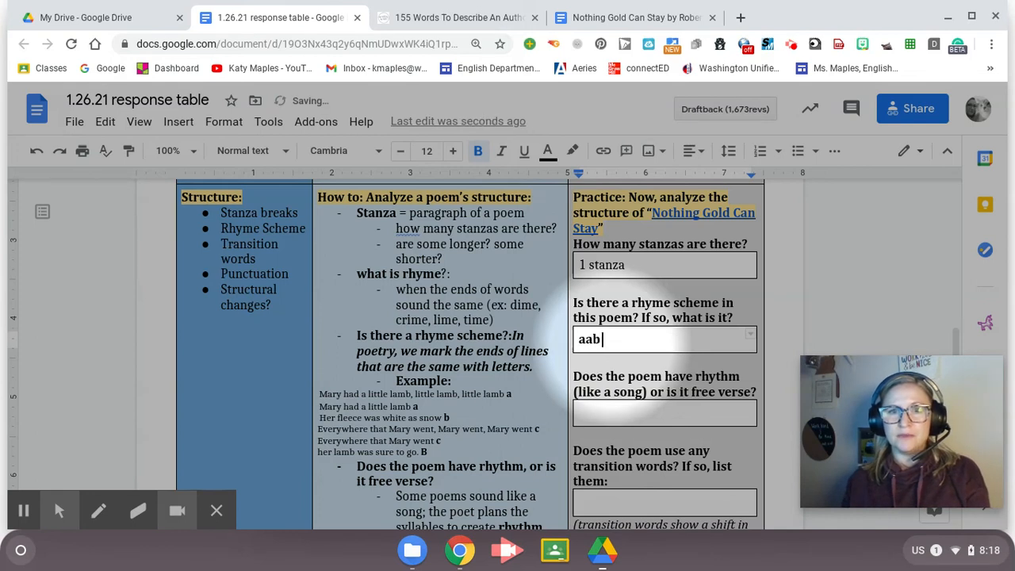
type("bccd")
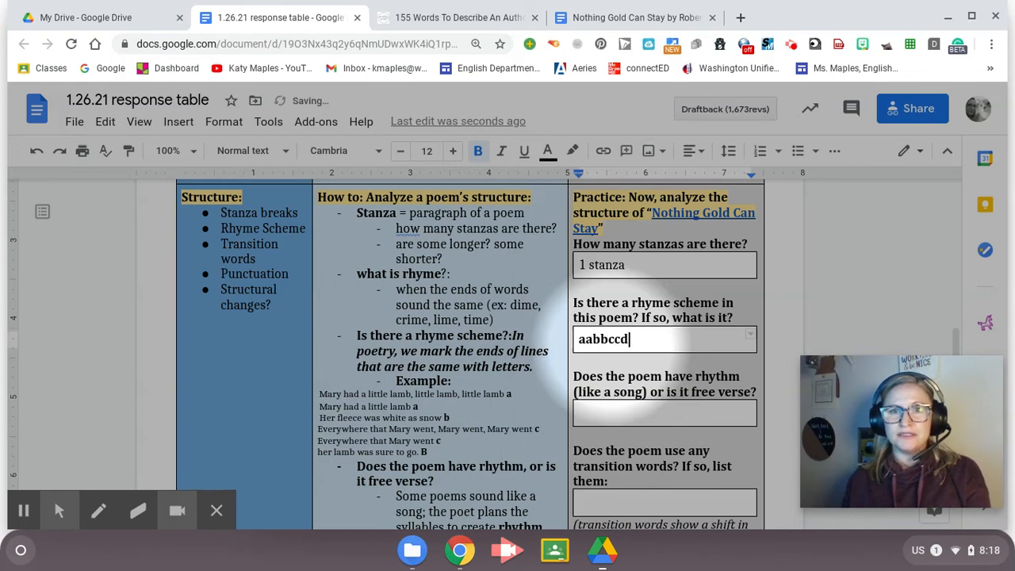
type("dd")
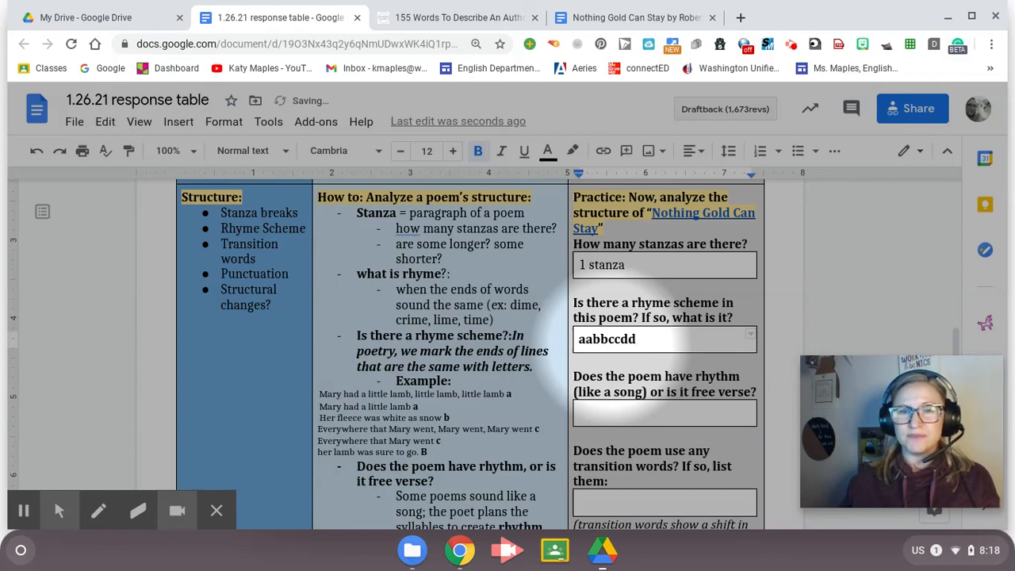
left_click(635, 17)
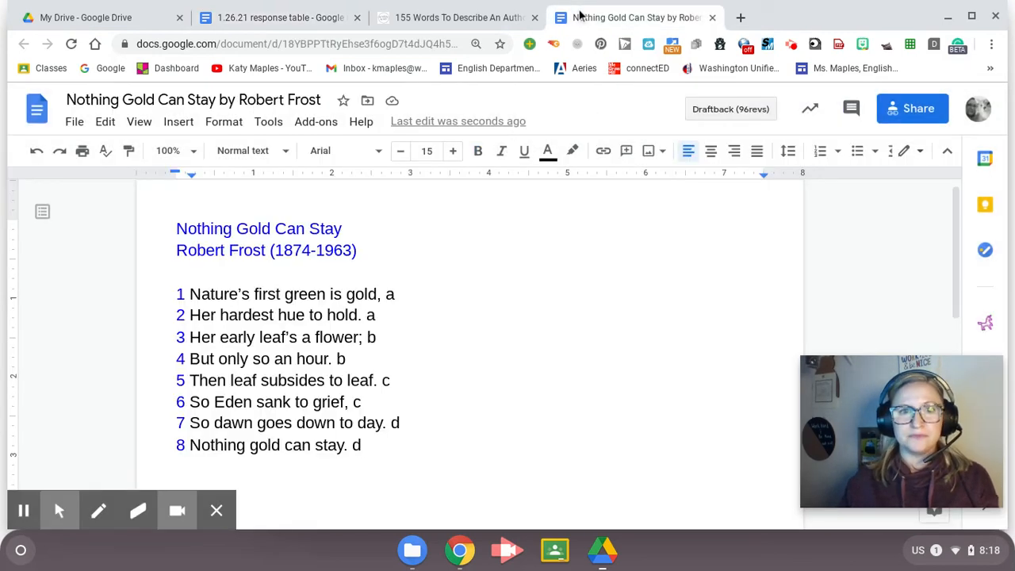
left_click(274, 17)
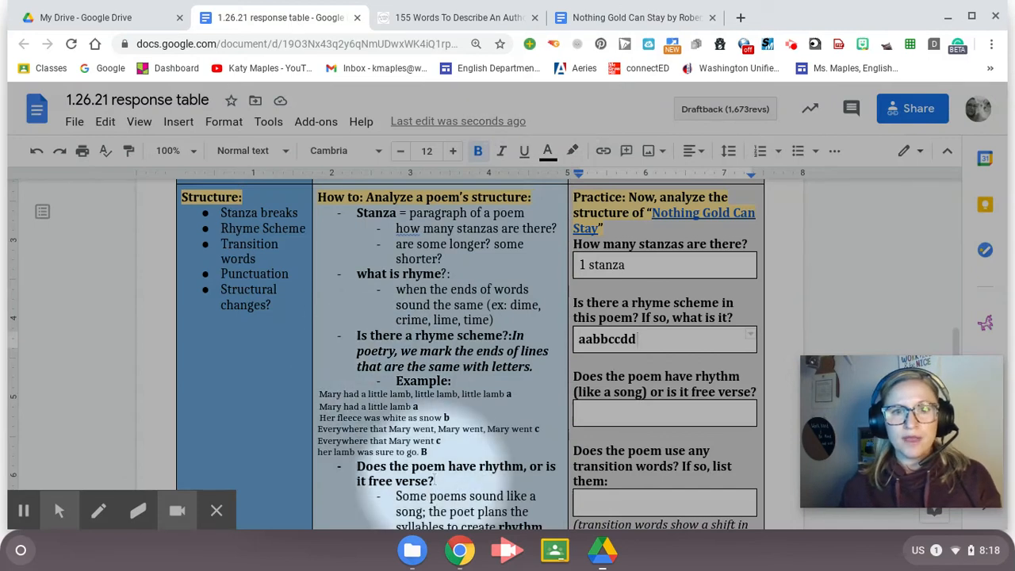
Scroll to the rhyme scheme answer, then switch back to the lettered poem document
scroll("down", 3)
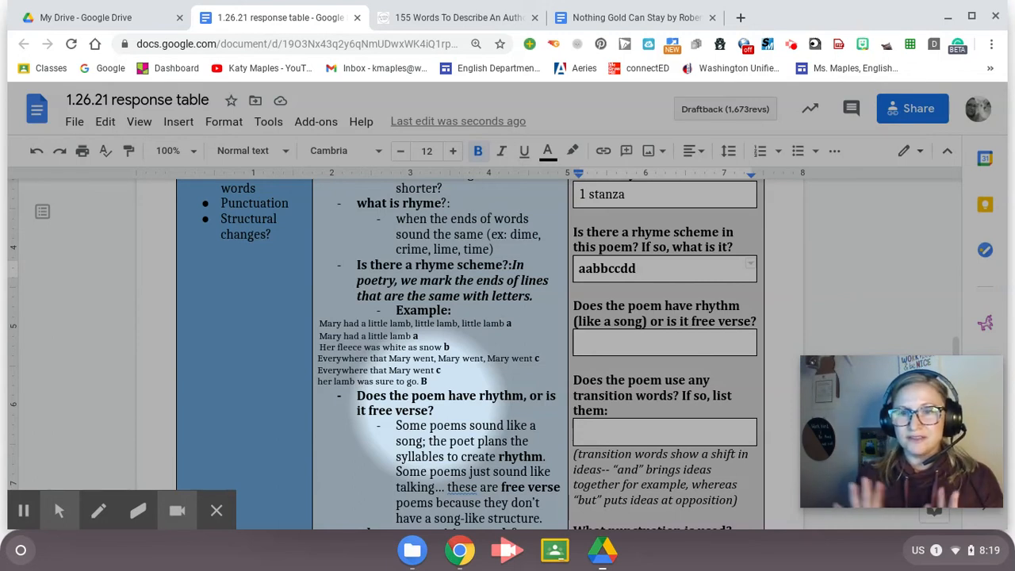
left_click(642, 268)
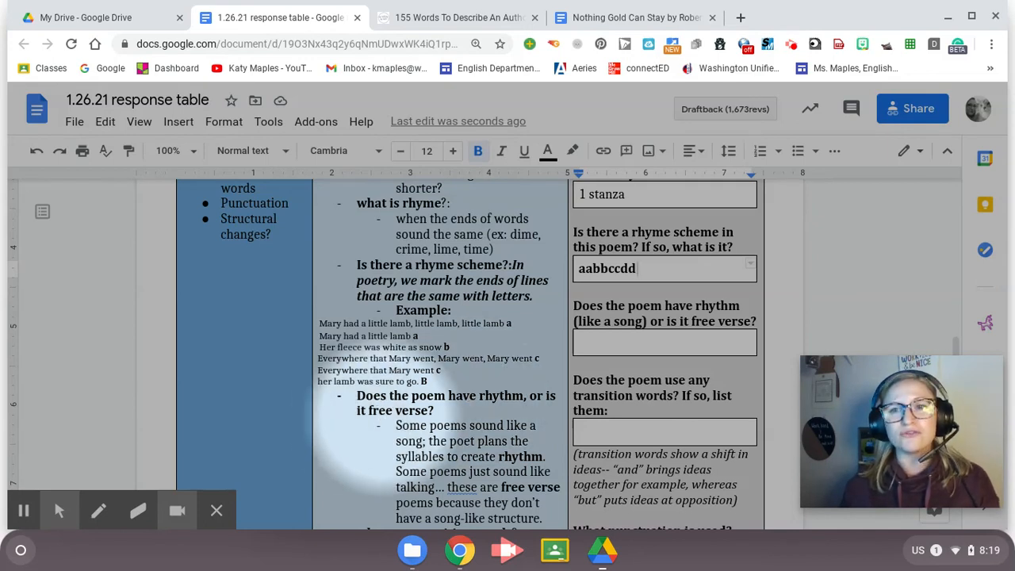
left_click(661, 268)
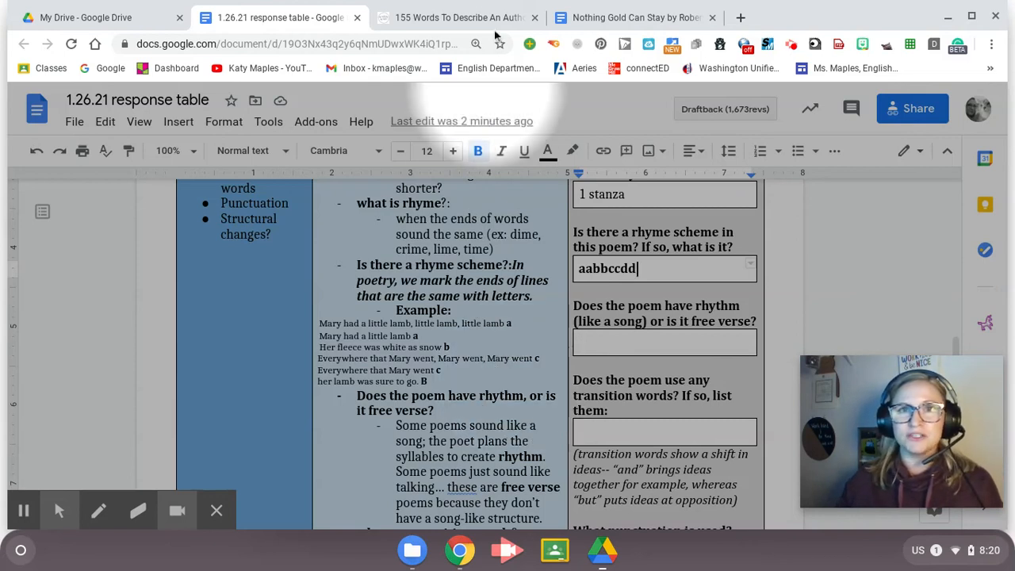
left_click(640, 17)
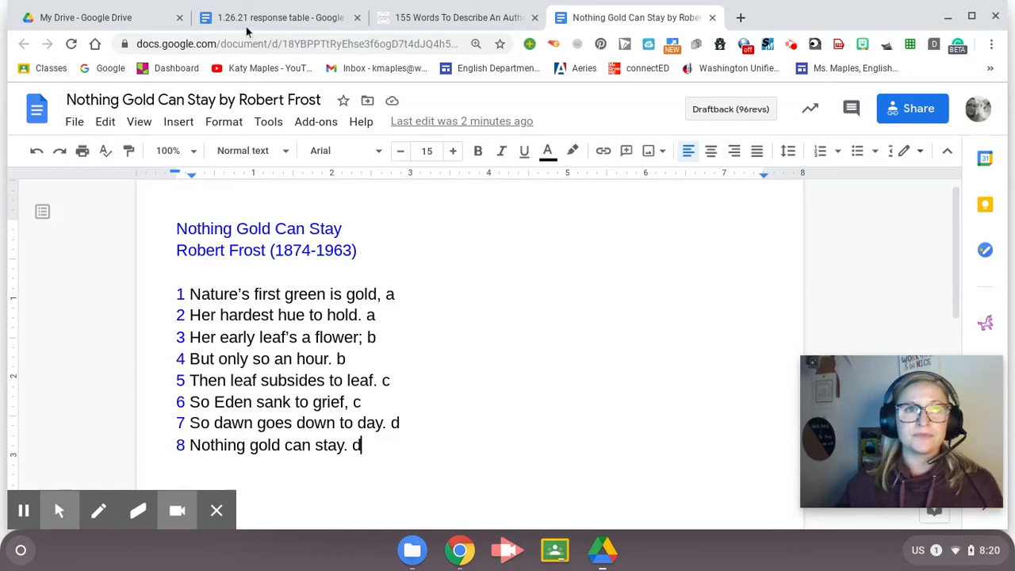
Answer the rhythm question with 'This poem definitely has rhythm.'
left_click(269, 18)
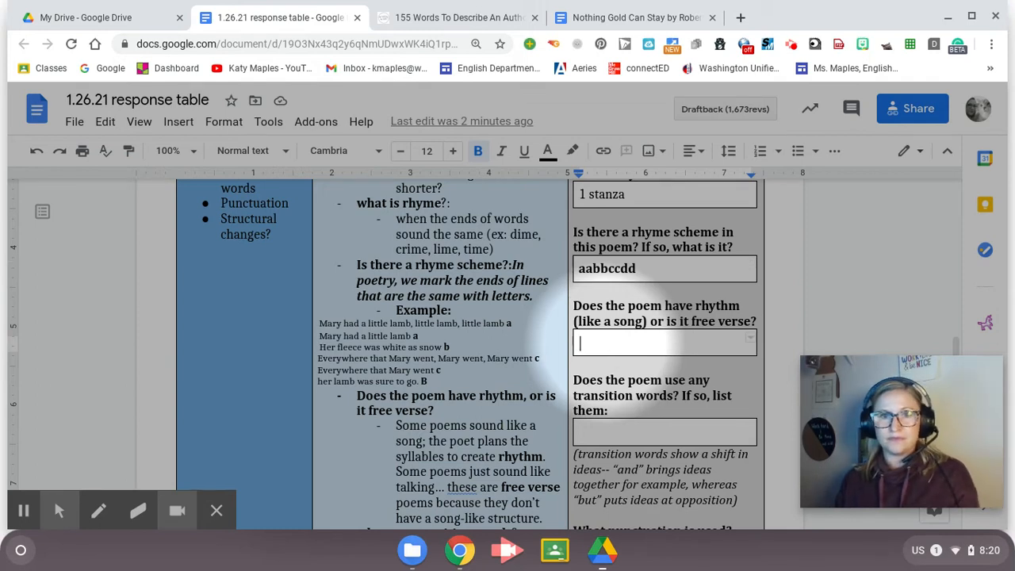
type("This son")
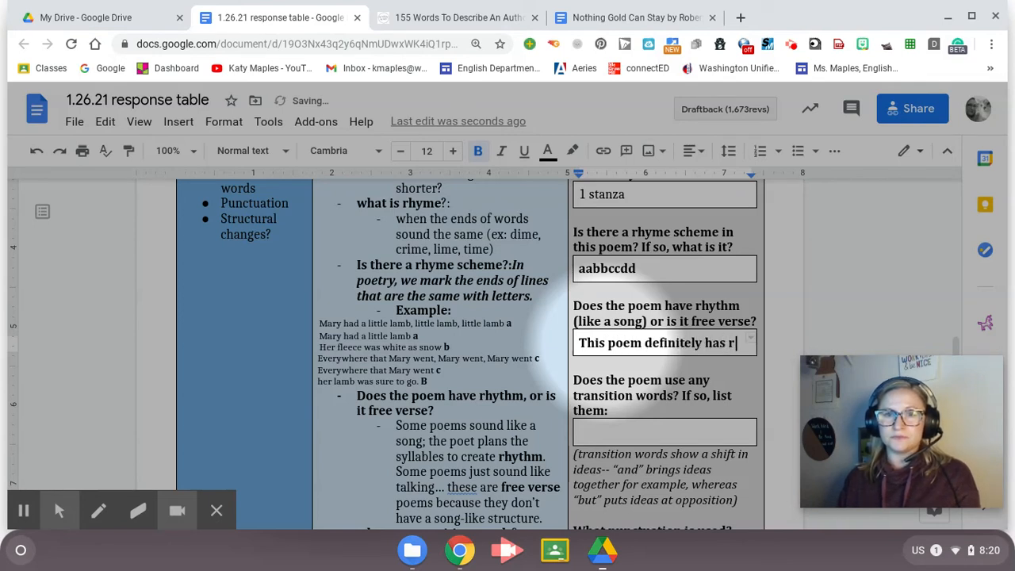
type("hythm.")
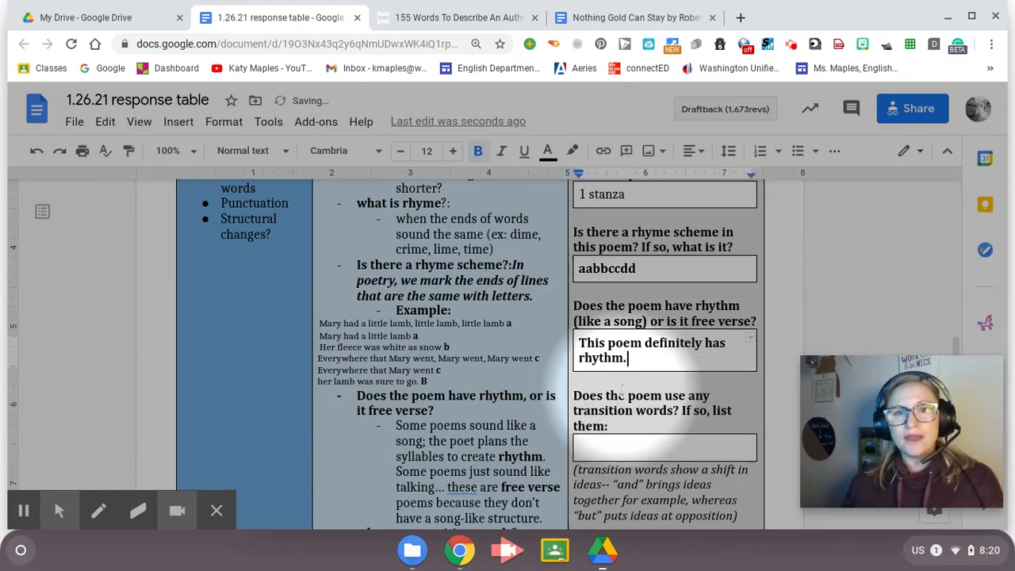
scroll("down", 3)
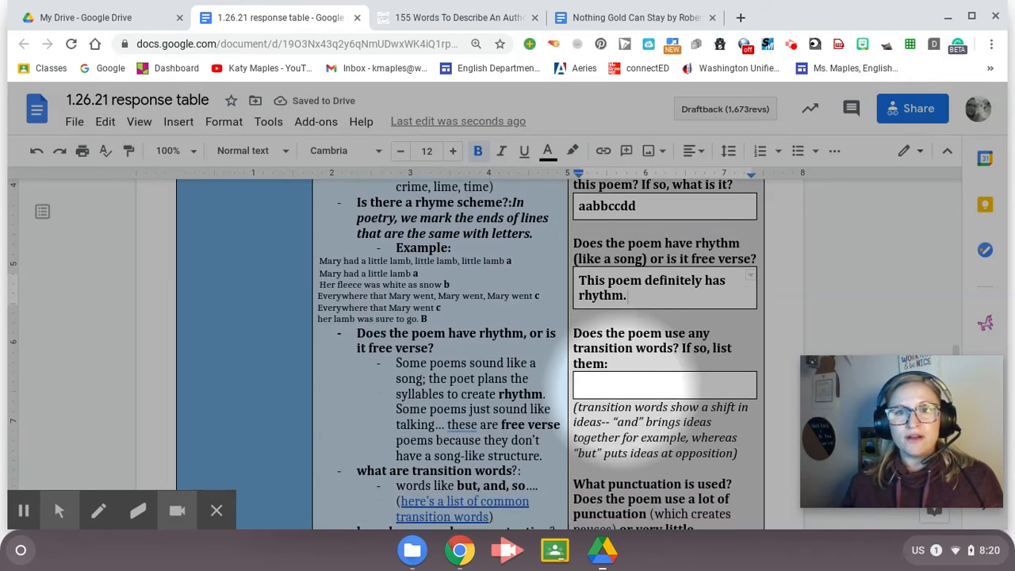
scroll("down", 3)
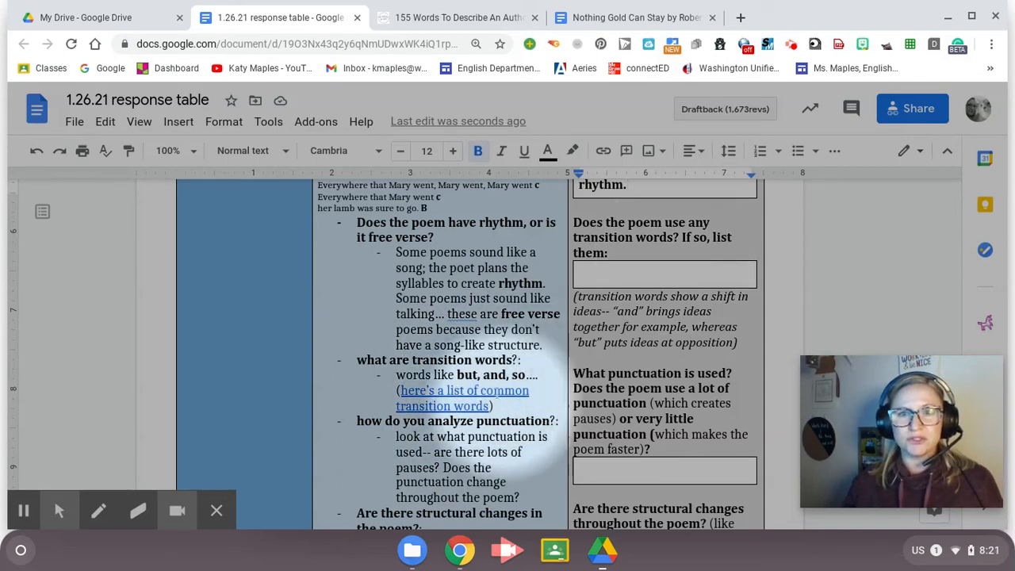
scroll("down", 3)
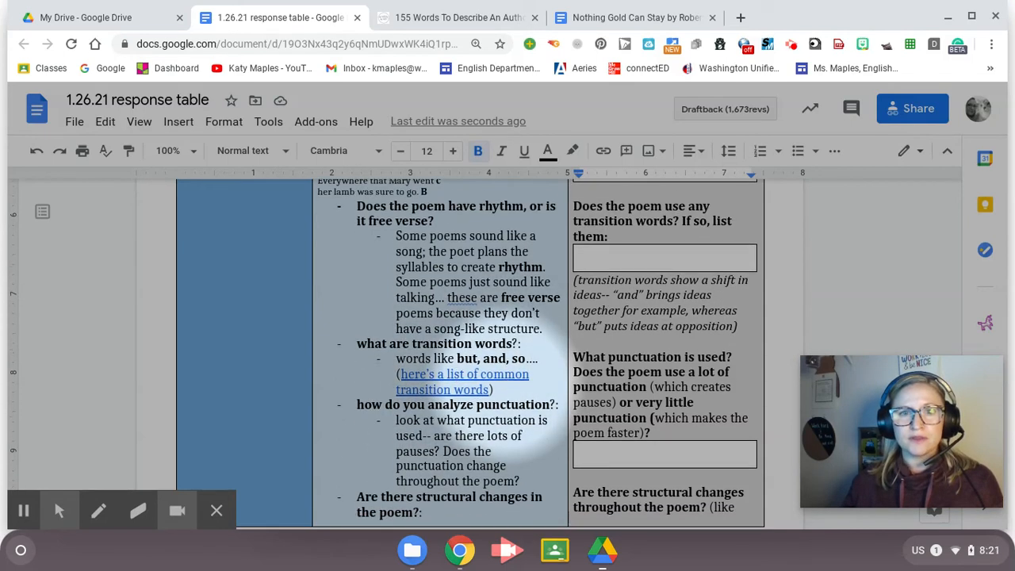
scroll("down", 3)
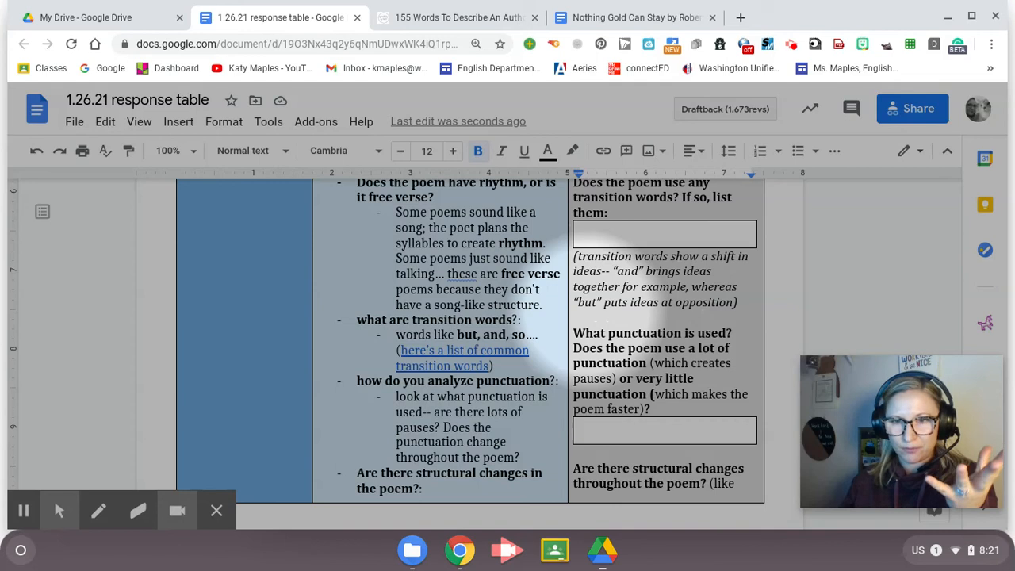
In the poem, highlight But in line 4 and So in line 6 light yellow
left_click(635, 16)
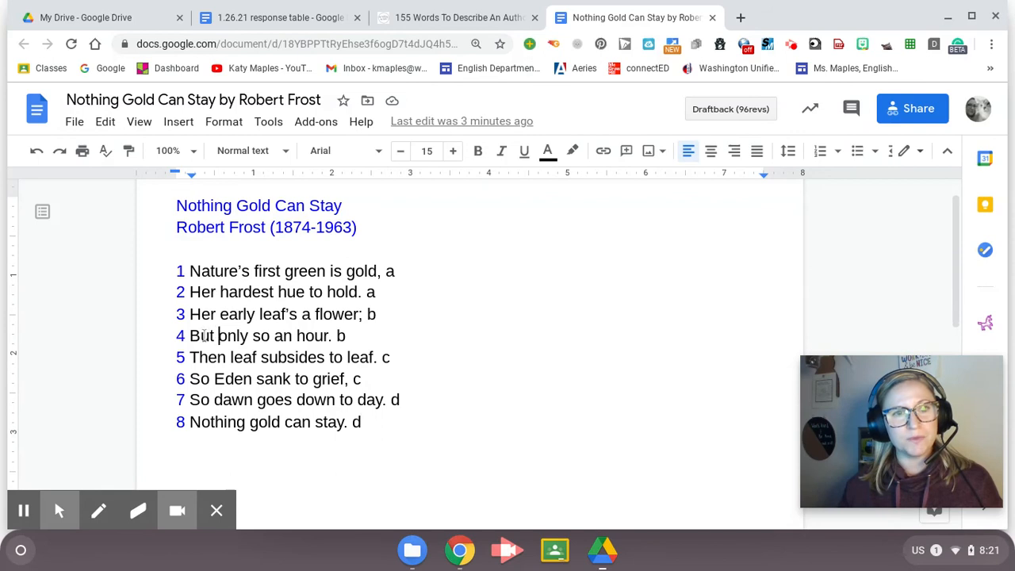
double_click(202, 335)
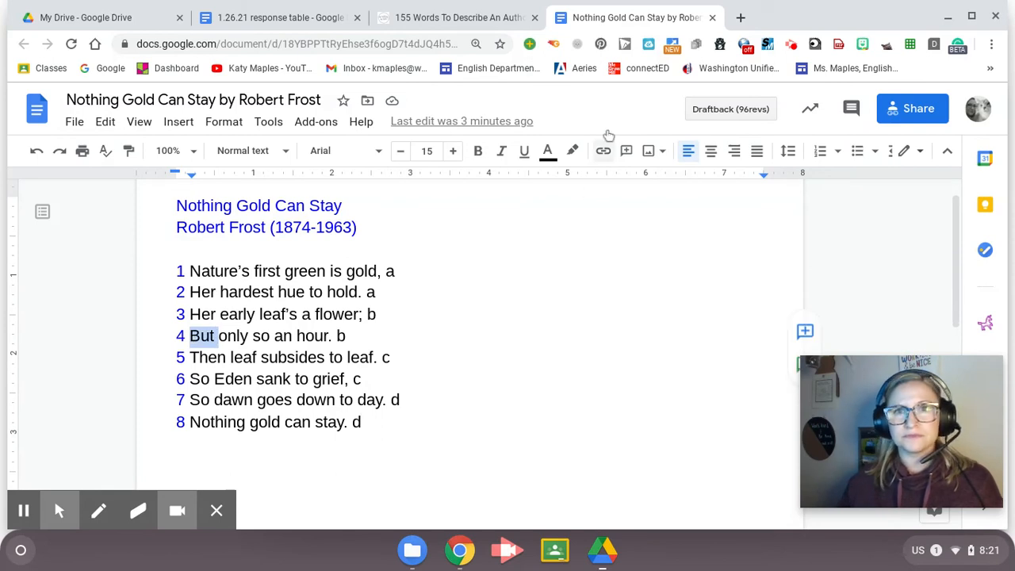
left_click(572, 151)
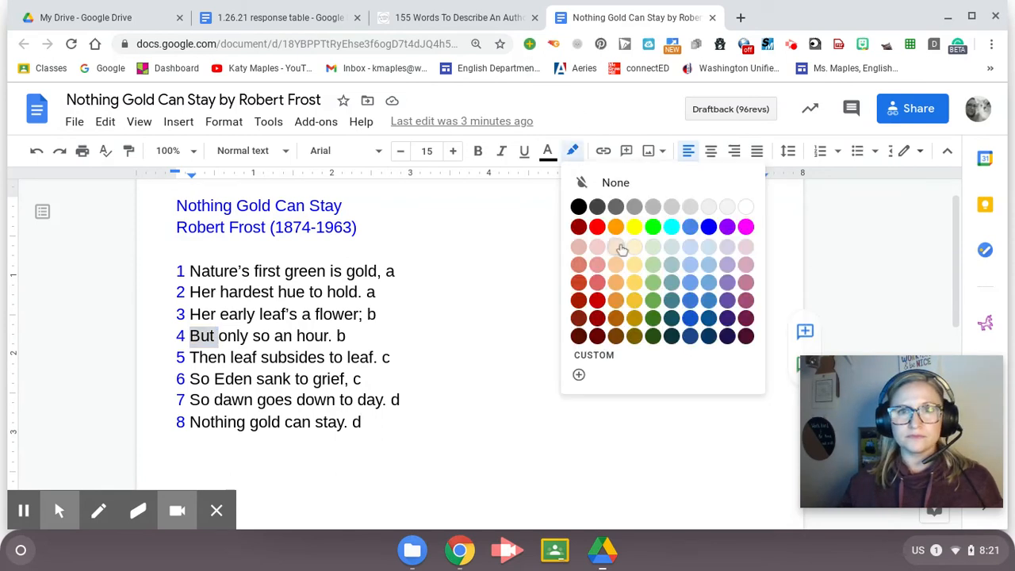
left_click(617, 246)
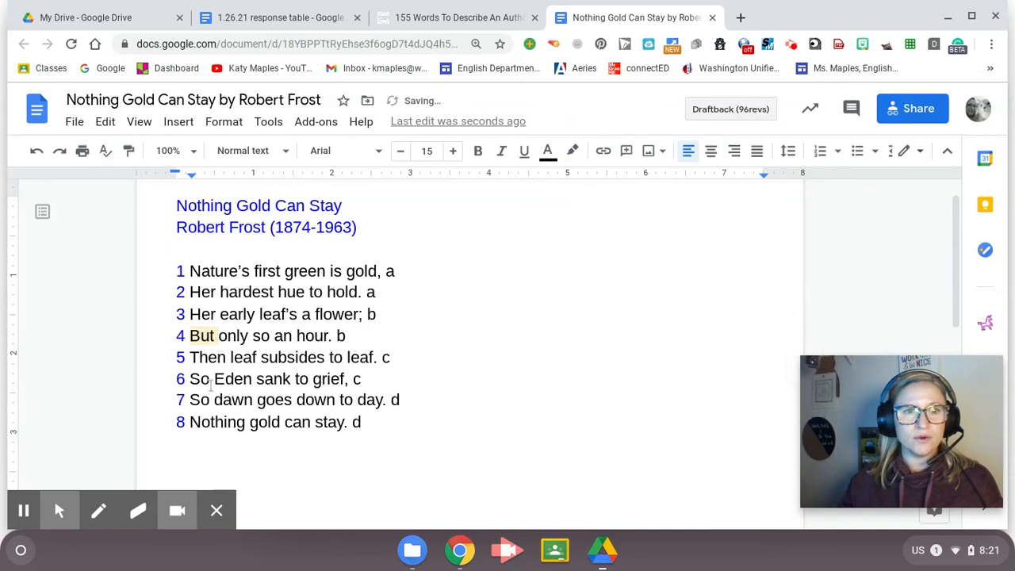
double_click(199, 379)
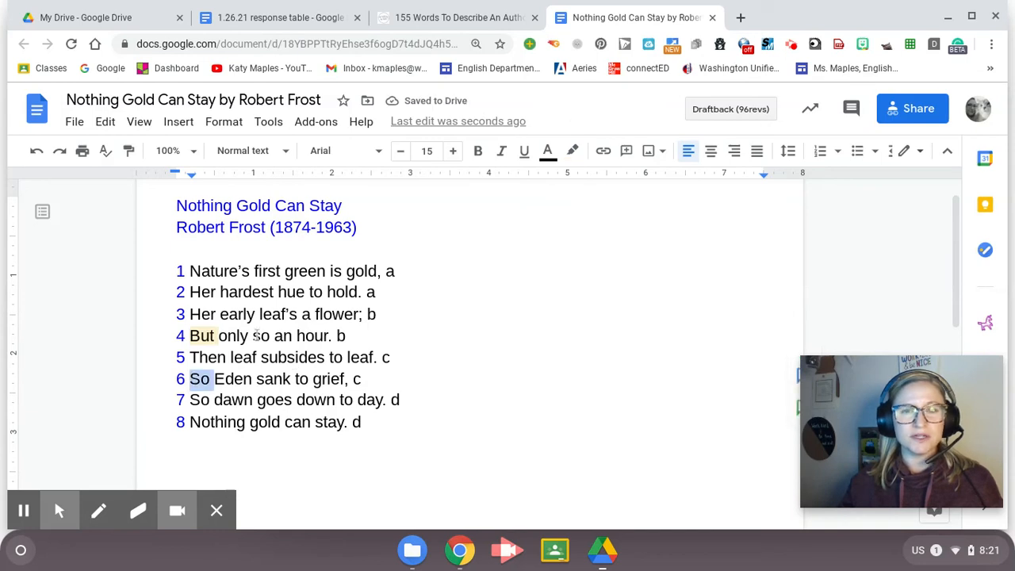
left_click(572, 151)
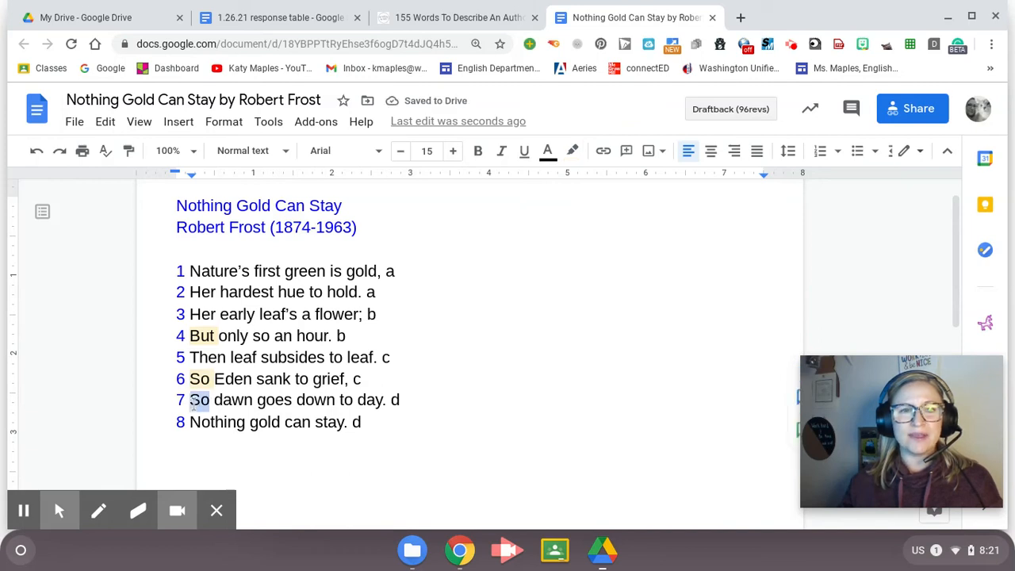
mouse_move(603, 151)
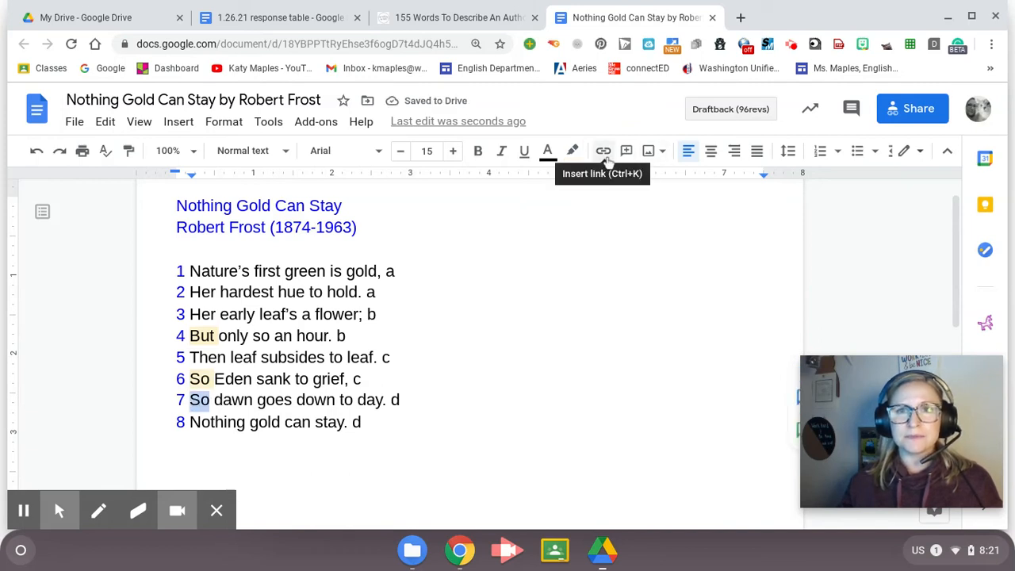
Highlight So in line 7 and Then in line 5 light yellow
left_click(572, 150)
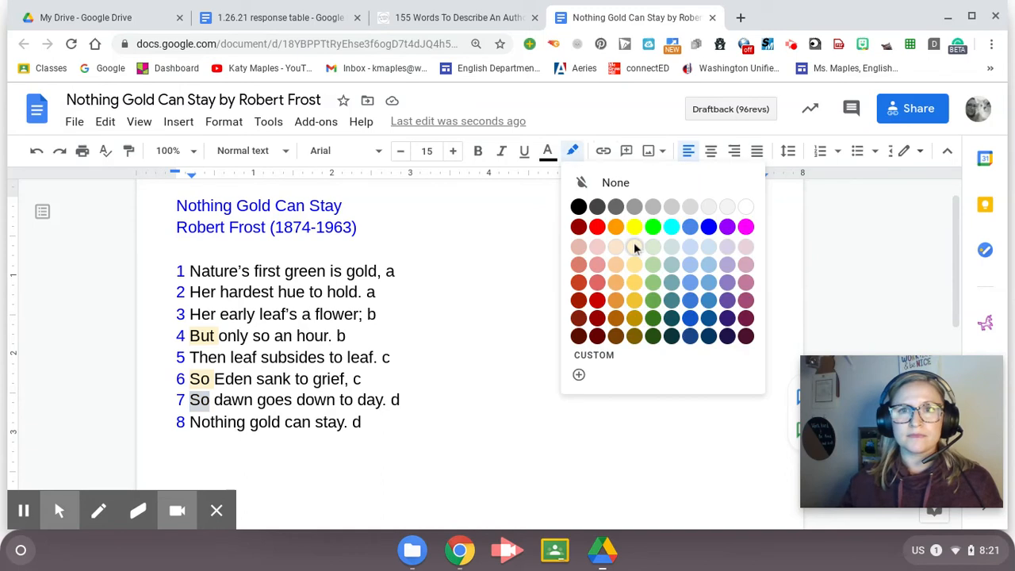
left_click(635, 246)
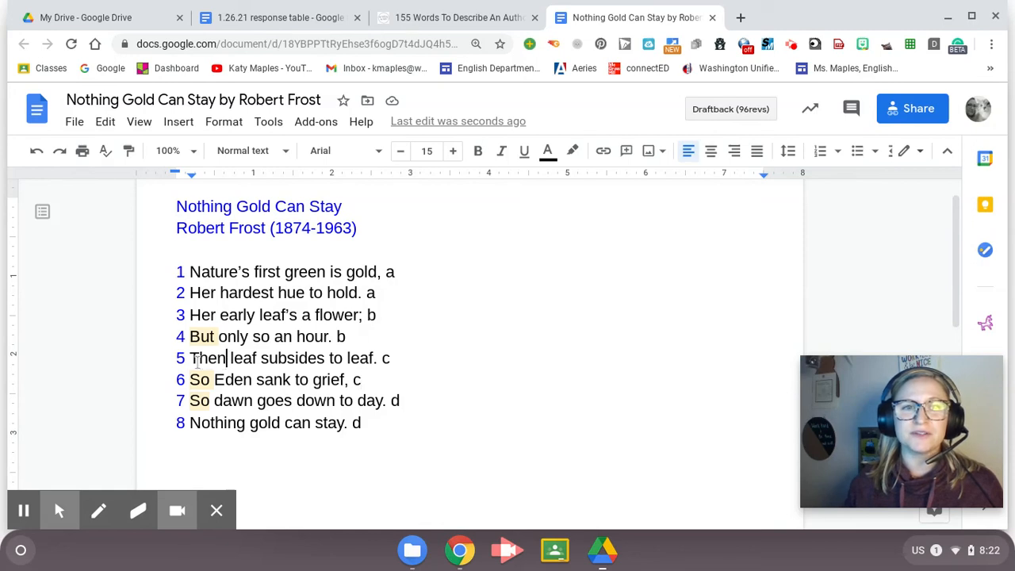
double_click(207, 359)
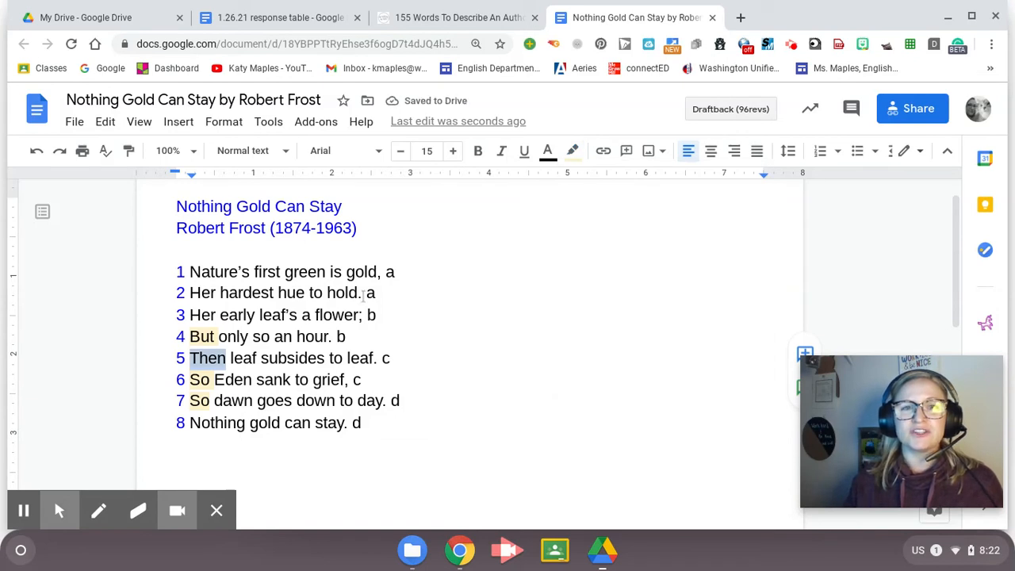
left_click(388, 358)
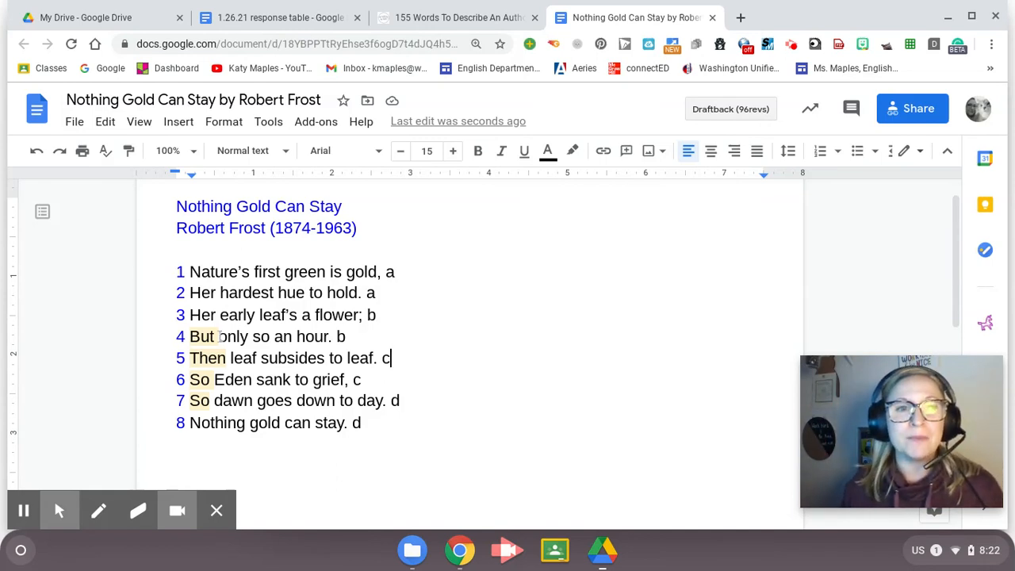
left_click(274, 17)
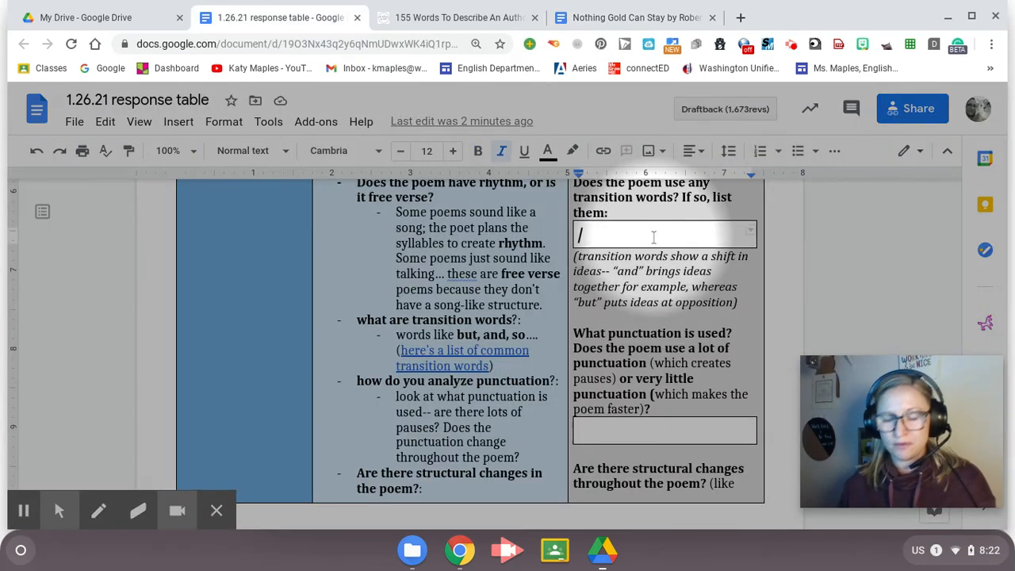
Enter 'But, then, so' as the transition-words answer, checking against the poem
type("but")
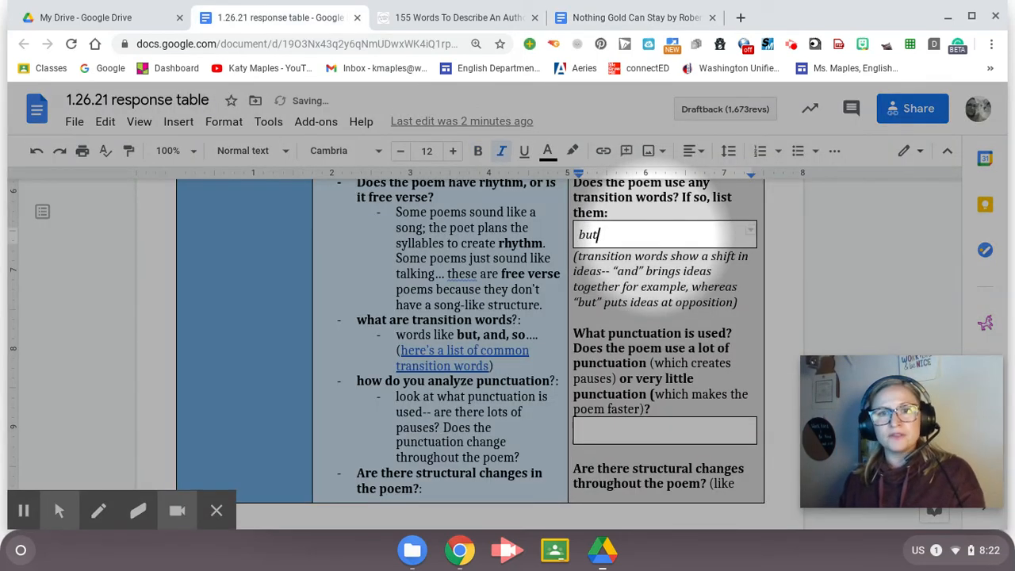
type("But, then,")
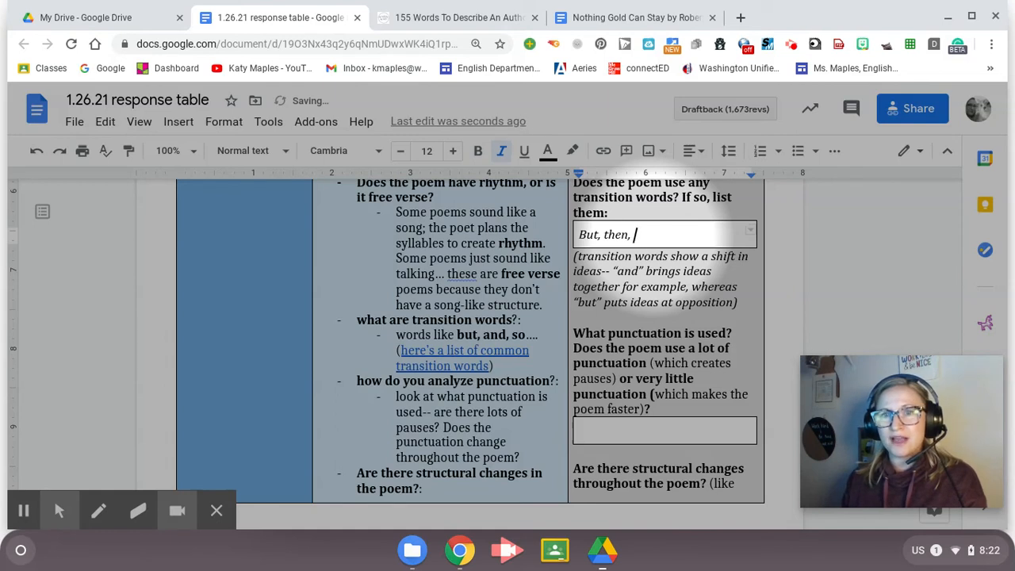
type("so")
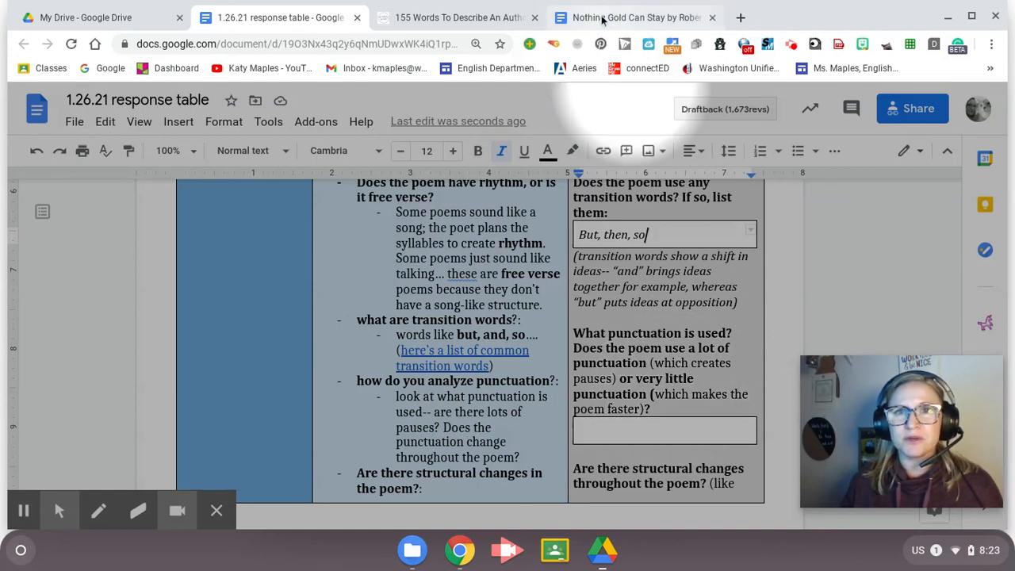
left_click(634, 17)
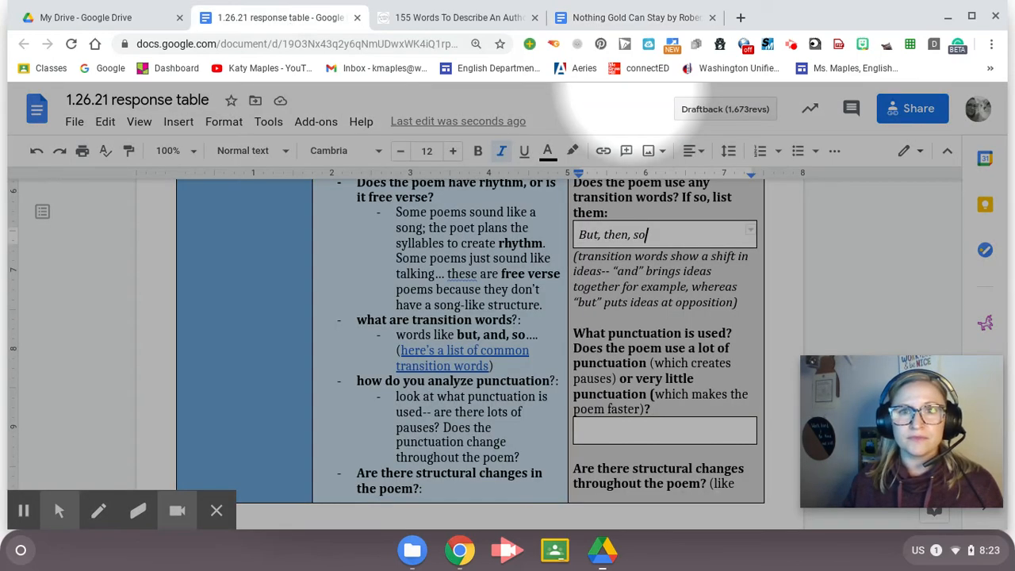
left_click(665, 431)
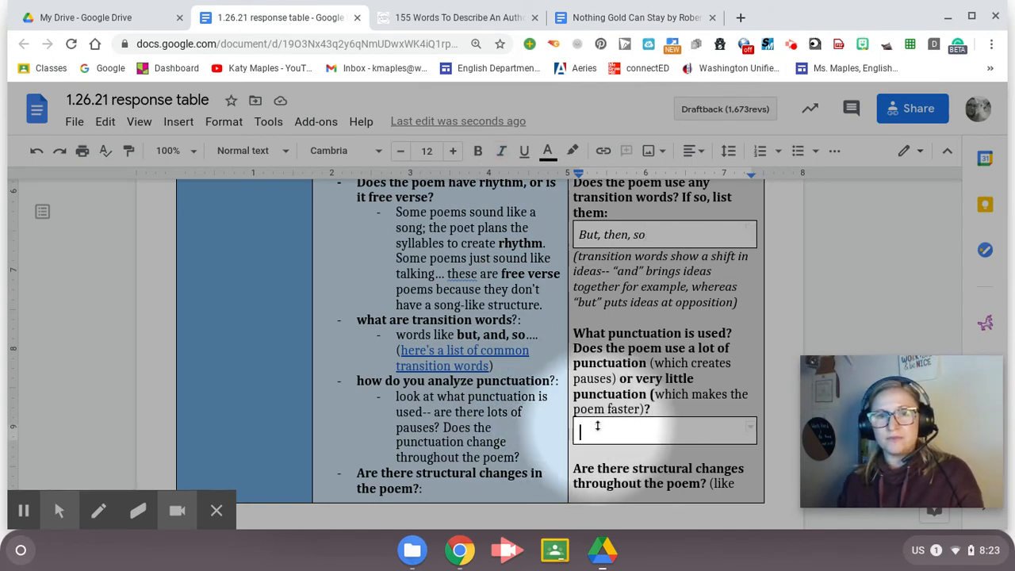
Answer punctuation: 'Period semi-colon and commas. Uses @ ends of lines to create pause.'
type("period")
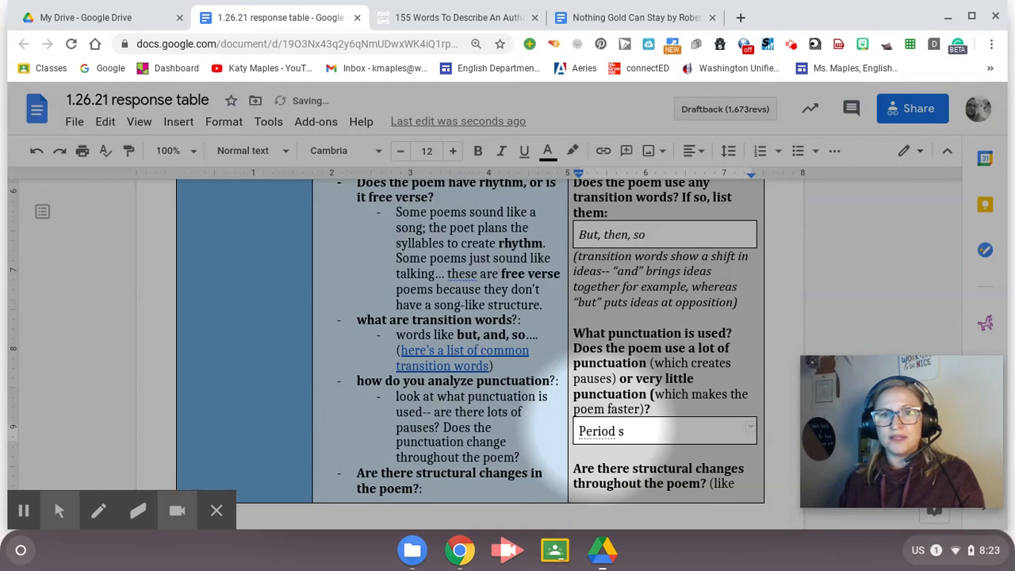
type("semi-c")
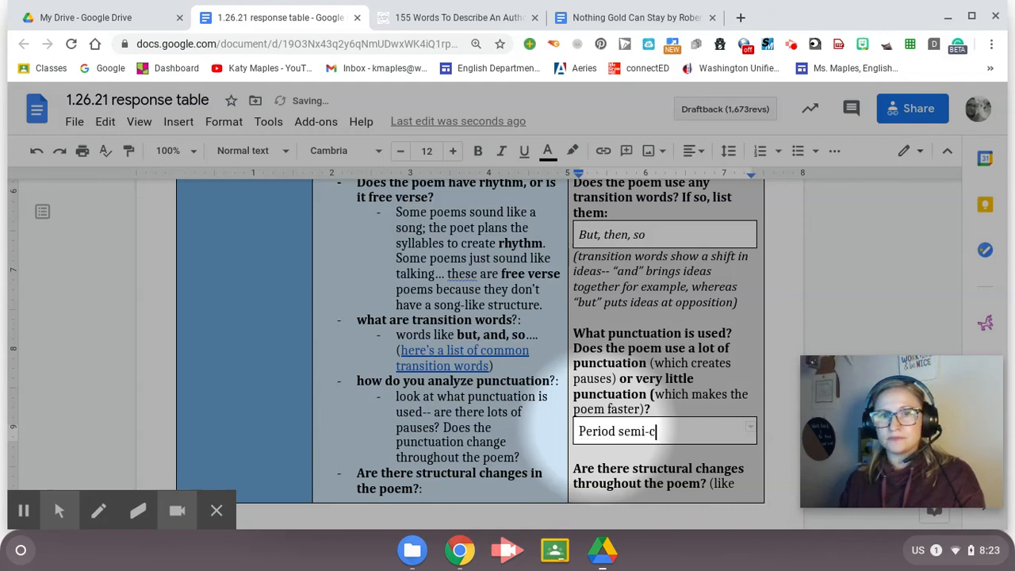
type("olon")
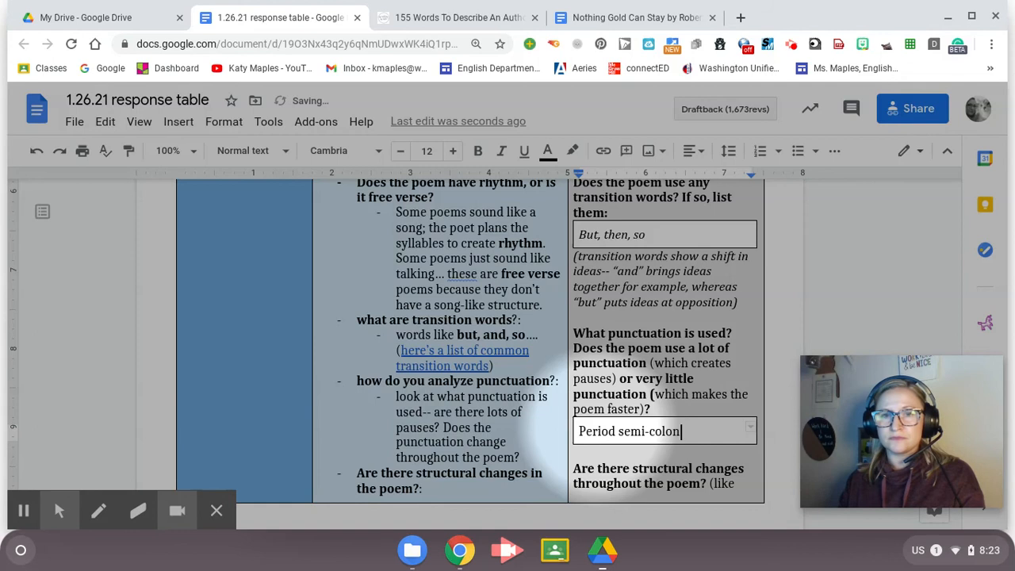
type("and commas.")
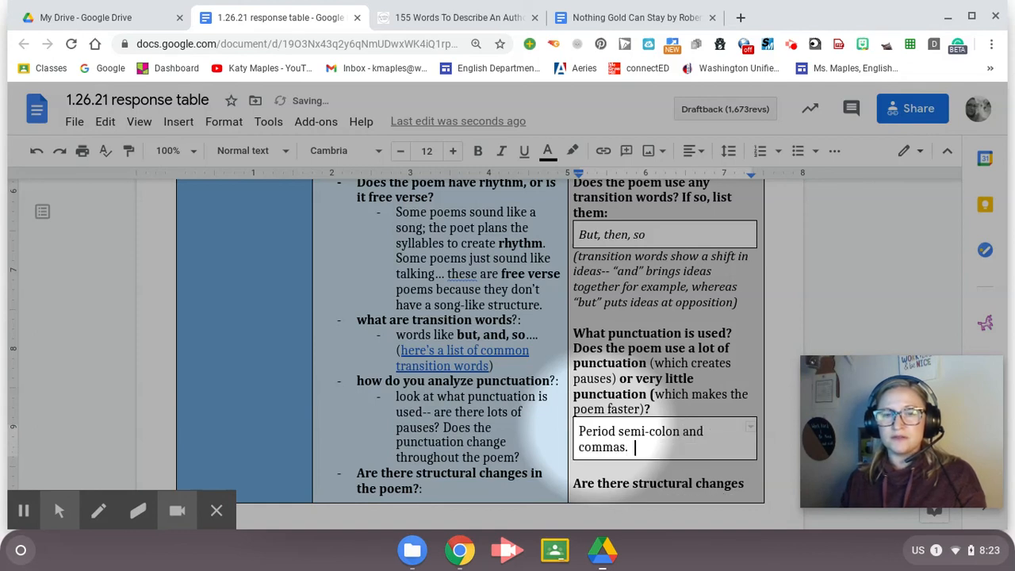
type("Uses @")
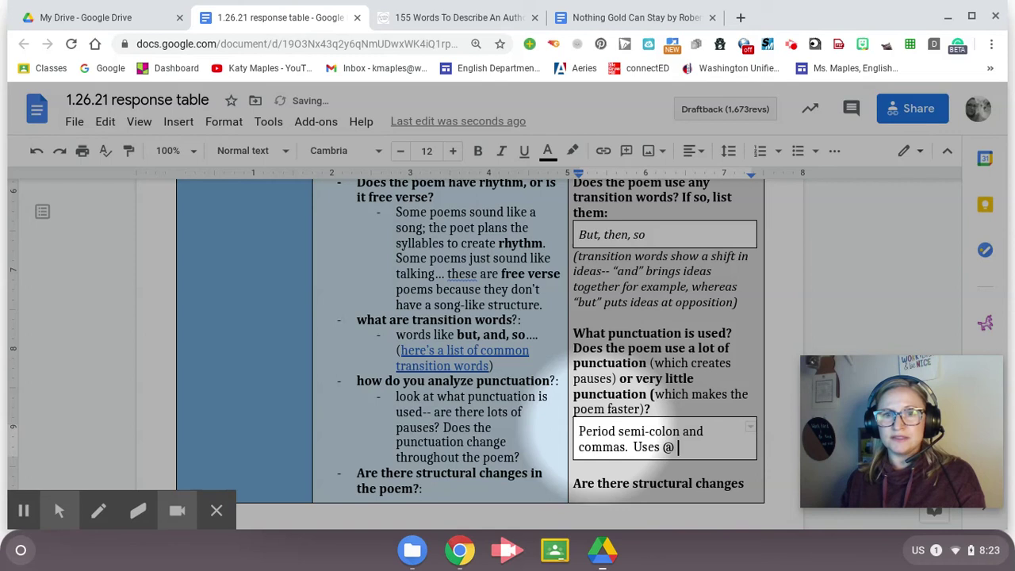
type("ends of lines")
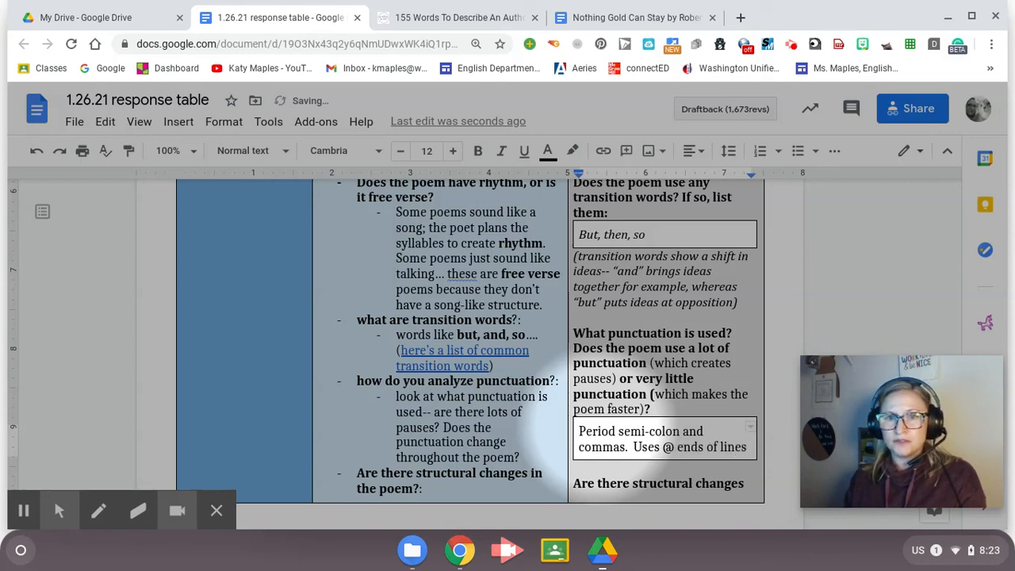
type("to create pause.")
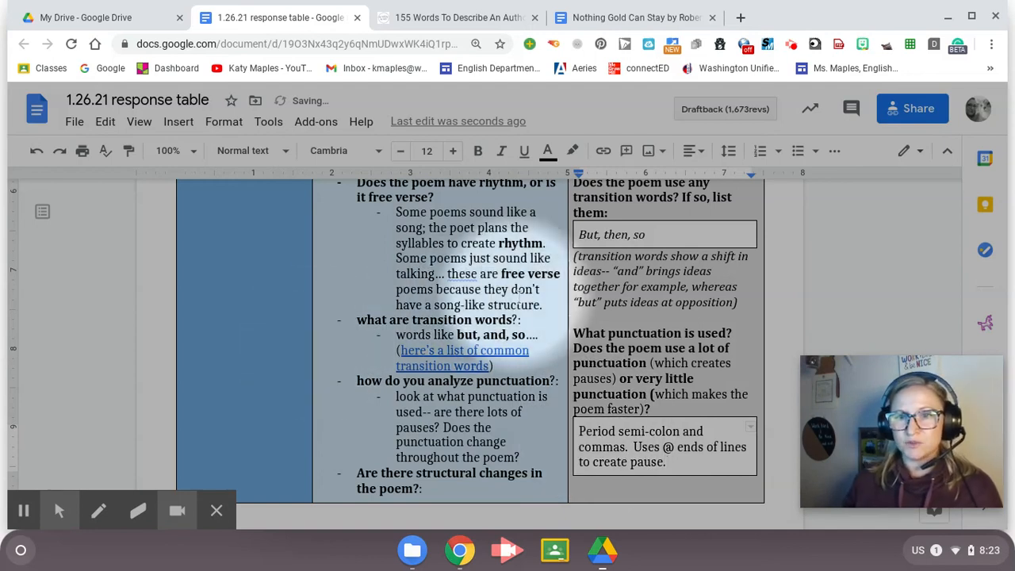
scroll("down", 3)
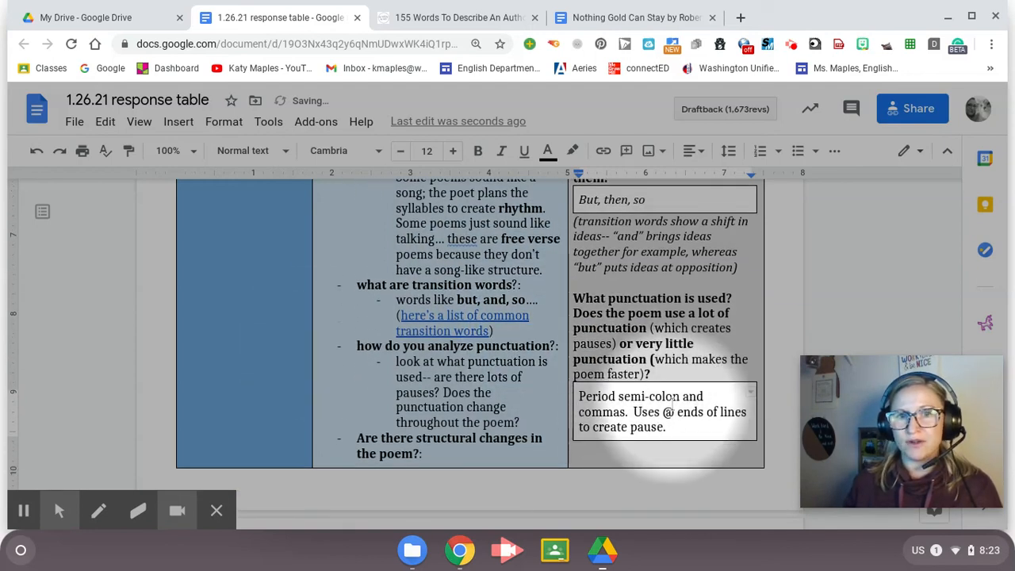
scroll("down", 3)
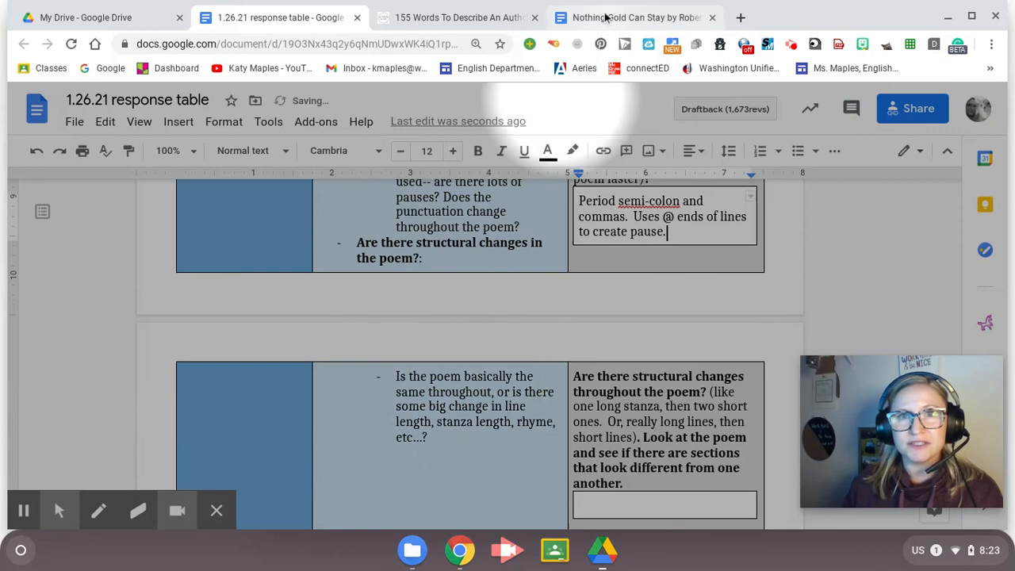
After checking the poem, answer 'No- there aren't structural changes' in the structure box
left_click(635, 17)
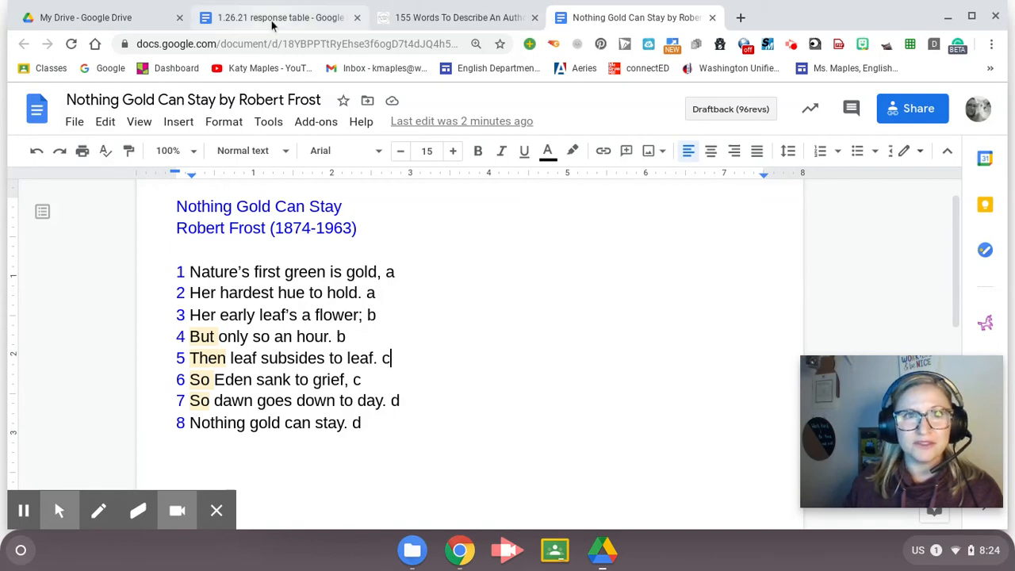
left_click(270, 18)
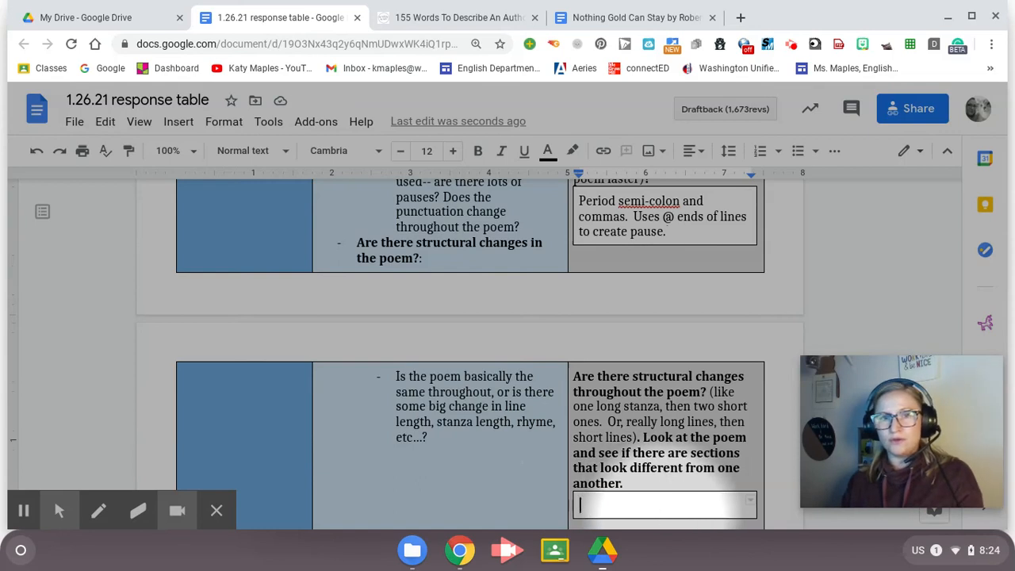
type("no")
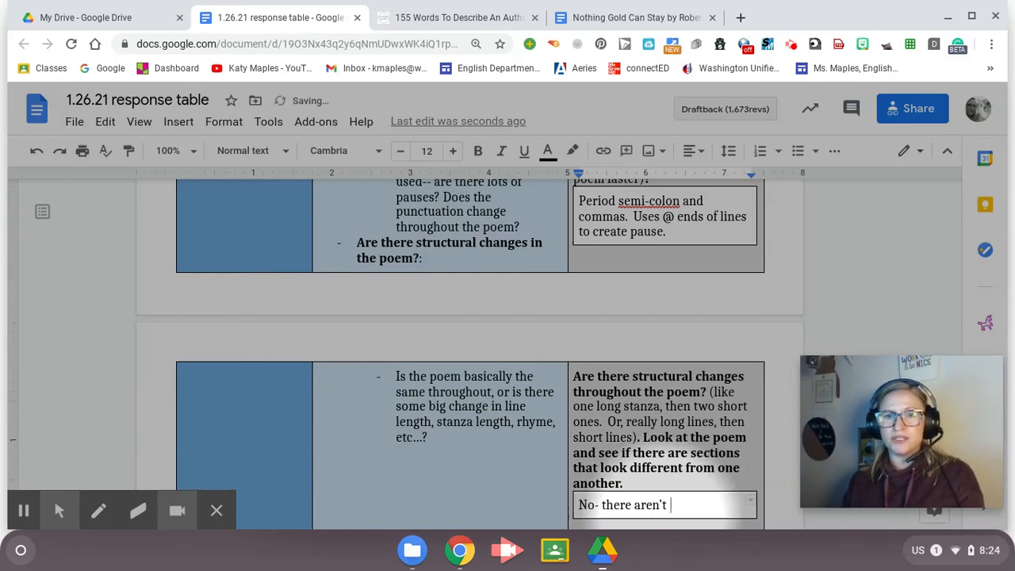
type("struc")
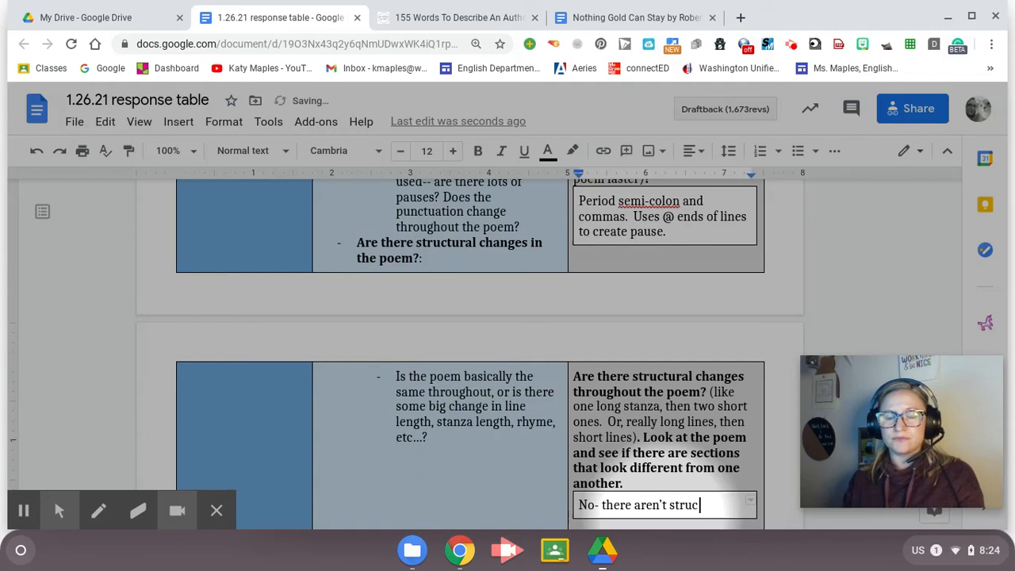
type("tural changes")
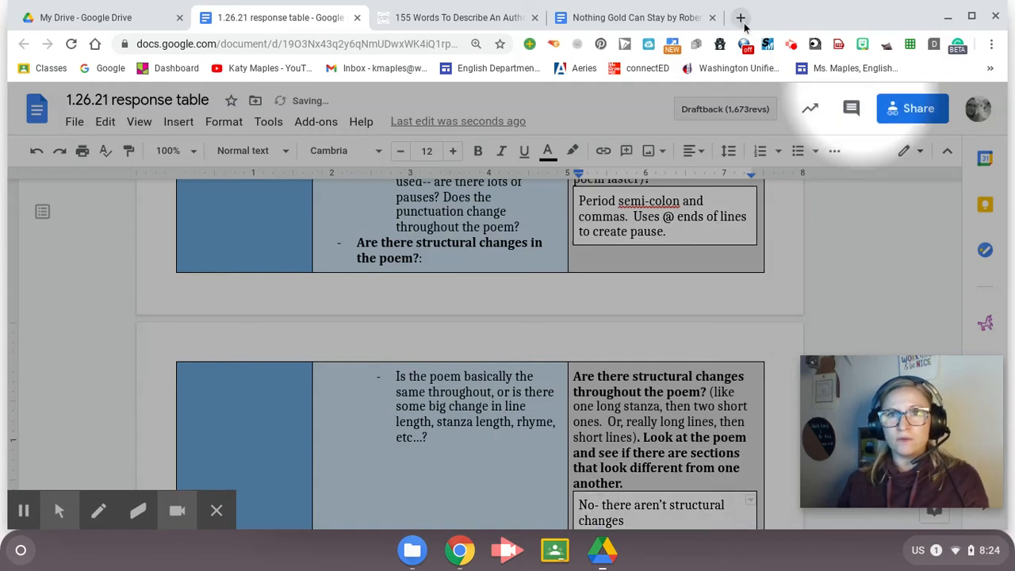
Search 'woman work m' in a new browser tab
left_click(742, 16)
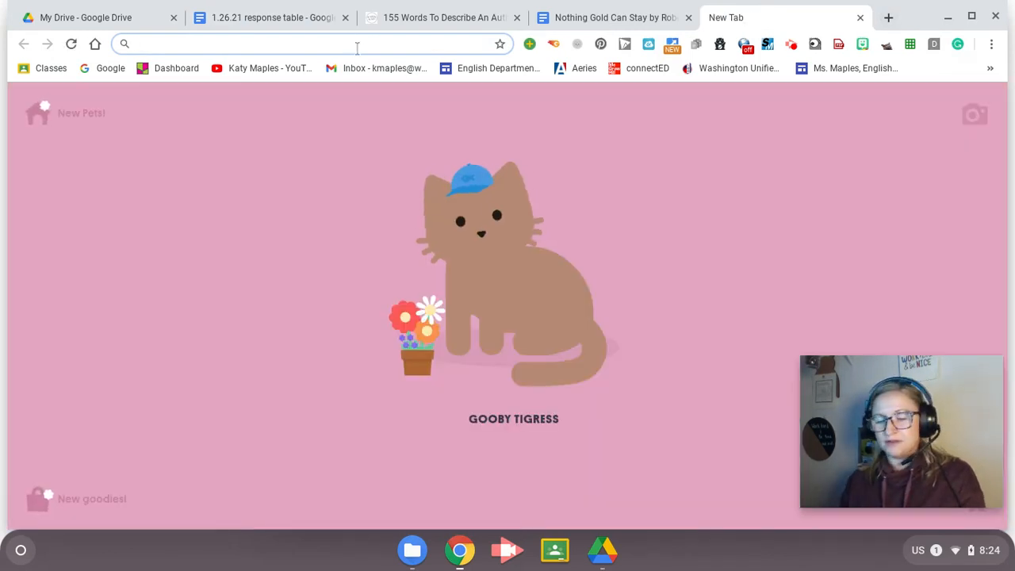
type("woman work m")
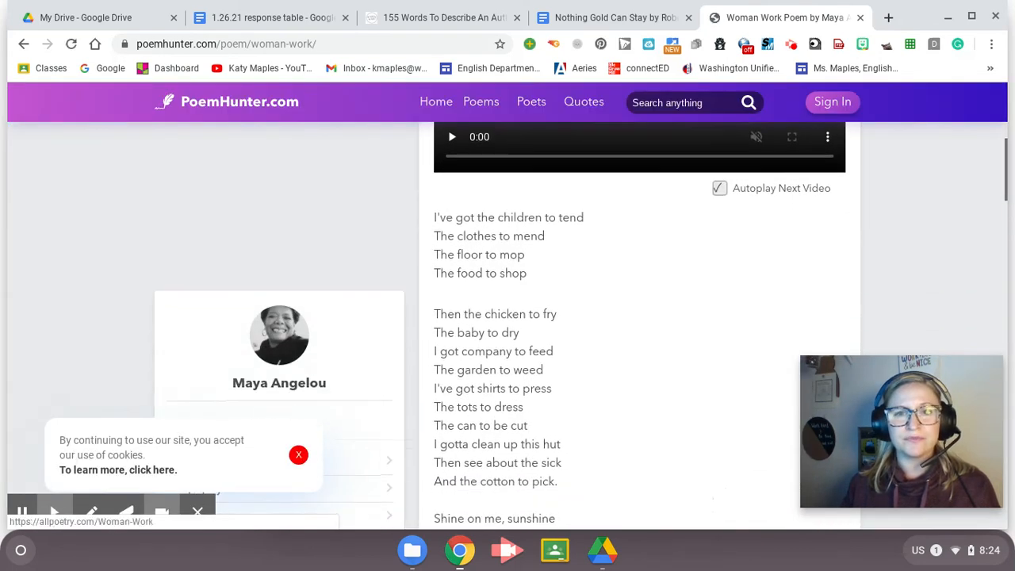
Read through Maya Angelou's Woman Work, then return to the Nothing Gold Can Stay document
scroll("down", 3)
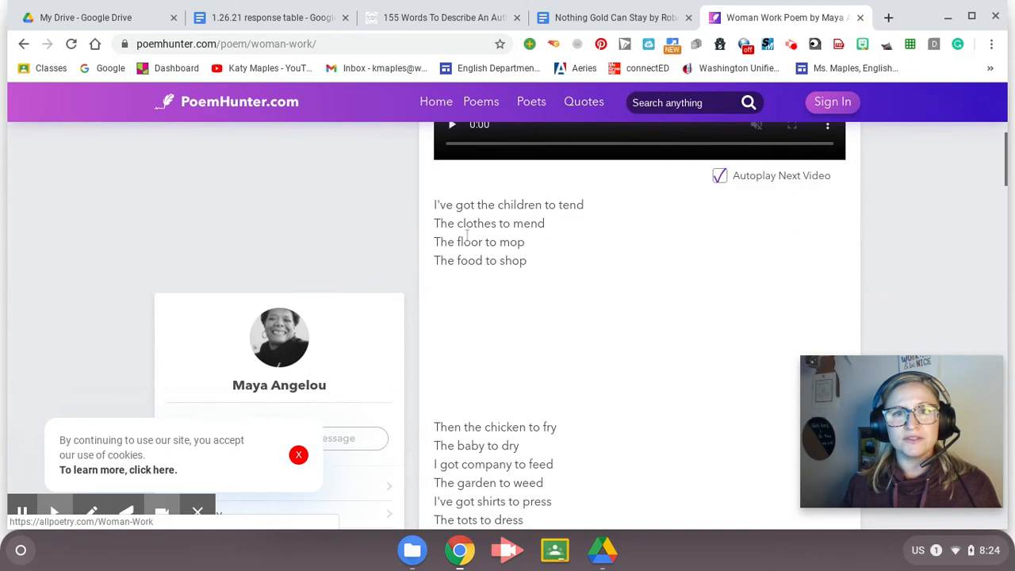
scroll("down", 3)
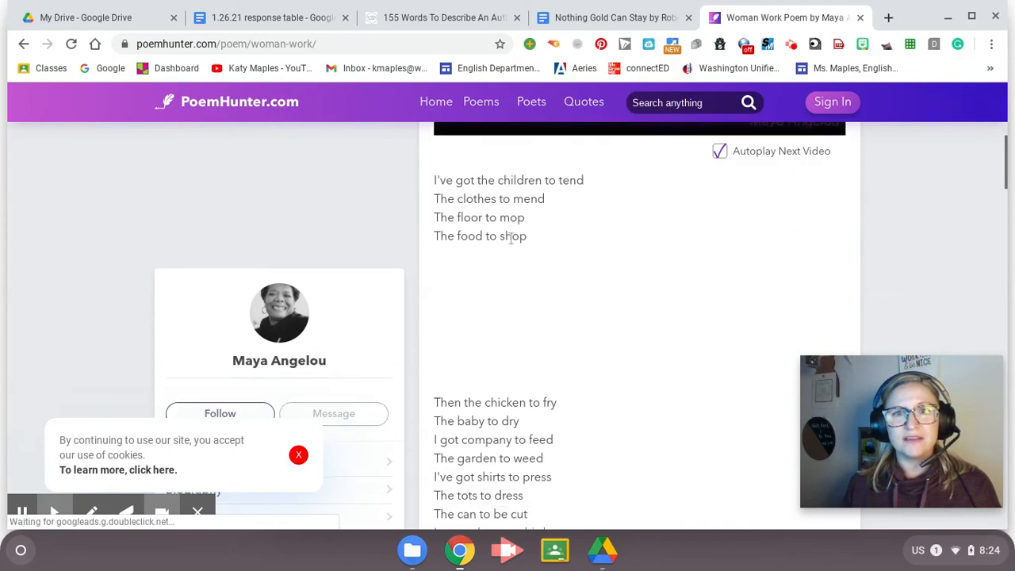
scroll("down", 3)
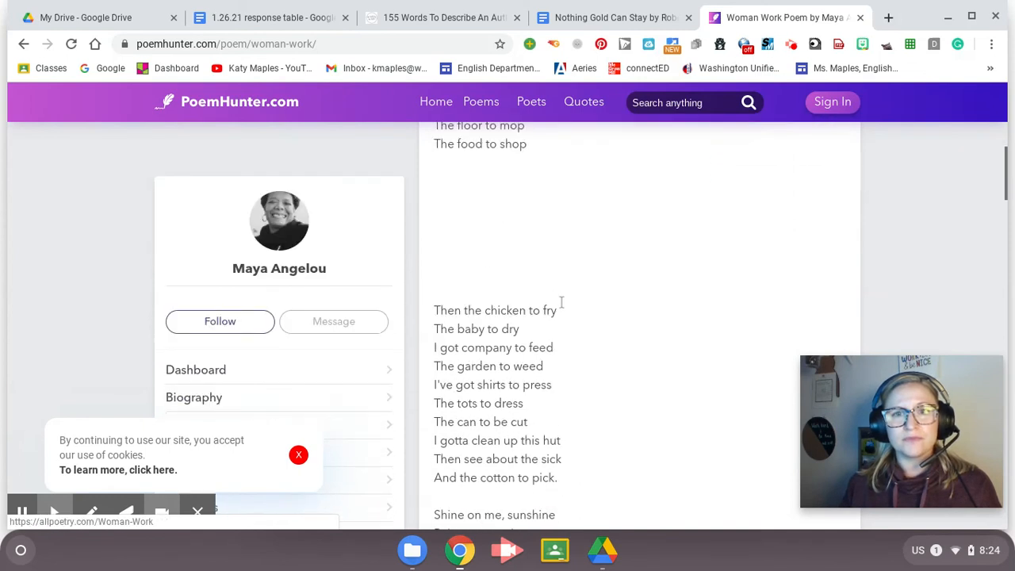
scroll("down", 3)
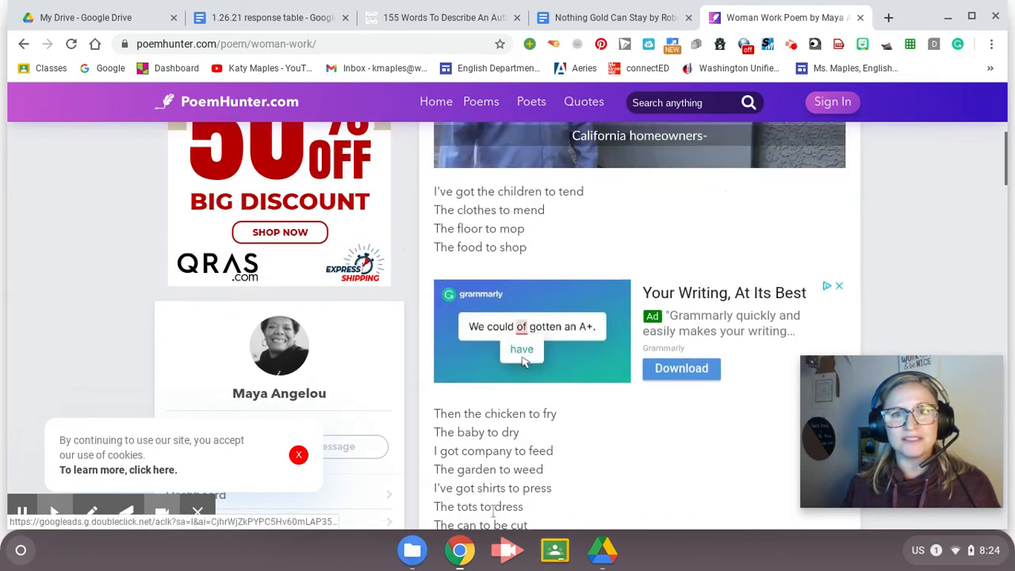
scroll("down", 3)
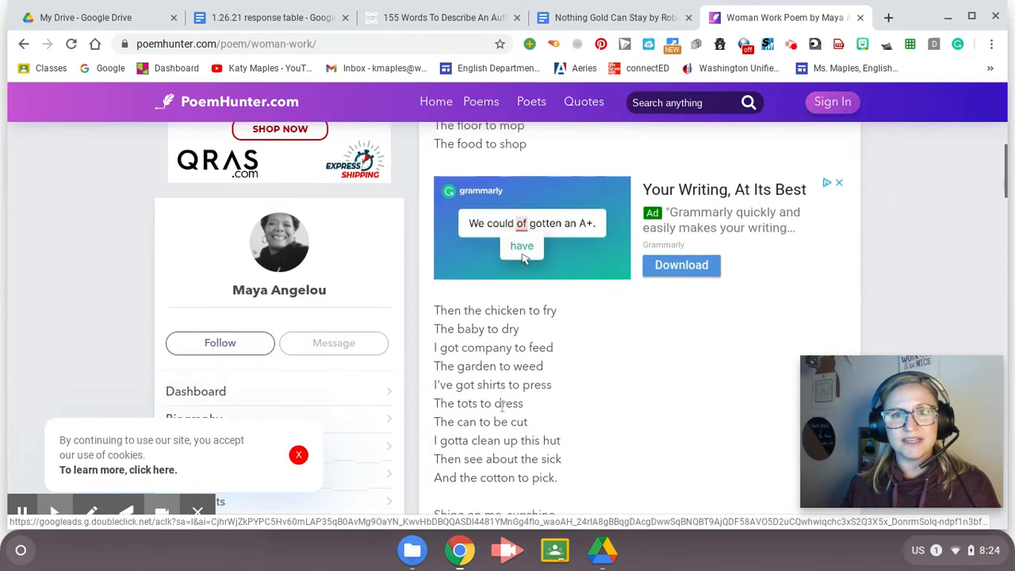
scroll("down", 3)
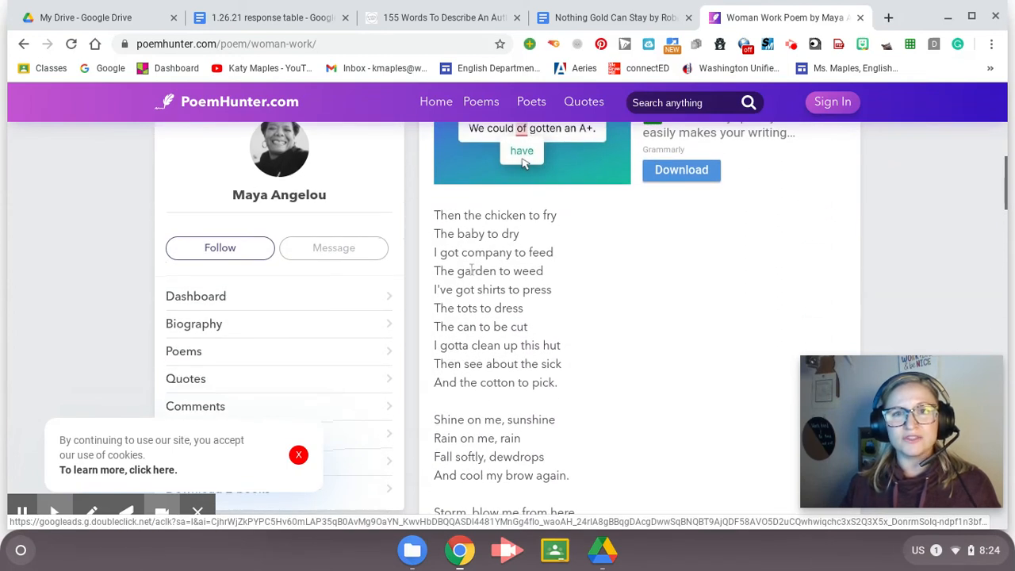
scroll("down", 3)
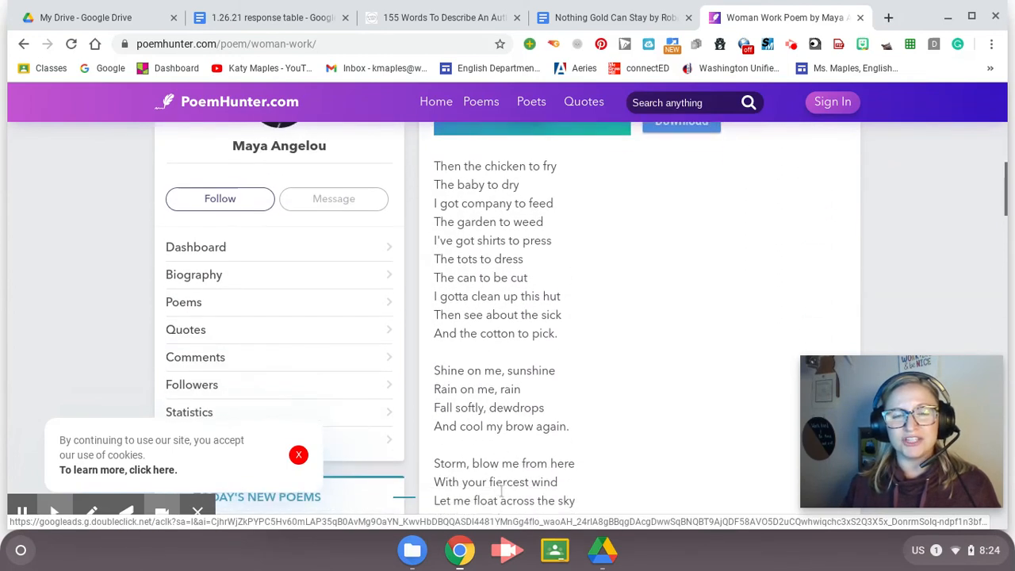
scroll("down", 3)
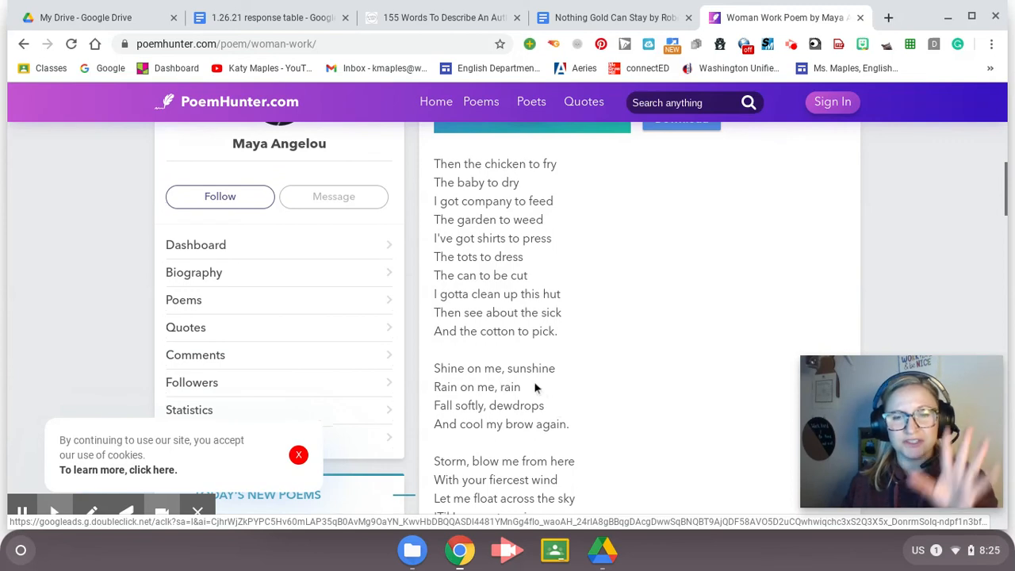
scroll("down", 3)
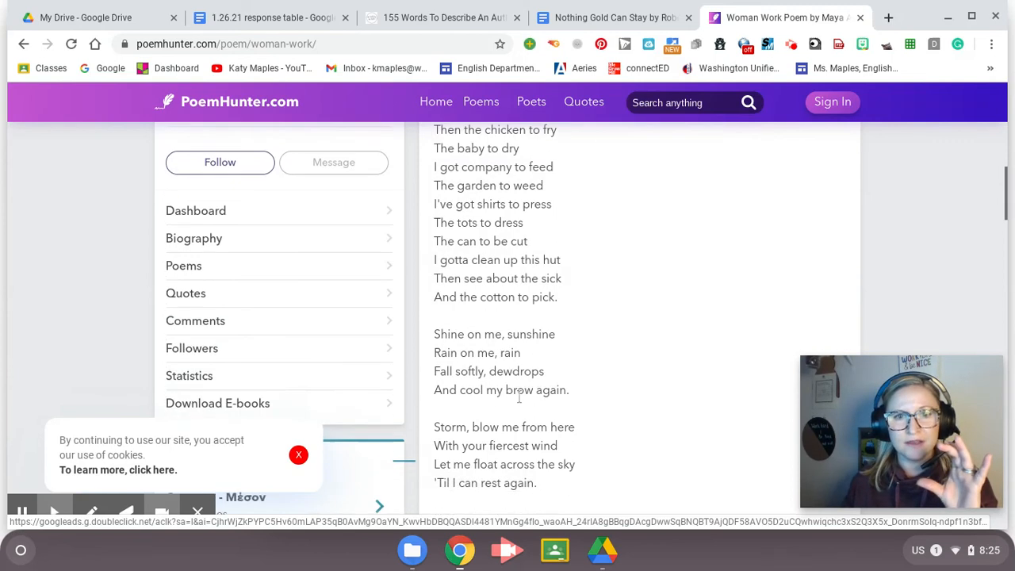
scroll("down", 3)
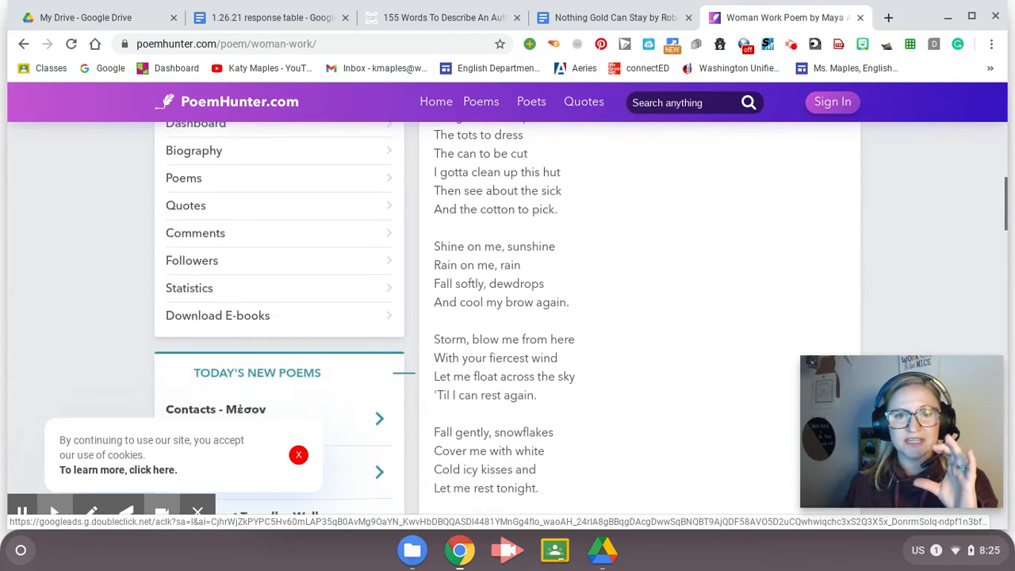
scroll("down", 3)
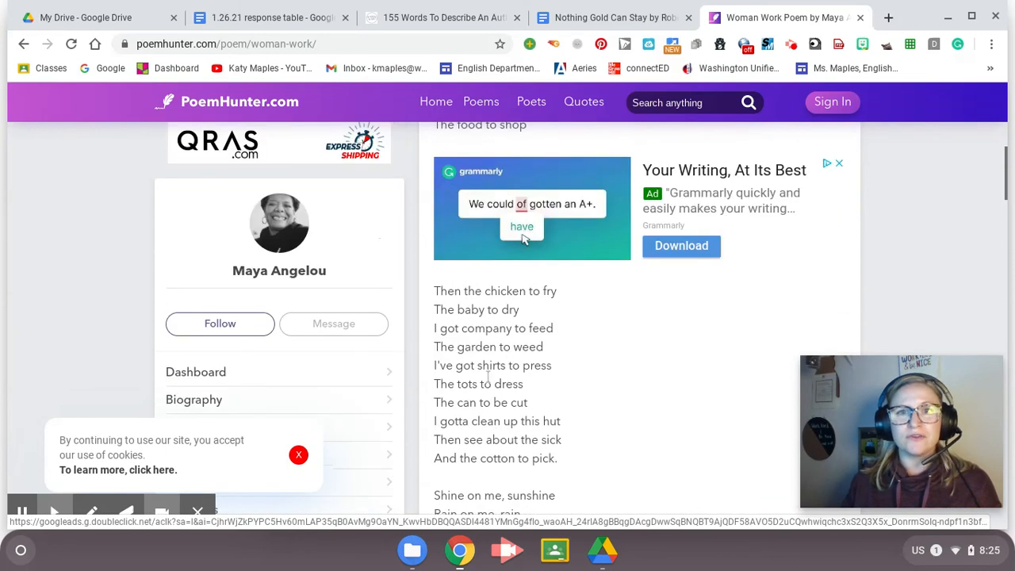
scroll("down", 3)
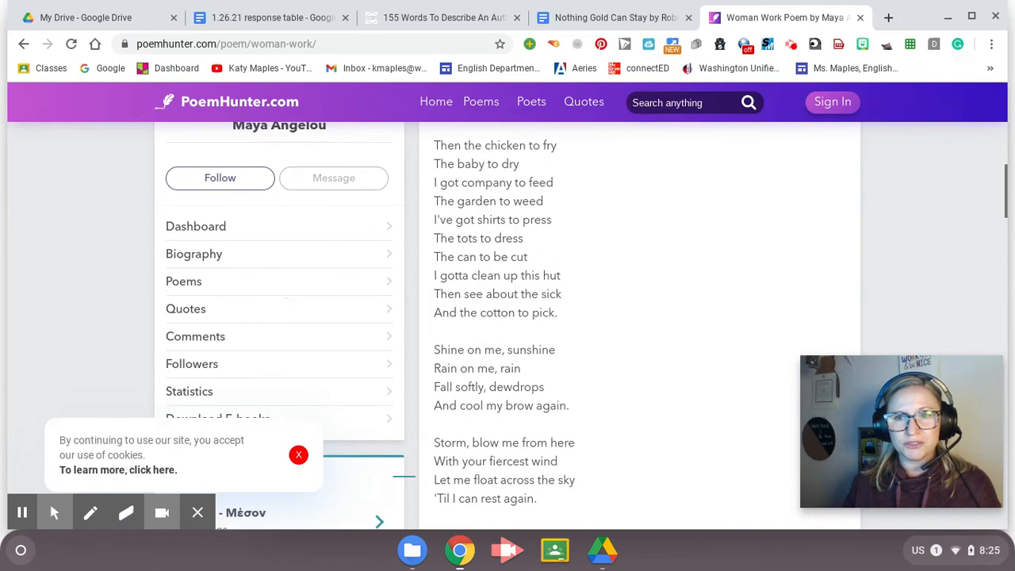
scroll("down", 3)
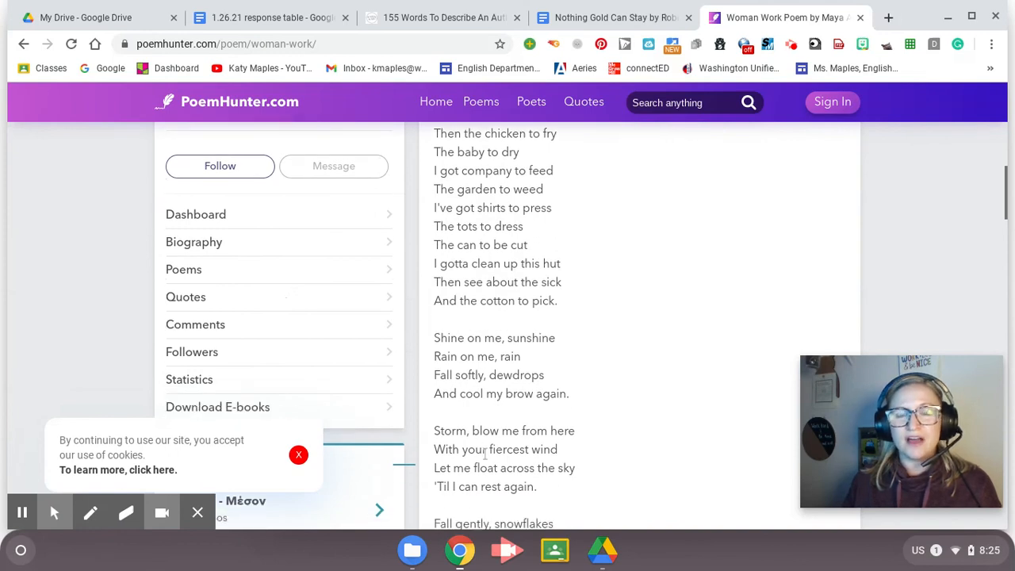
scroll("down", 3)
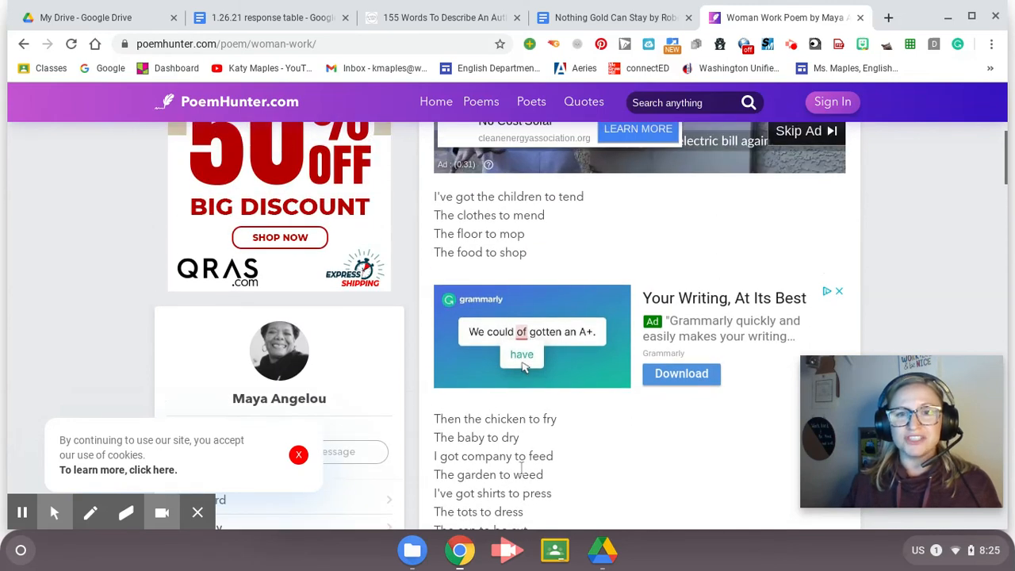
scroll("down", 3)
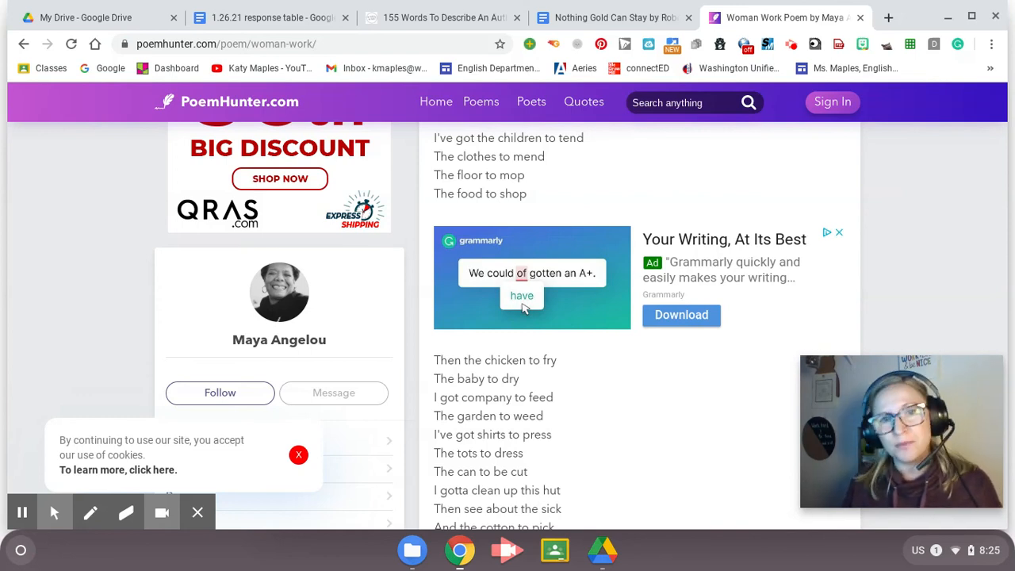
mouse_move(603, 551)
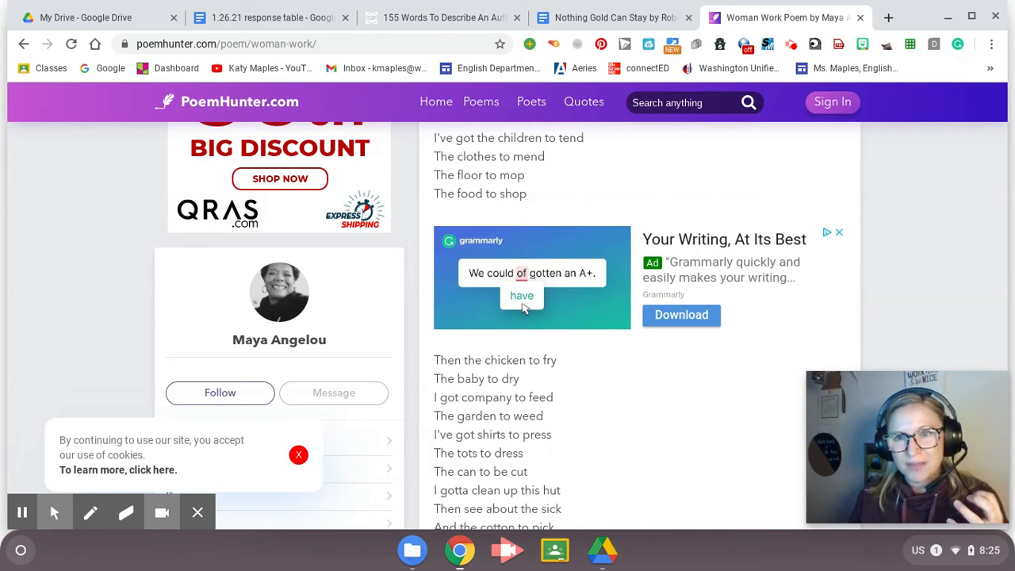
scroll("down", 3)
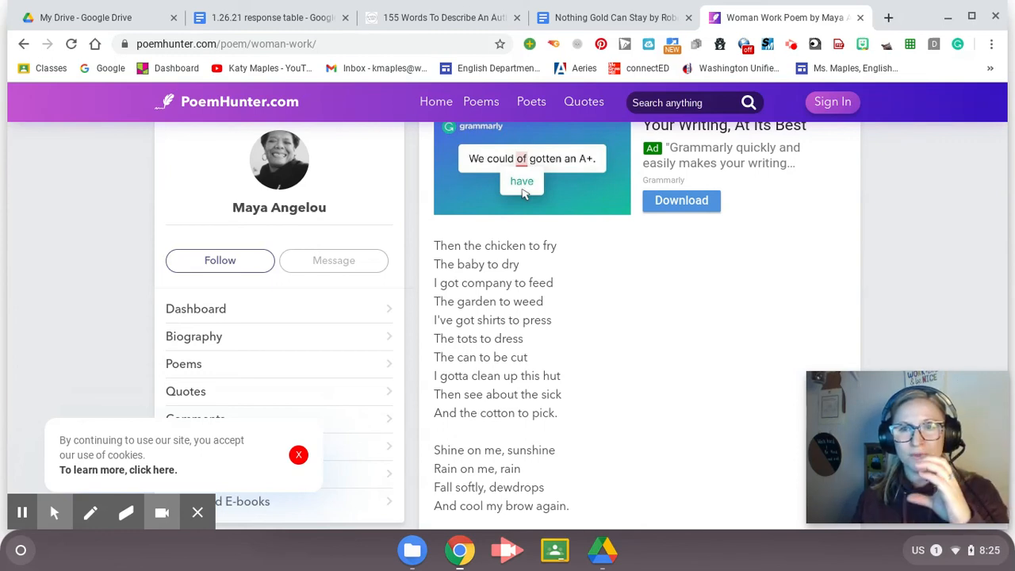
left_click(615, 17)
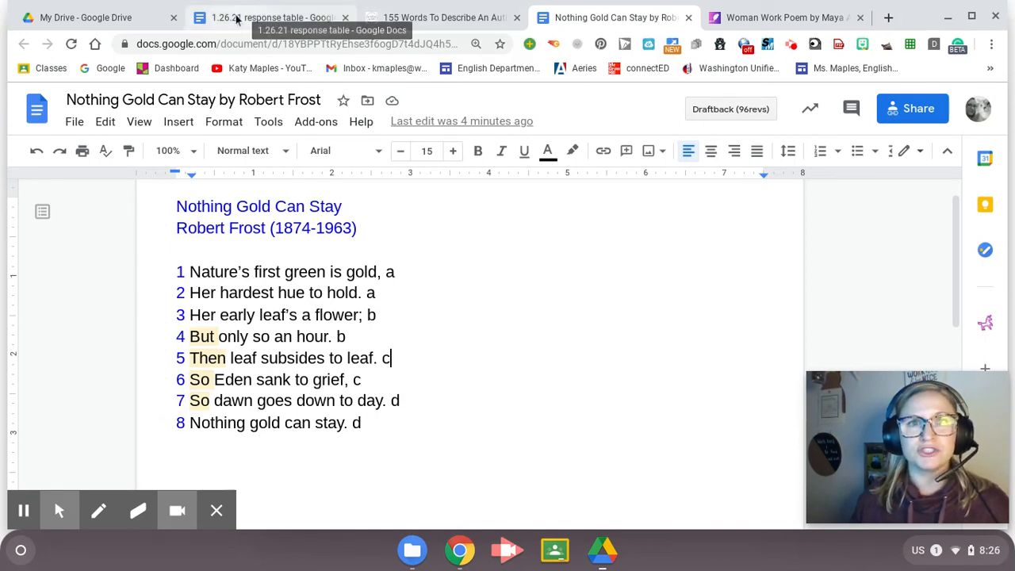
Scroll the 1.26.21 response table to the Title (2nd time) row
left_click(269, 18)
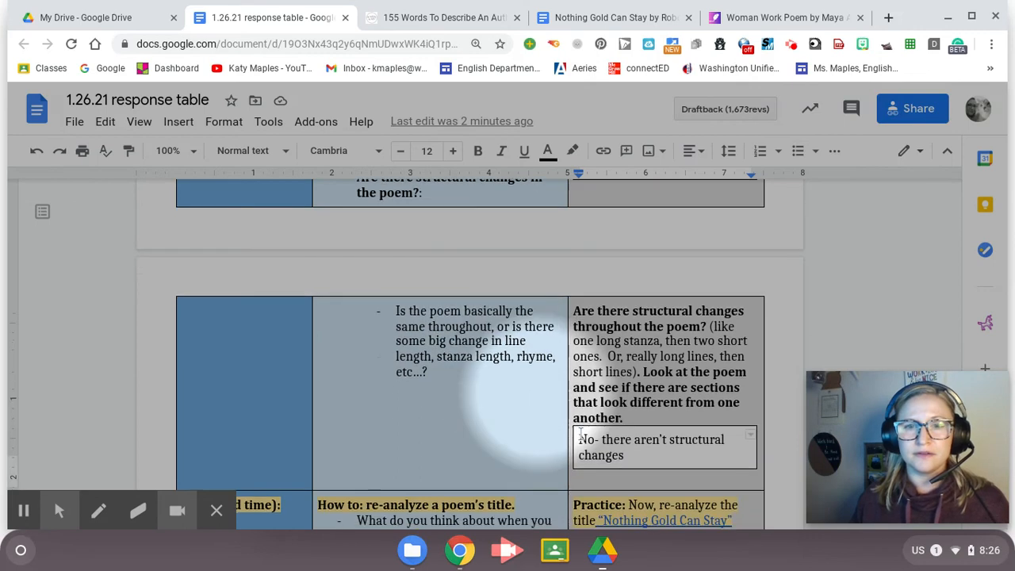
scroll("down", 3)
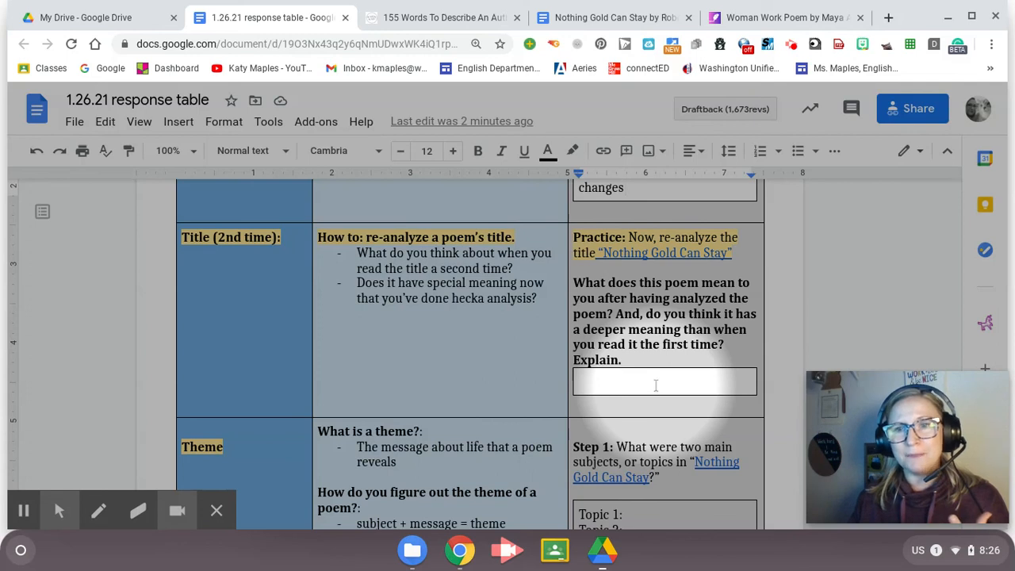
Begin the title re-analysis answer with 'This title really emphasis'
left_click(641, 382)
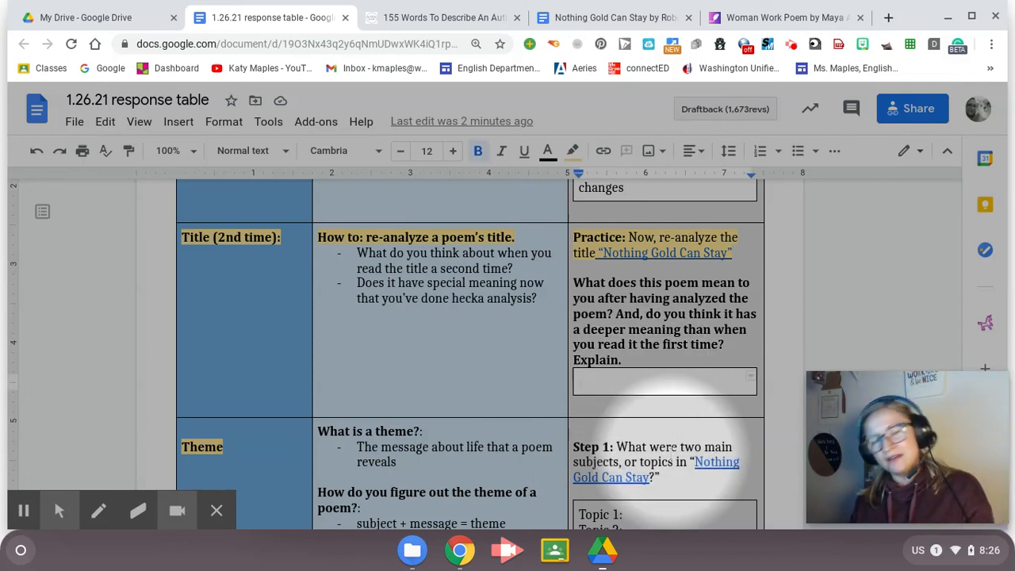
type("This")
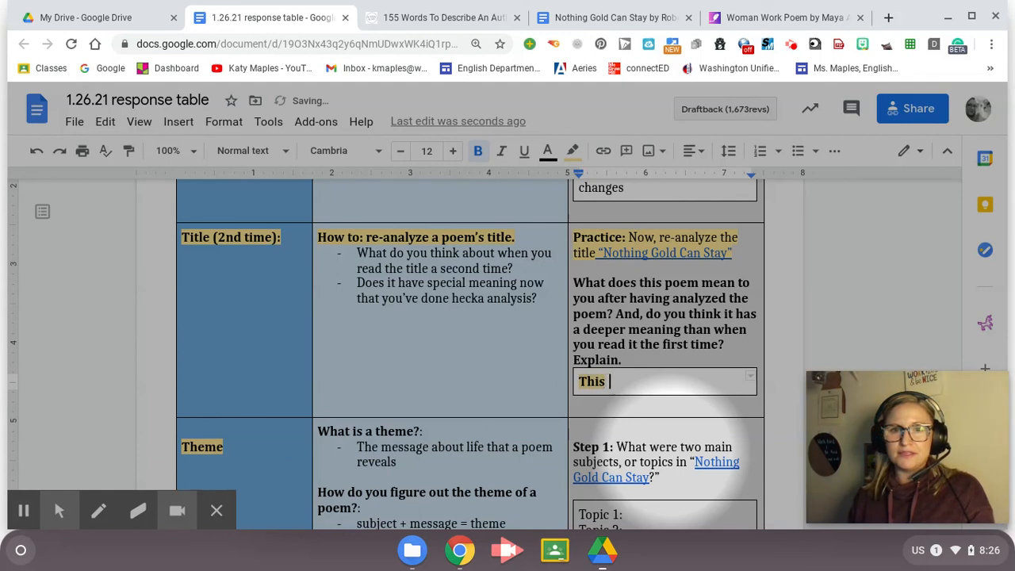
type("title really")
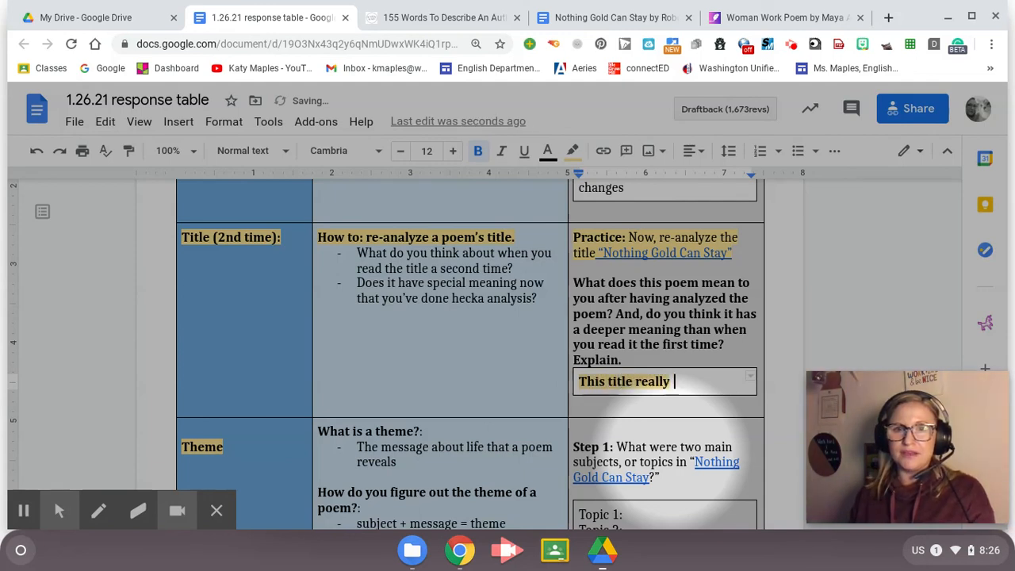
type("emph")
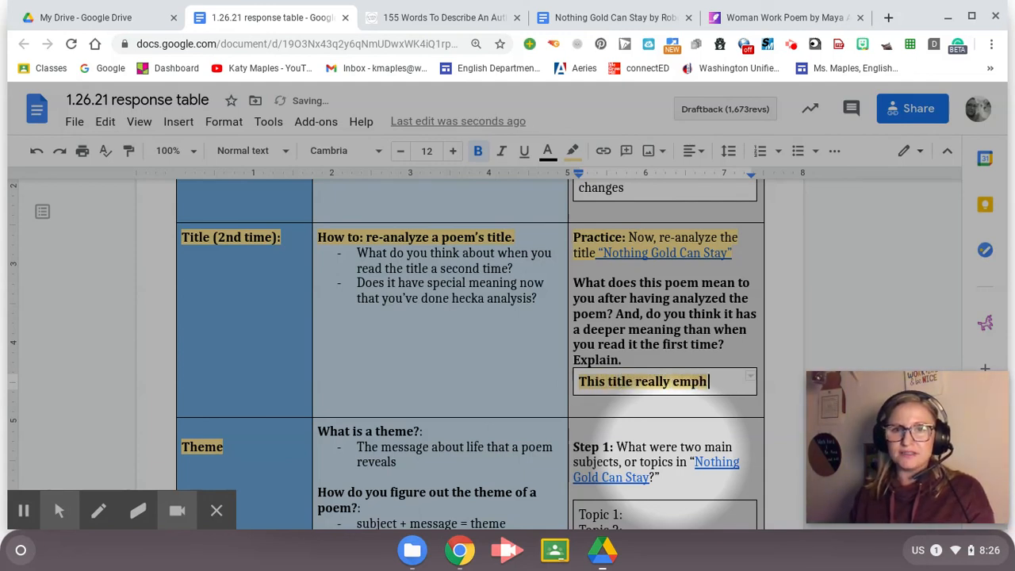
type("asis")
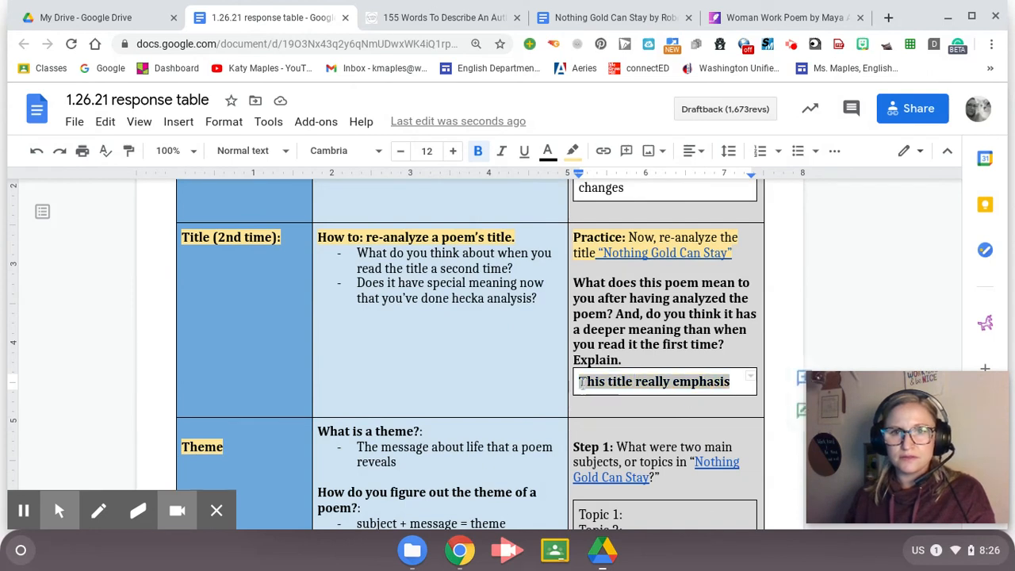
Complete it: beauty and youth don't last, and the title sums up the poem's main ideas
left_click(573, 151)
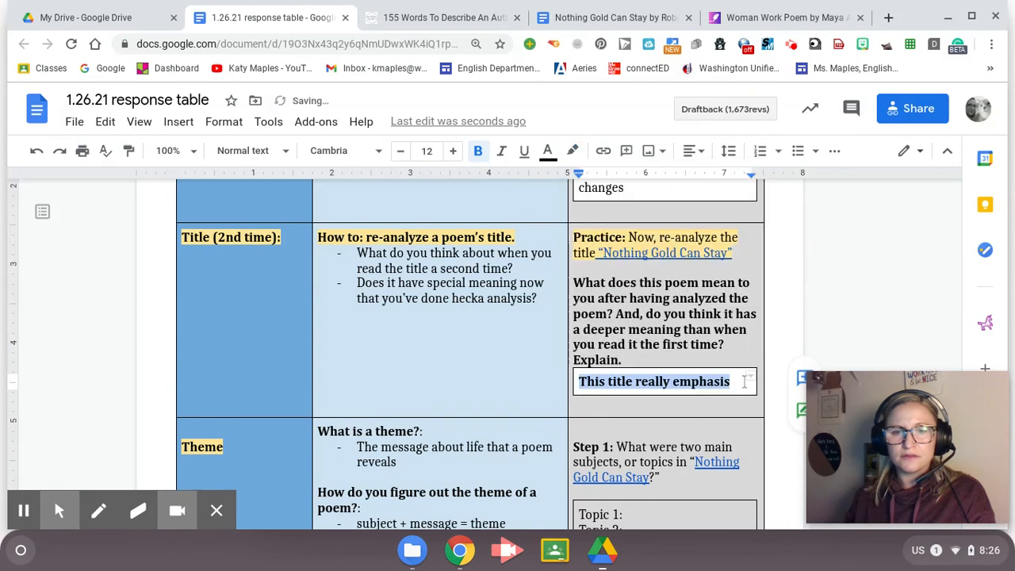
type("es")
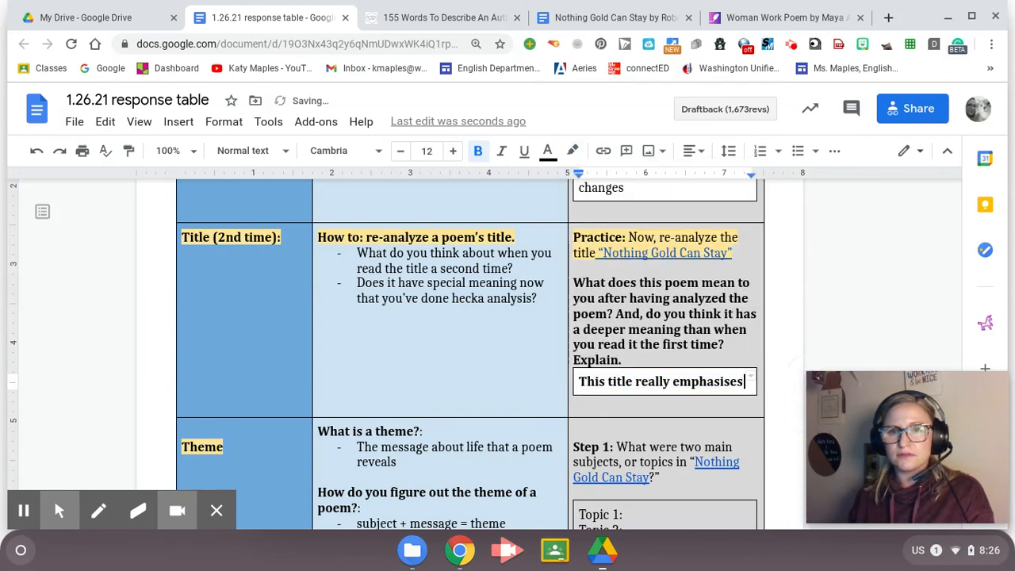
type("that")
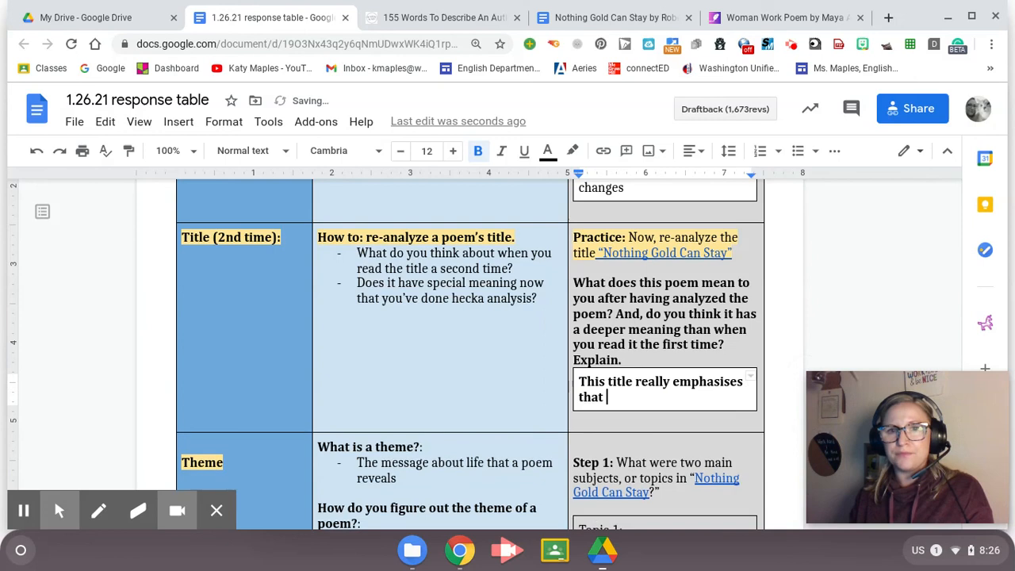
type("beauty doesn’t la")
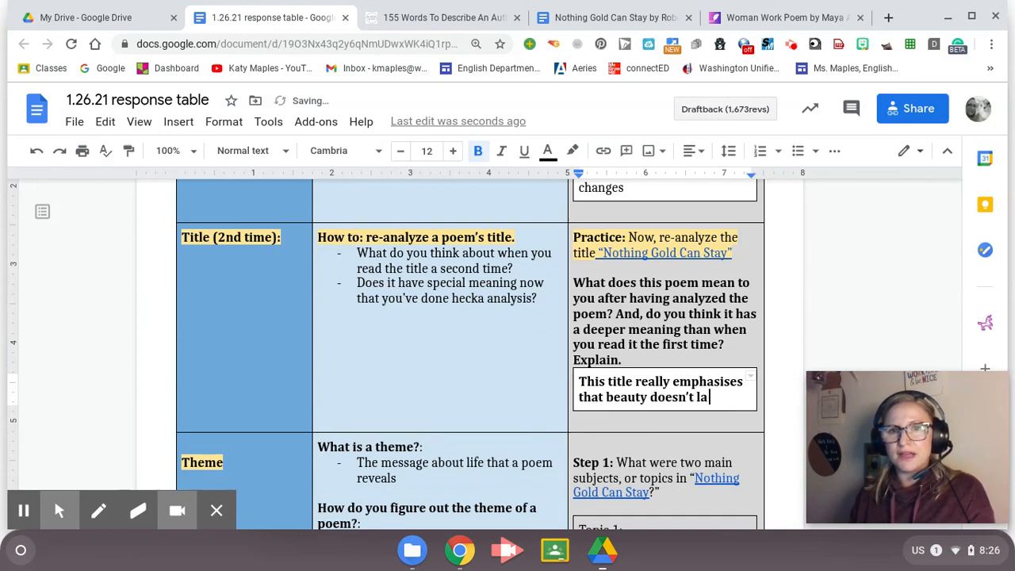
type("st. Youth")
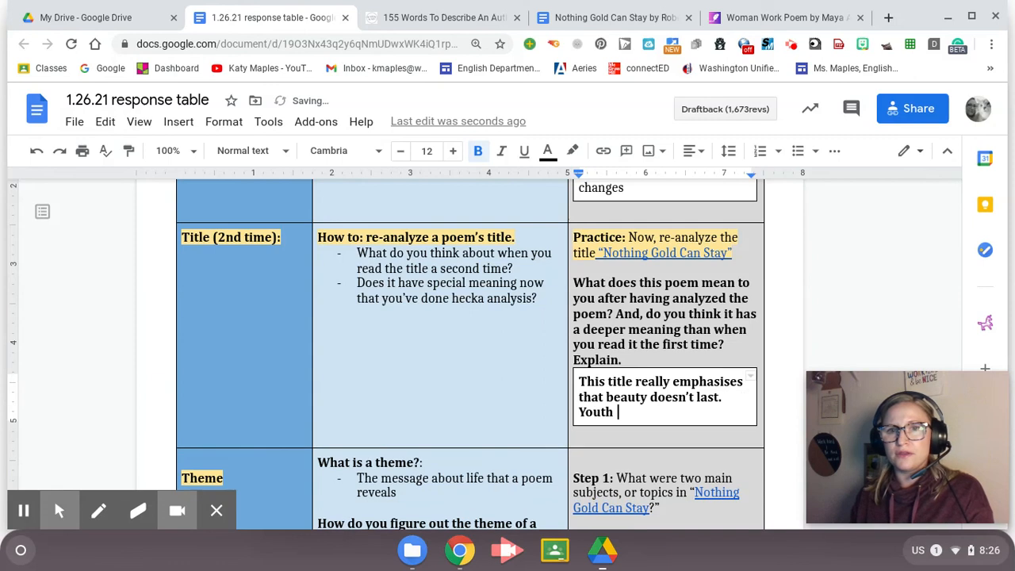
type("doesn't last. Basically, the ti")
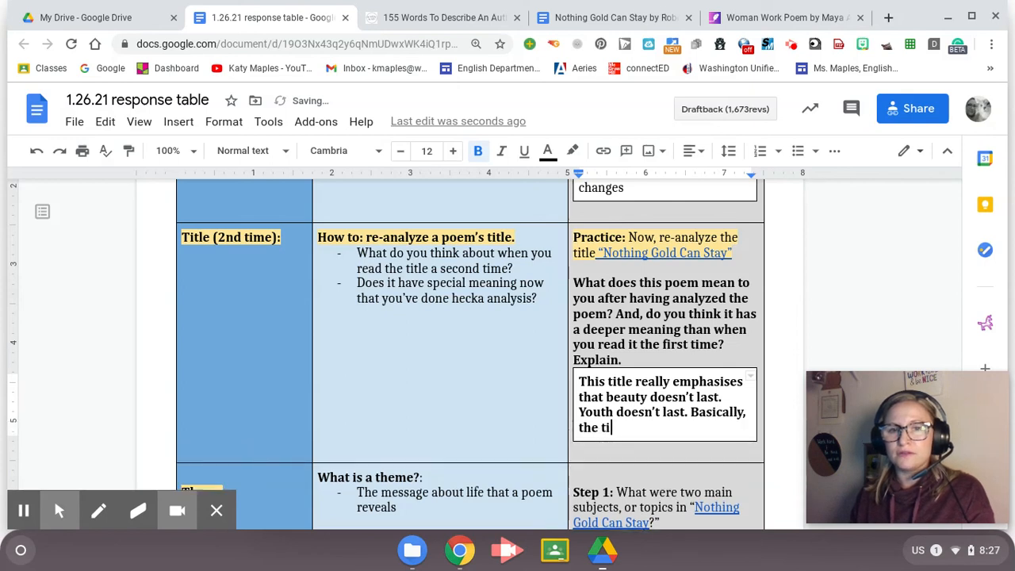
type("e")
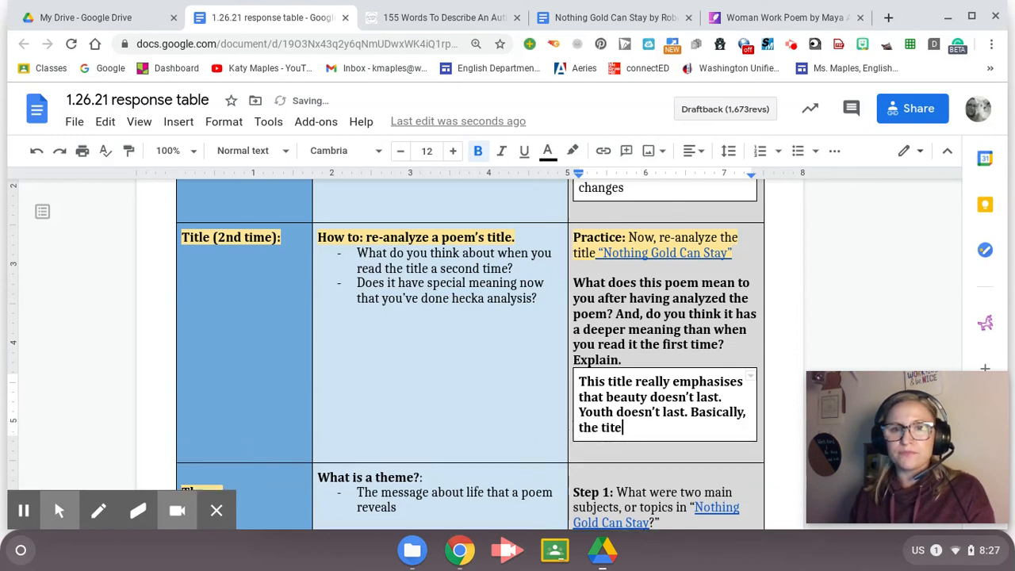
type("sums up the main")
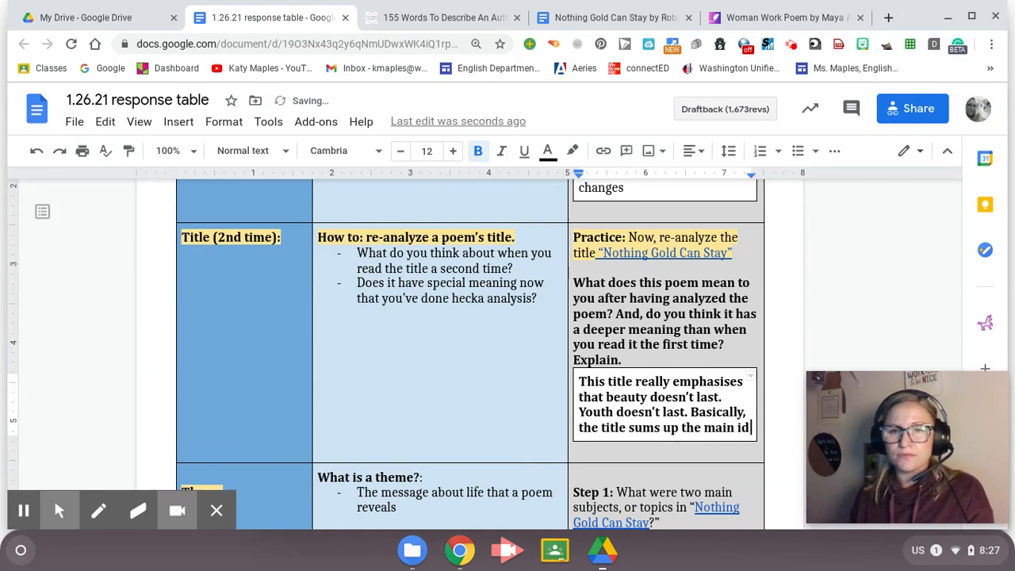
type("ideas of the poem.")
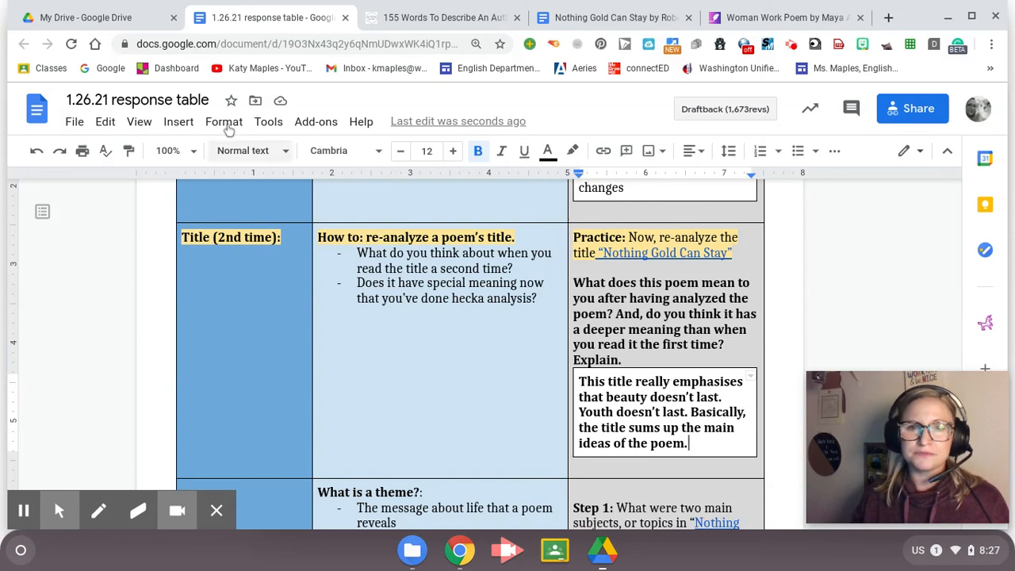
scroll("down", 3)
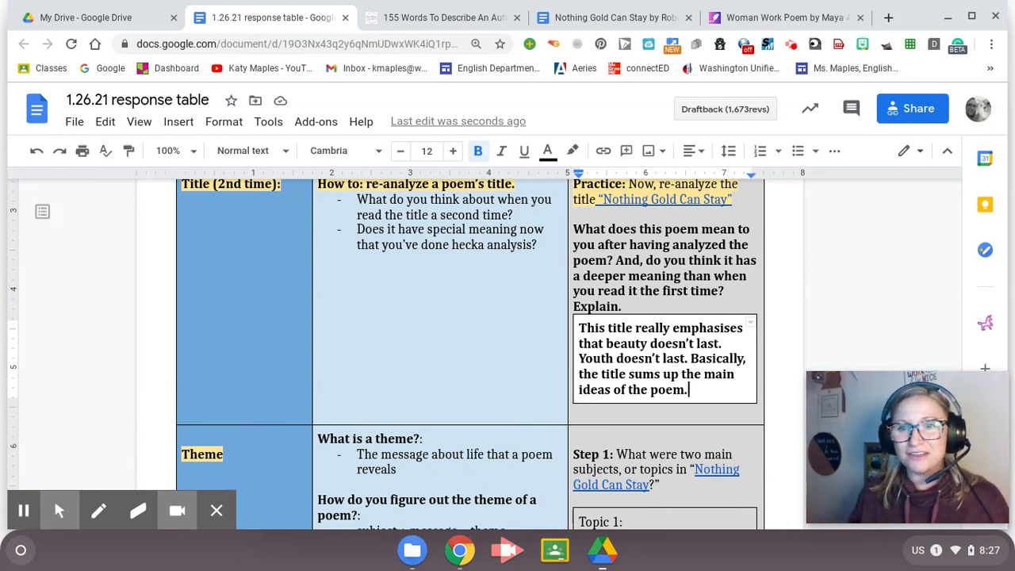
scroll("down", 3)
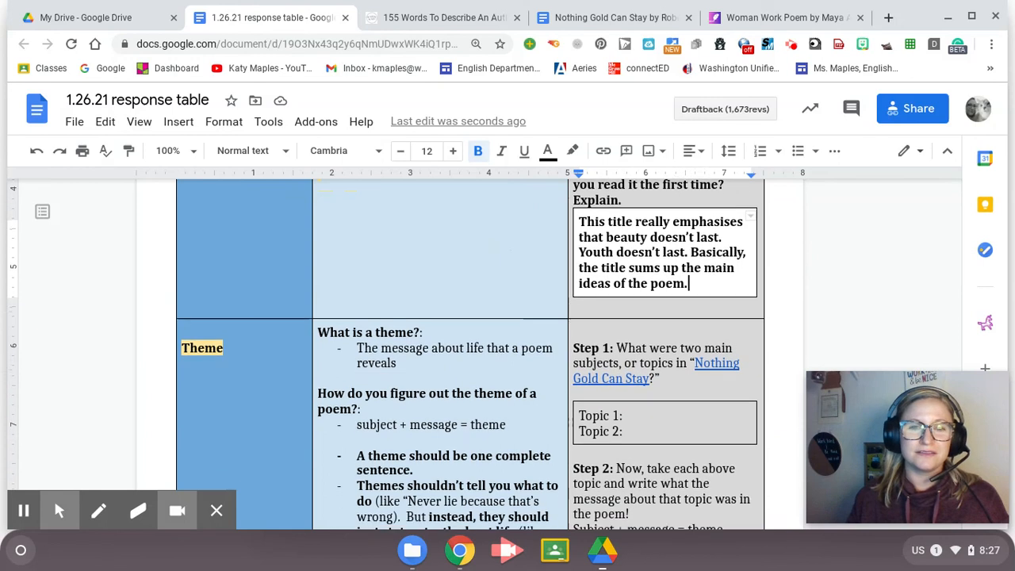
scroll("down", 3)
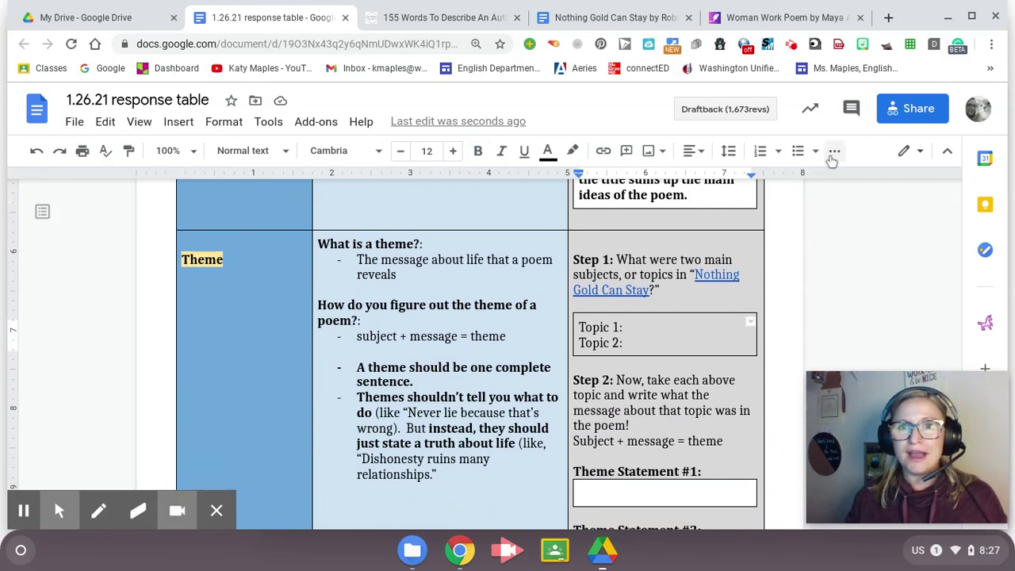
left_click(751, 180)
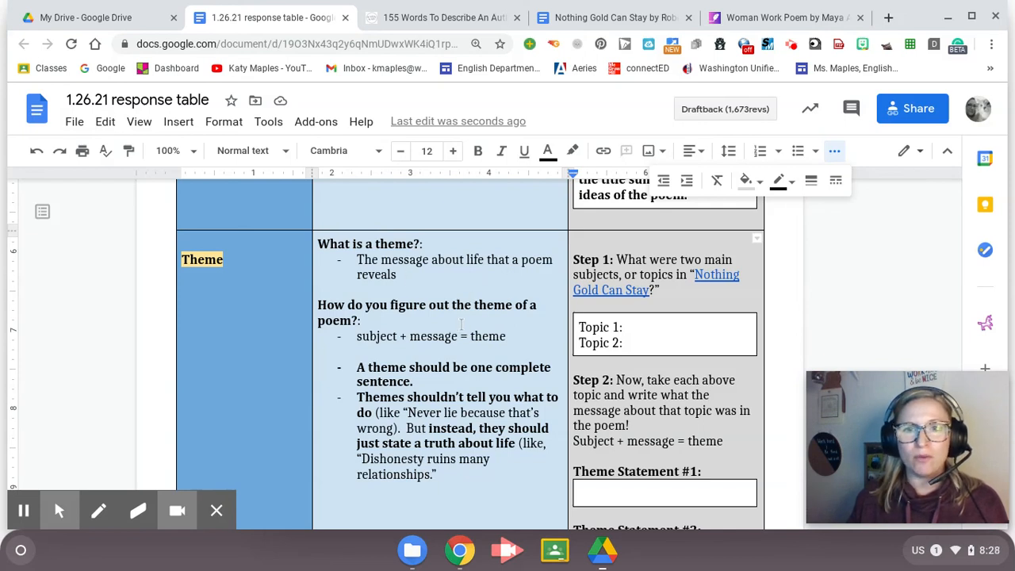
scroll("down", 3)
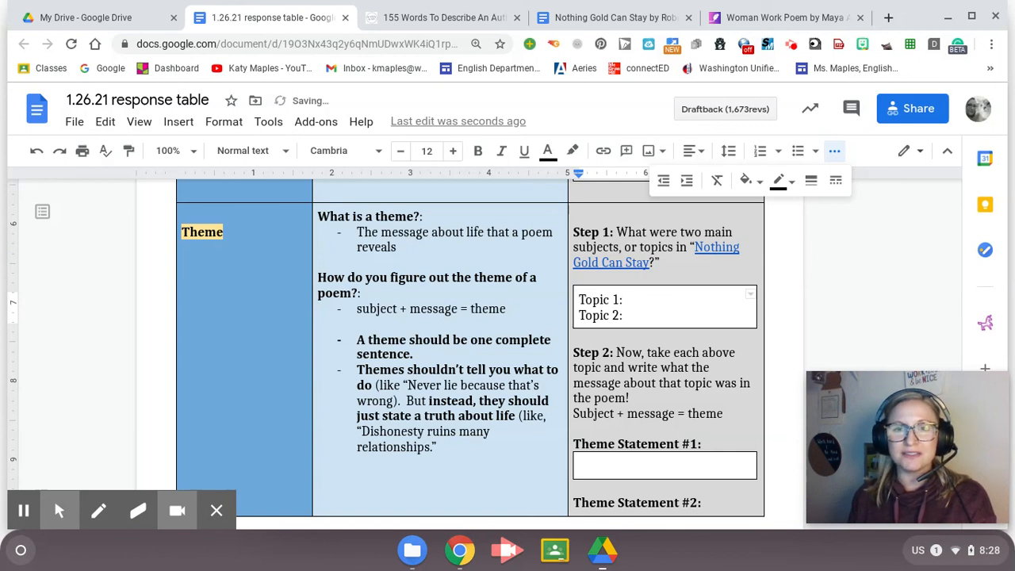
Enter 'beauty' as Topic 1 and 'change' as Topic 2
type("b")
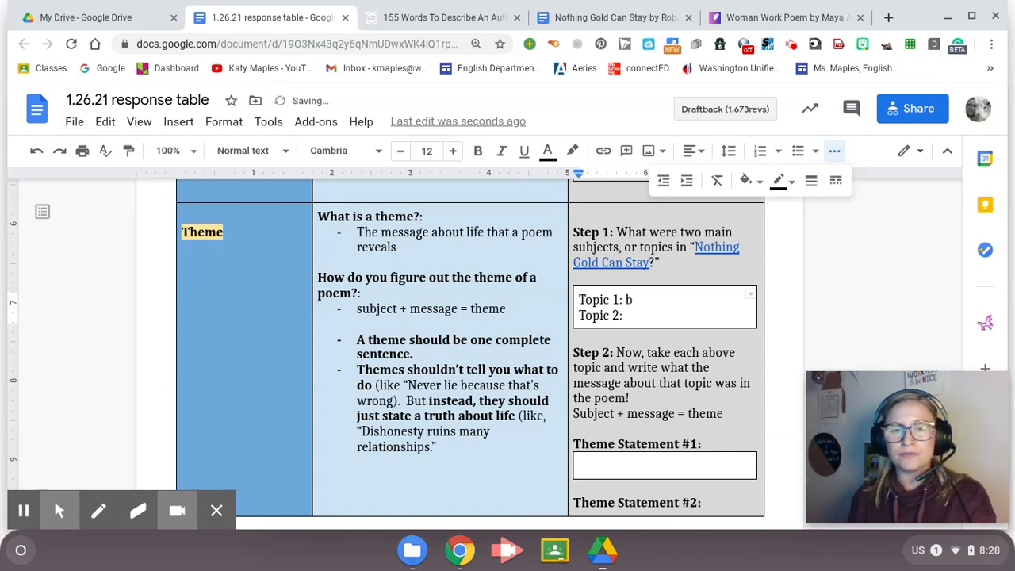
type("eauty")
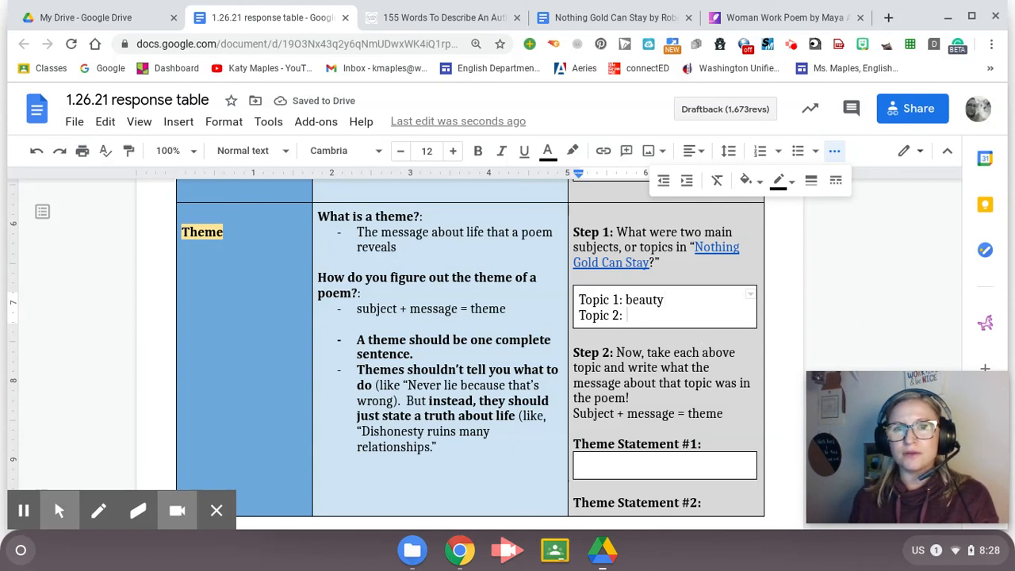
type("change")
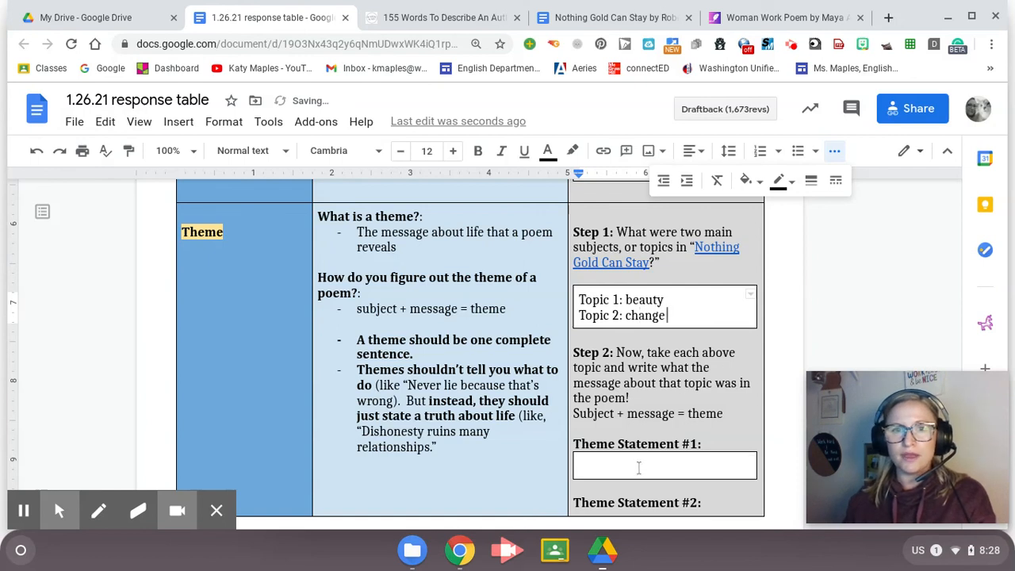
Write Theme Statement #1: 'Beauty doesn't last forever.'
left_click(665, 466)
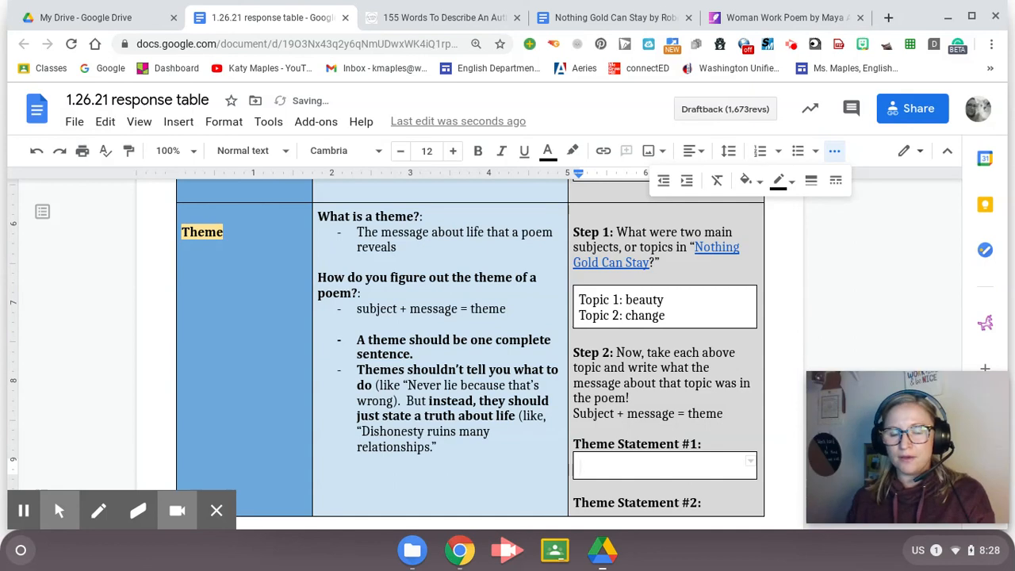
type("Beauty doesn't last")
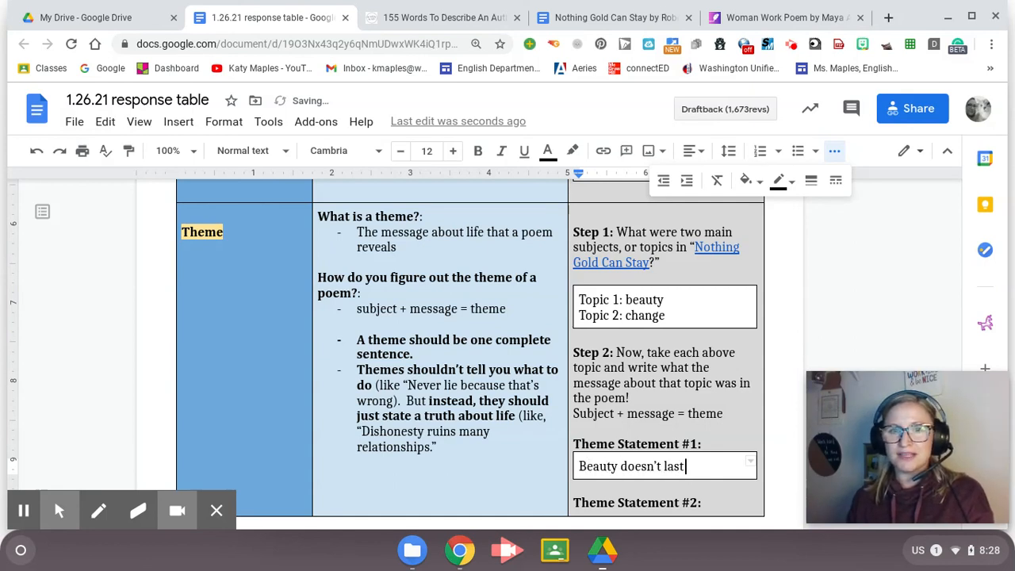
type("forever.")
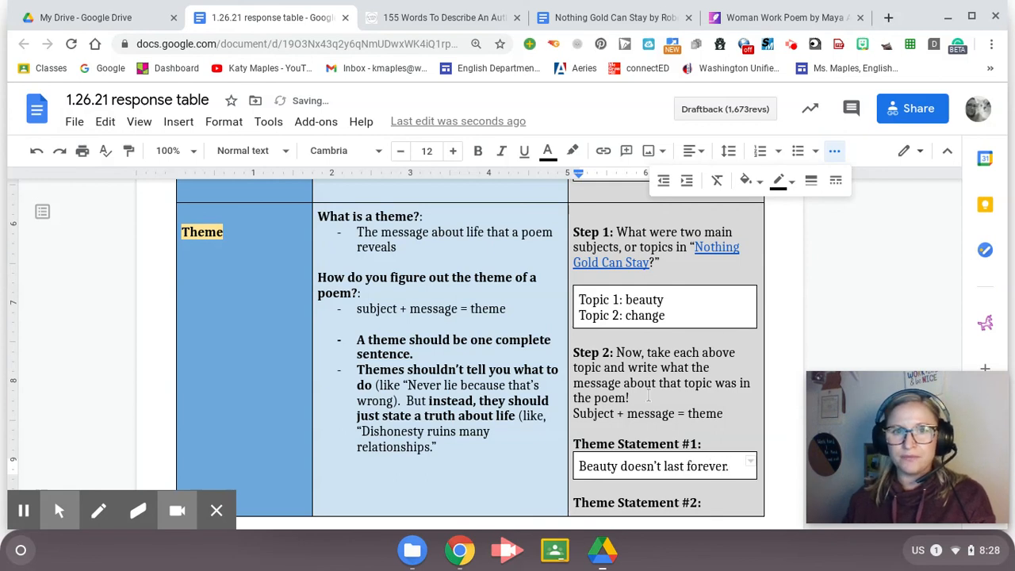
scroll("down", 3)
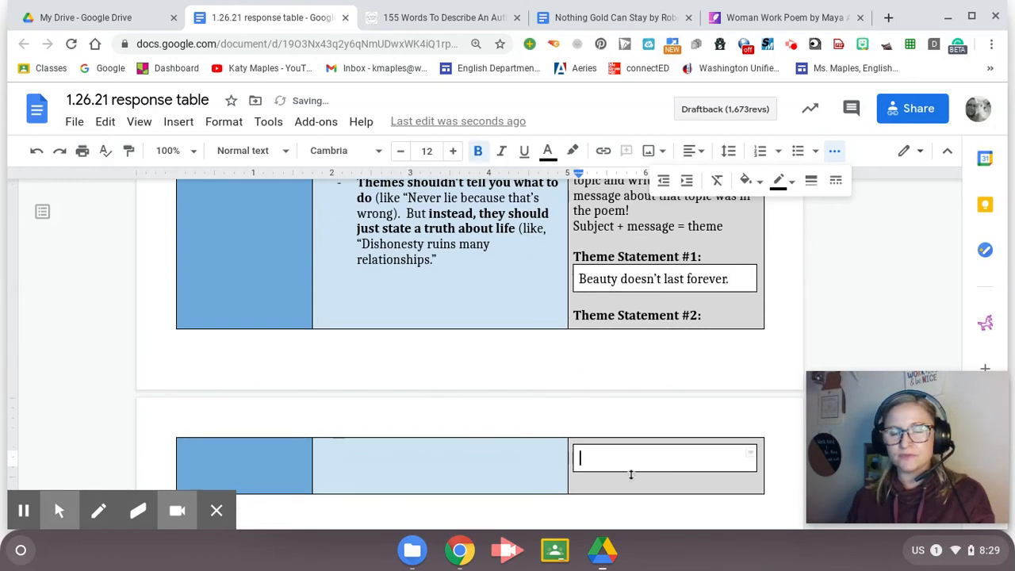
Type 'Change is inevitable; there is no escaping time.' into the Theme Statement #2 box
type("Change is inevitabl")
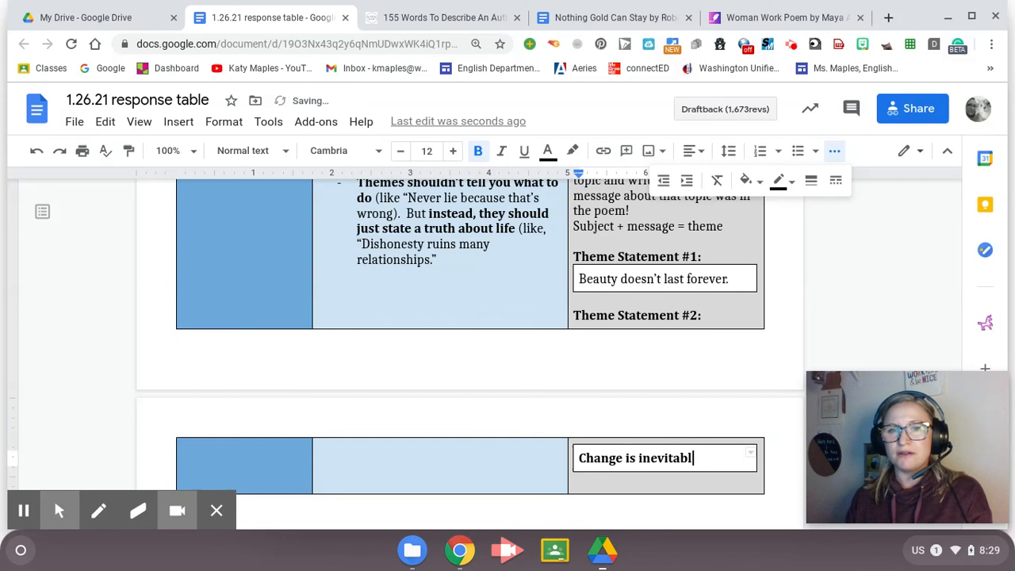
type("e; there is")
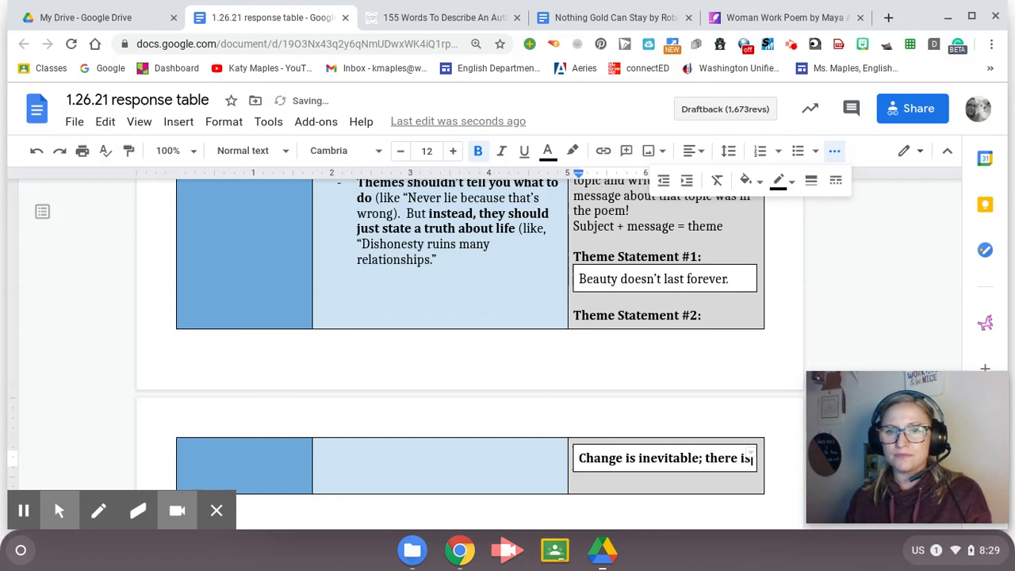
type("no esp")
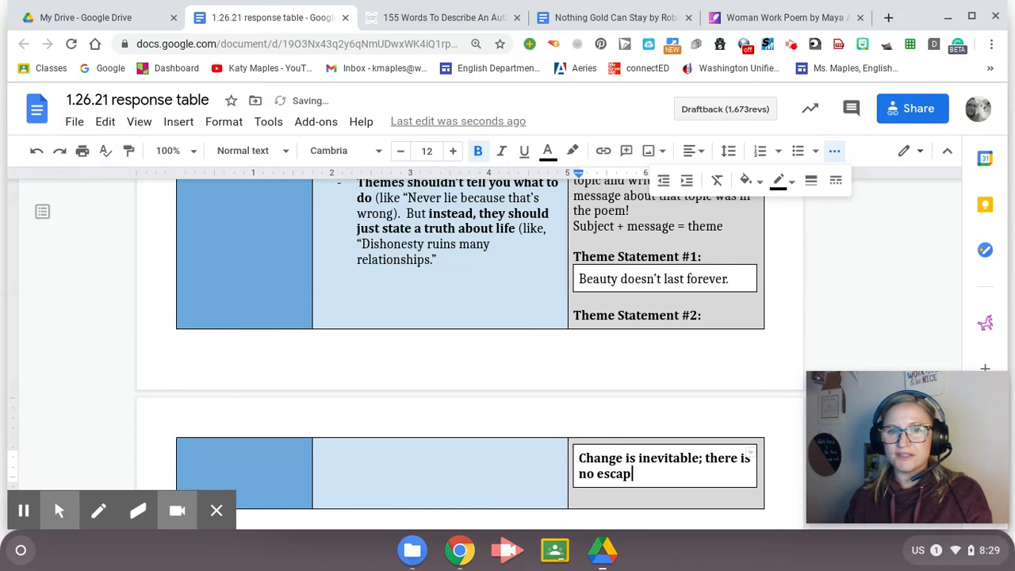
type("ing time.")
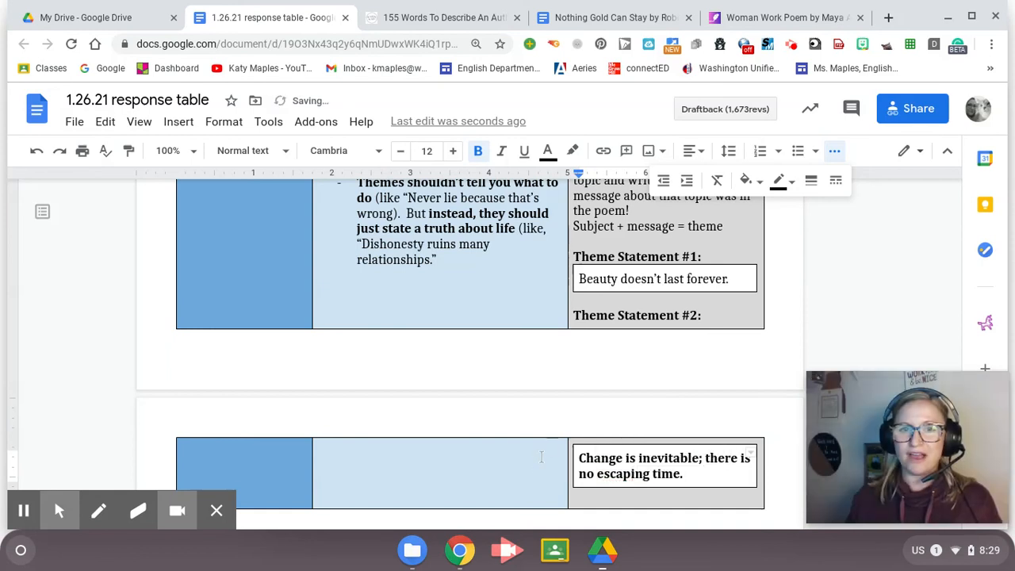
left_click(319, 290)
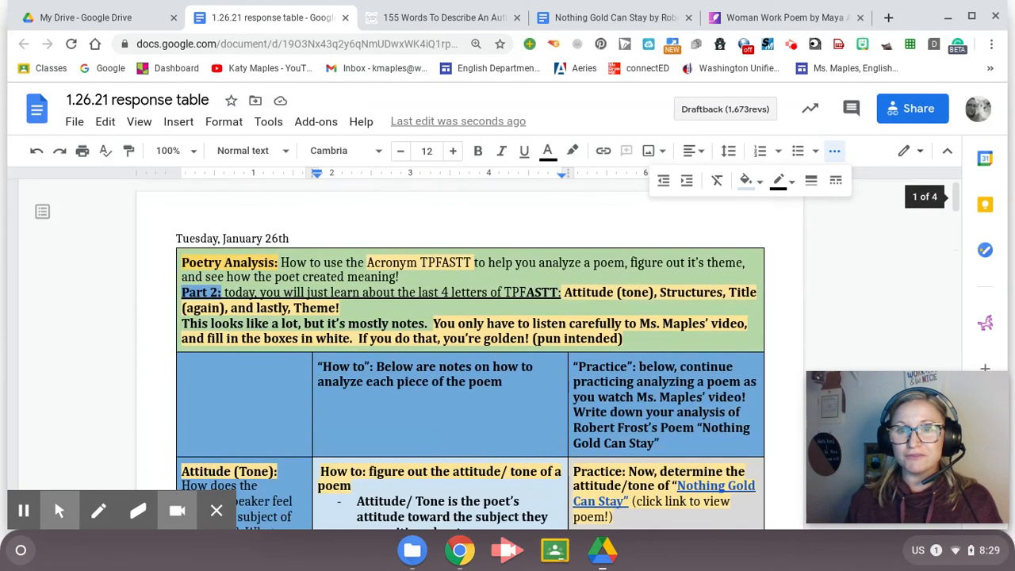
scroll("down", 3)
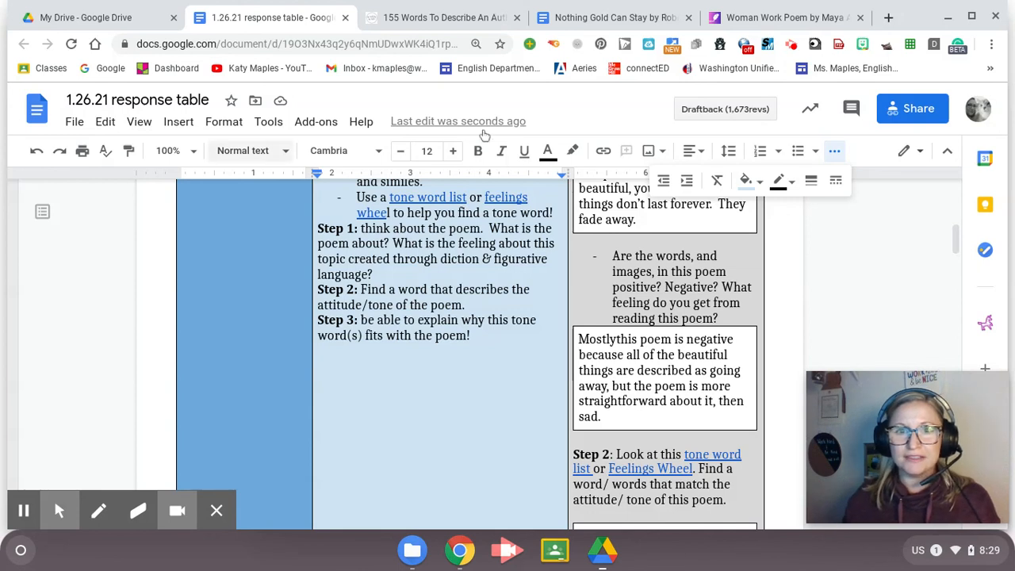
scroll("down", 3)
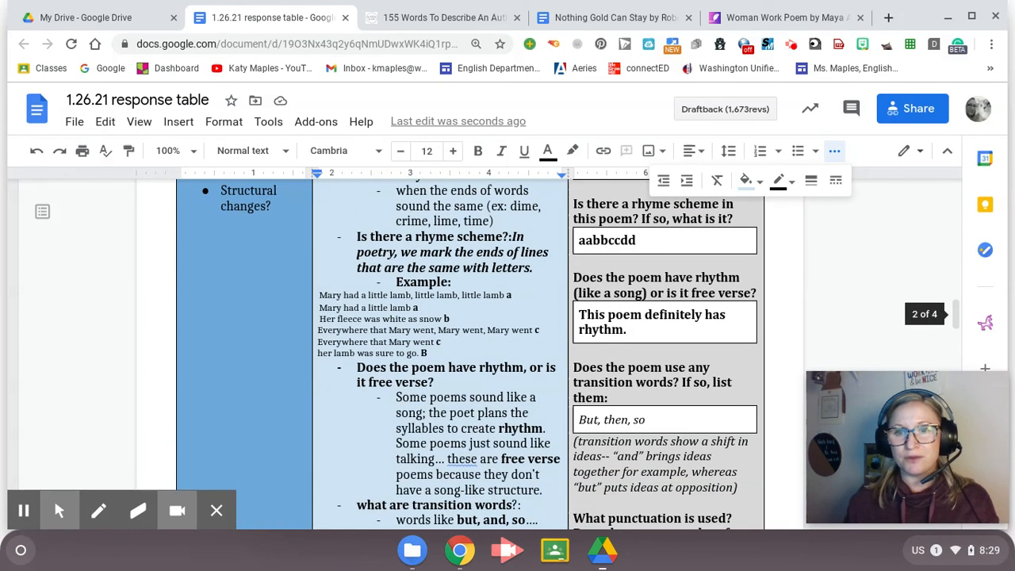
scroll("down", 3)
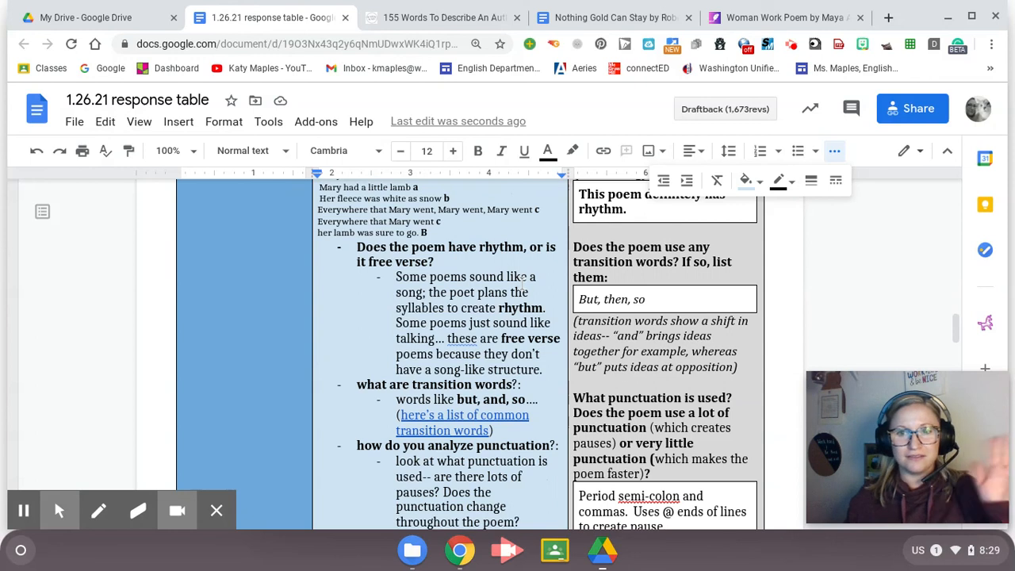